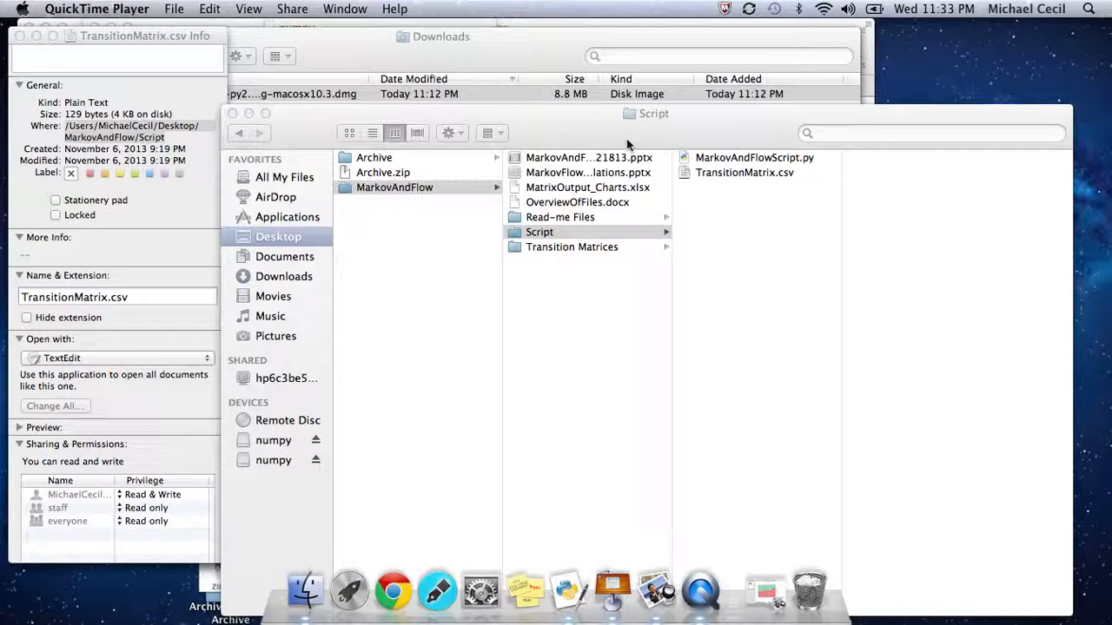
mouse_move(621, 128)
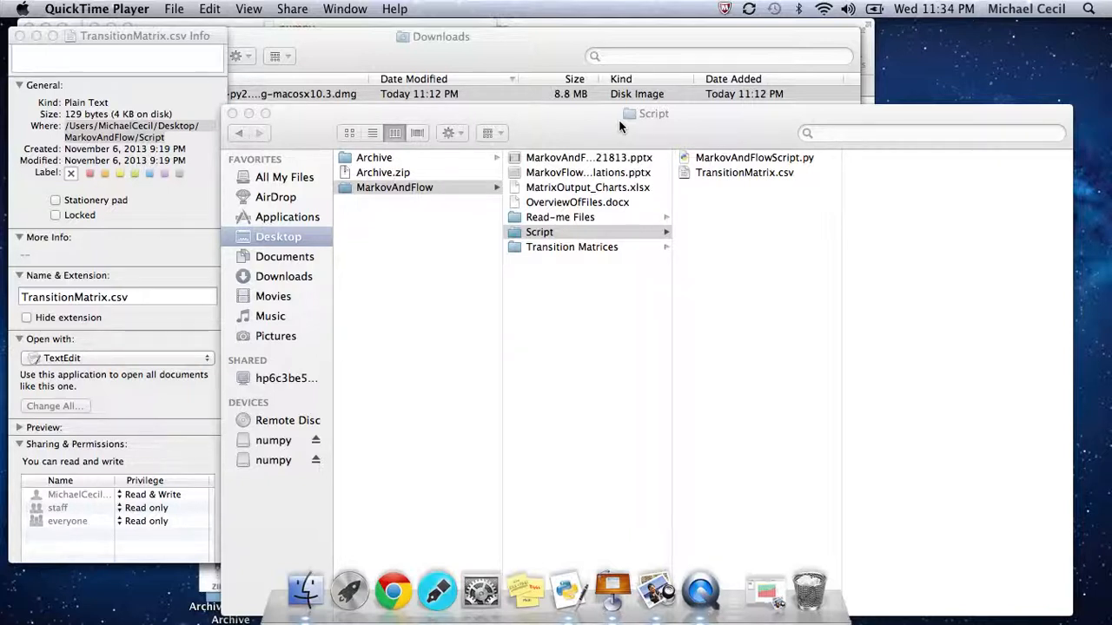
mouse_move(655, 589)
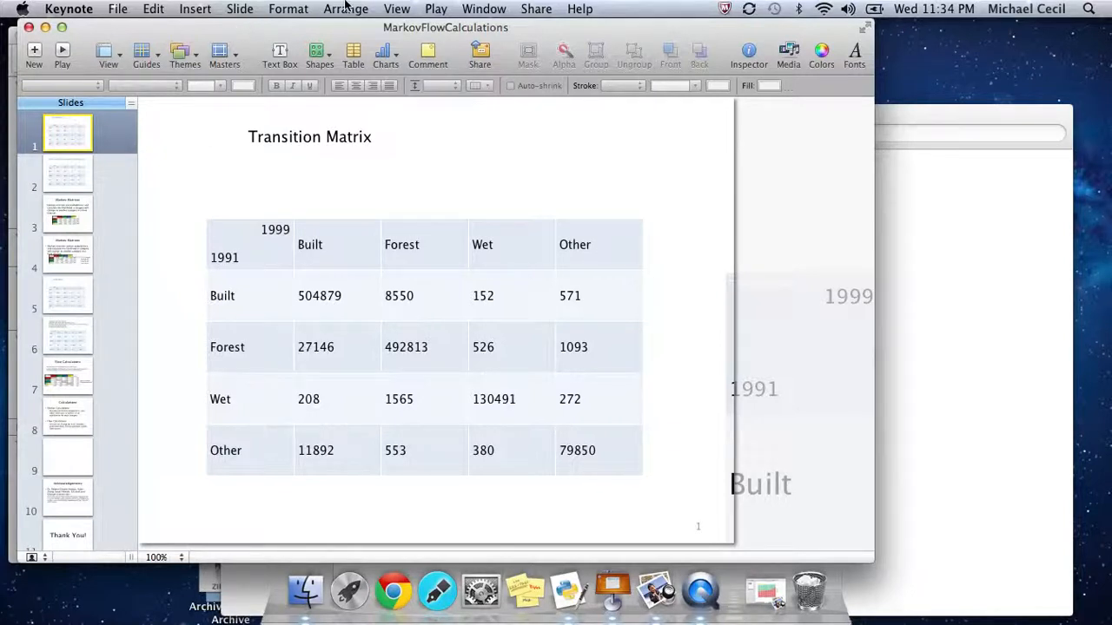
Start the MarkovFlowCalculations deck as a full-screen slideshow via Play Slideshow.
click(346, 9)
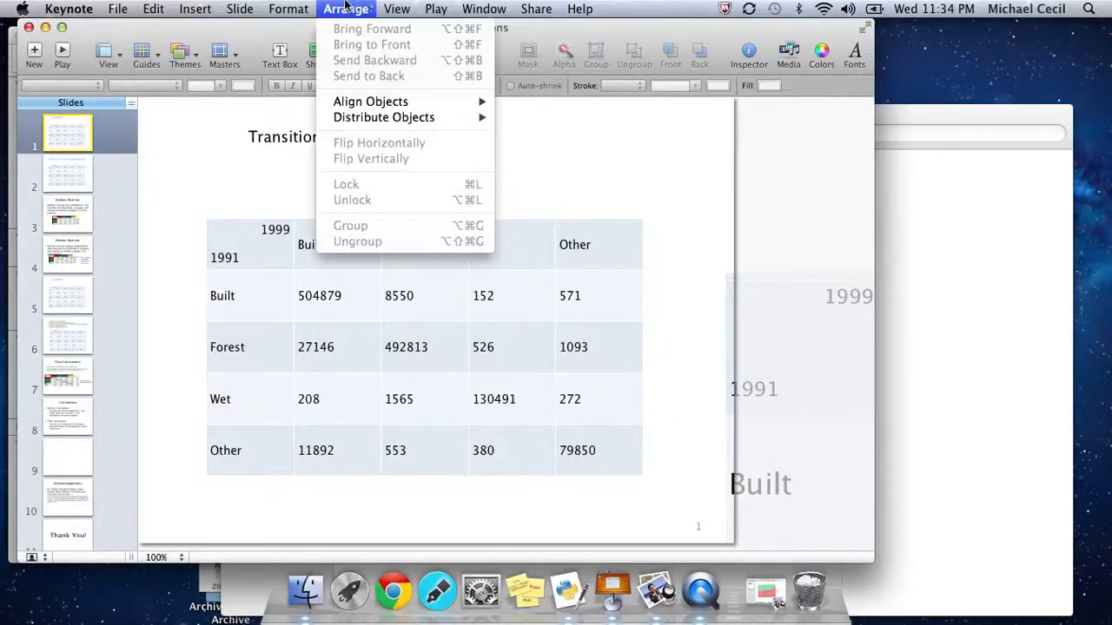
click(436, 8)
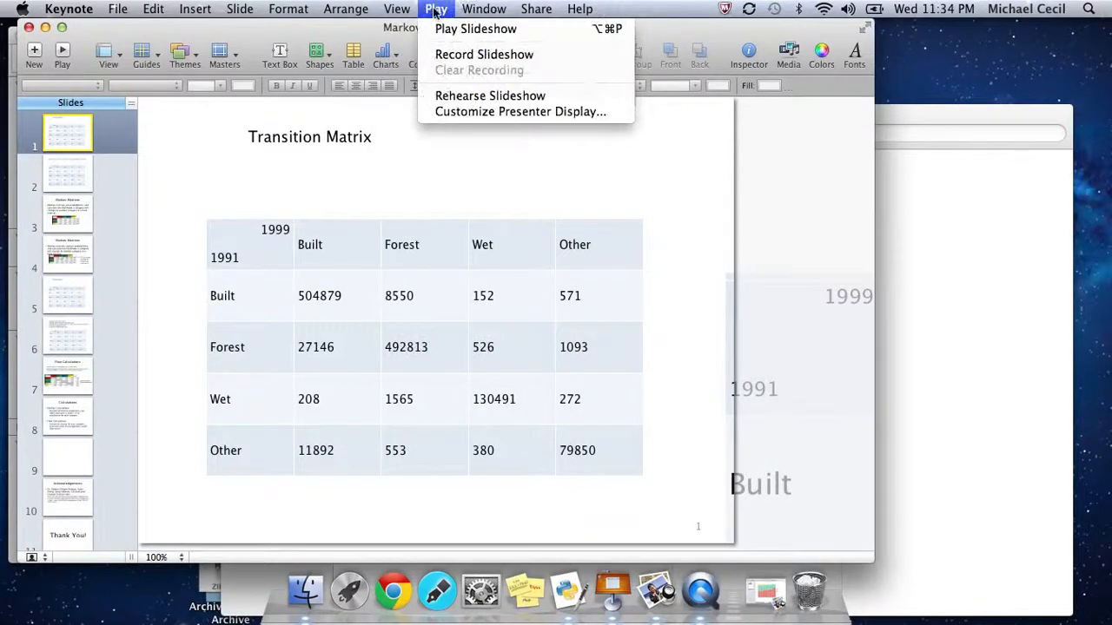
click(475, 28)
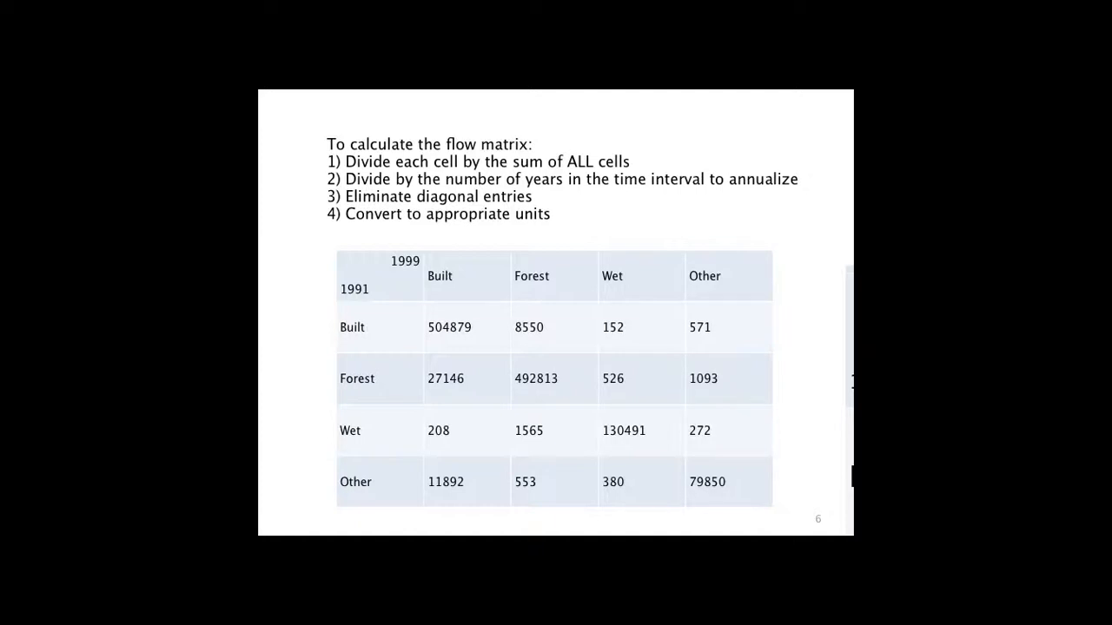
Leave the slideshow and return to the Keynote editor on slide 8, Calculations.
key(escape)
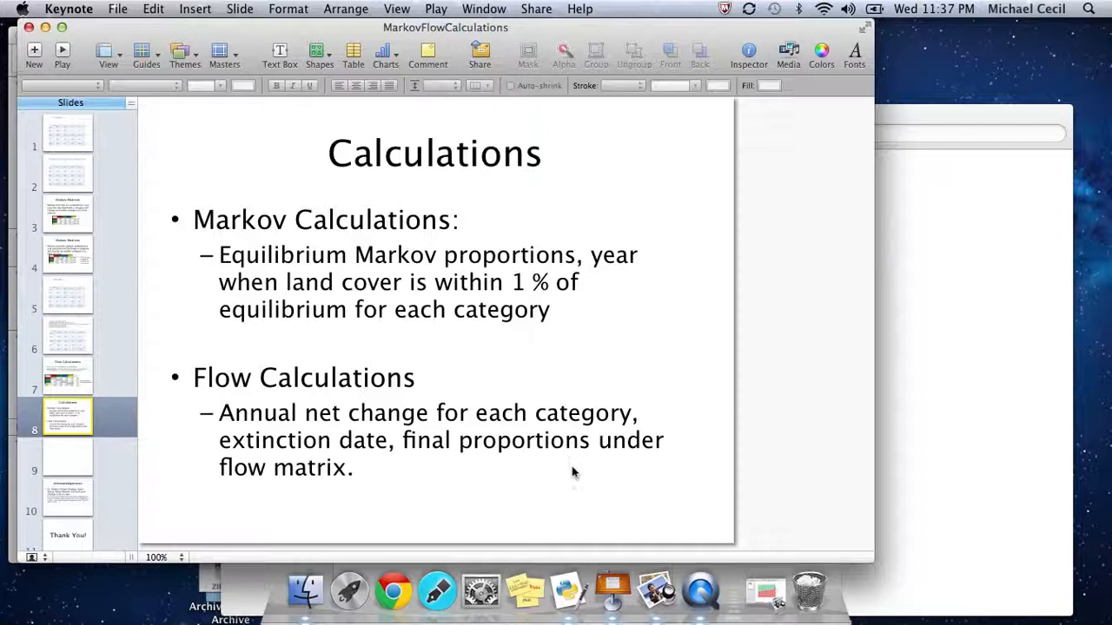
mouse_move(612, 591)
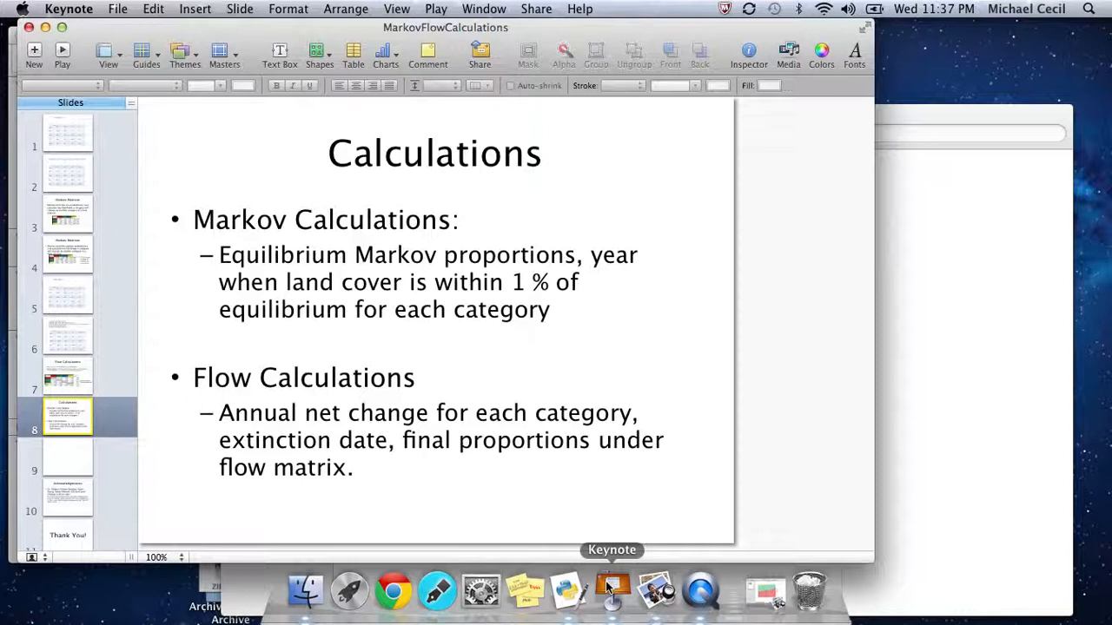
mouse_move(626, 589)
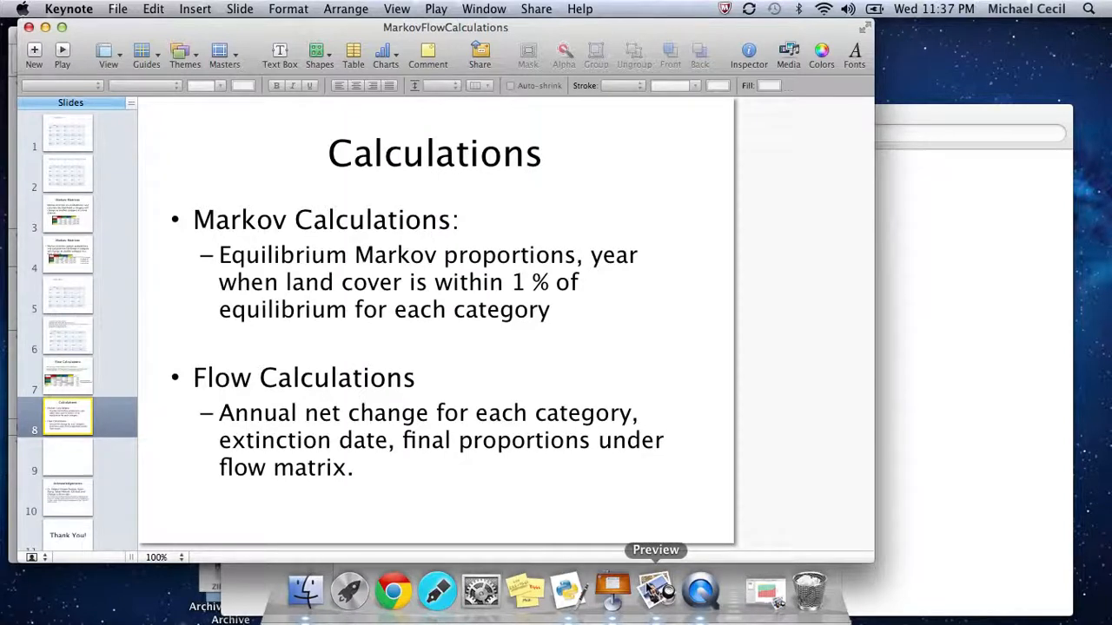
Switch to Preview showing MatrixOutput_Charts.xlsx on the Markov Extrapolation chart.
click(677, 590)
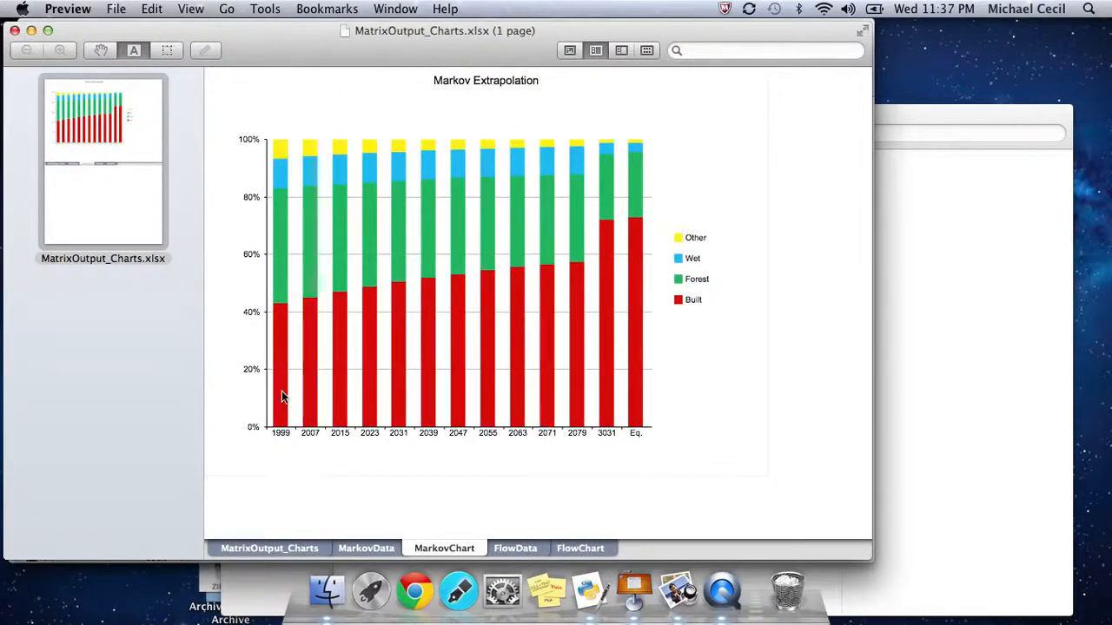
mouse_move(287, 309)
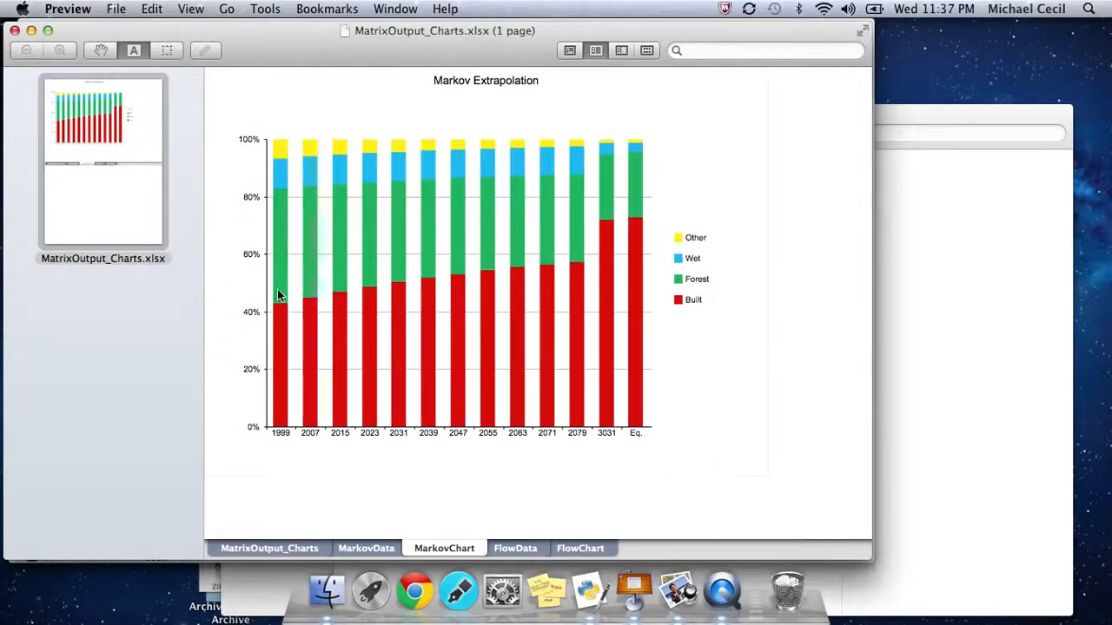
mouse_move(279, 268)
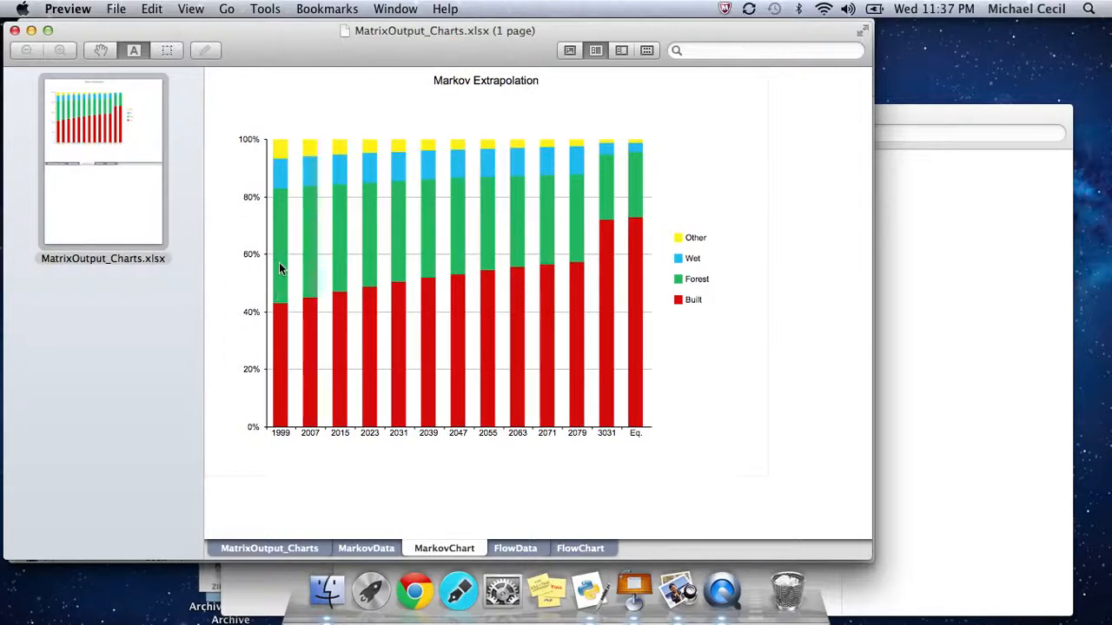
mouse_move(279, 239)
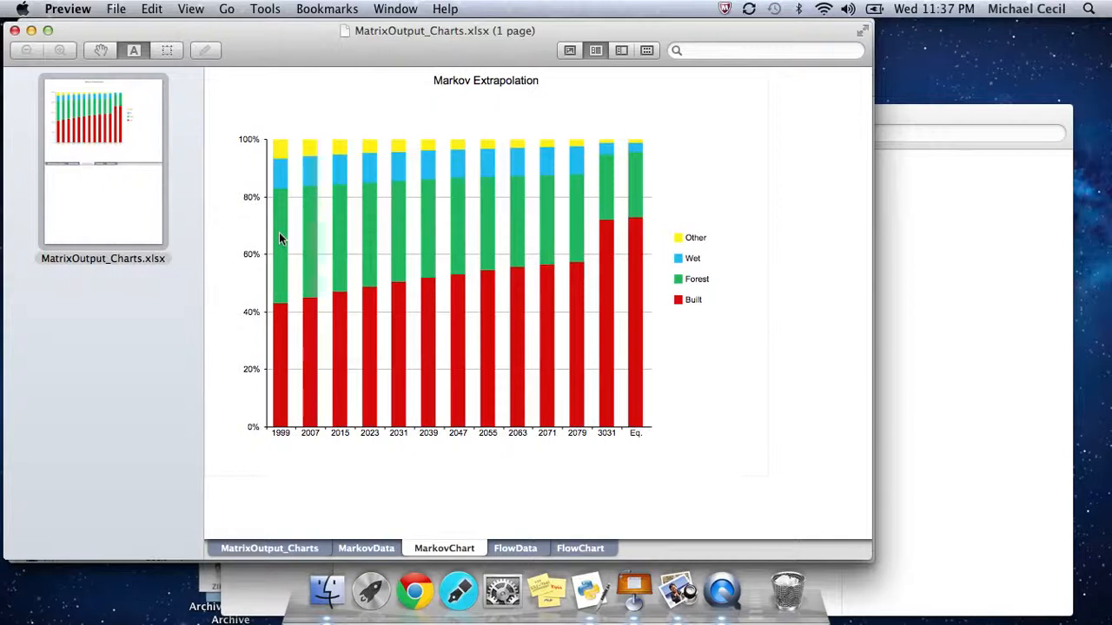
mouse_move(289, 245)
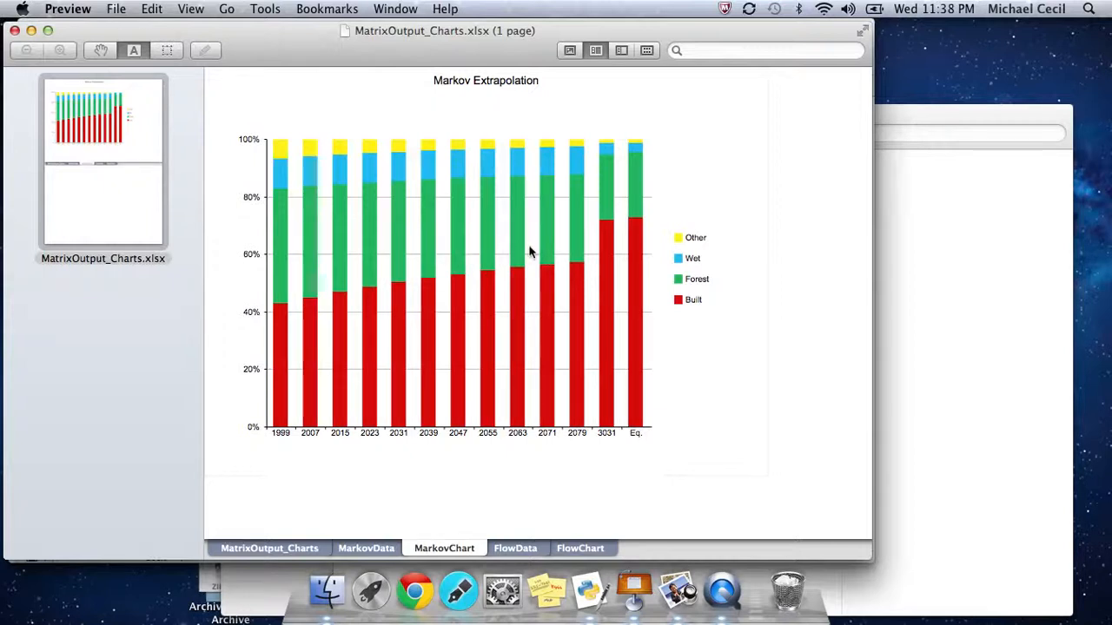
mouse_move(315, 257)
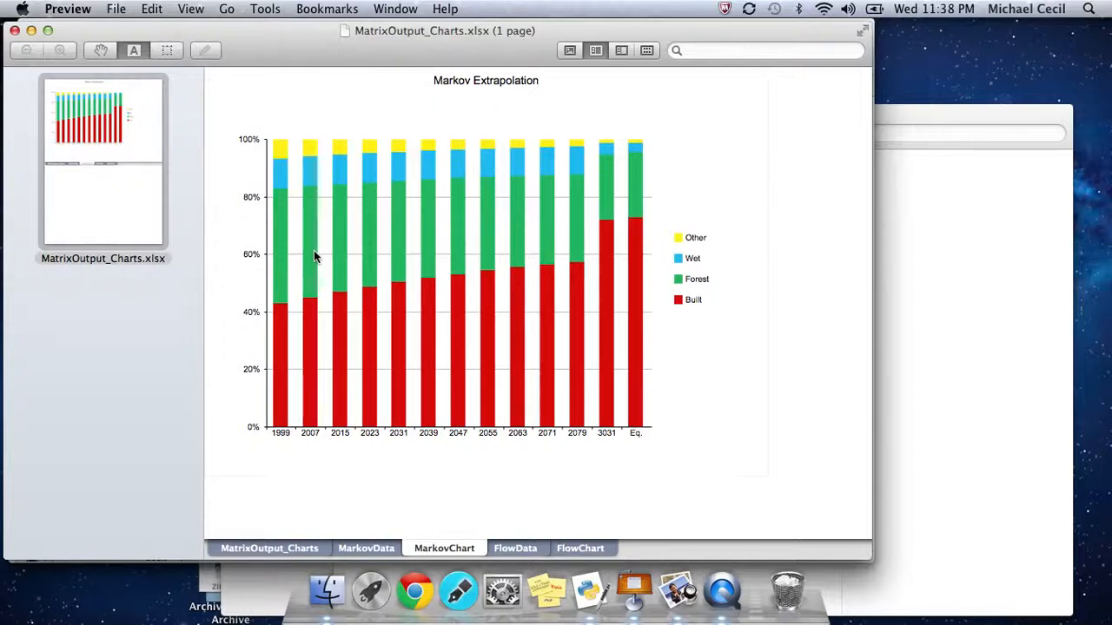
mouse_move(278, 250)
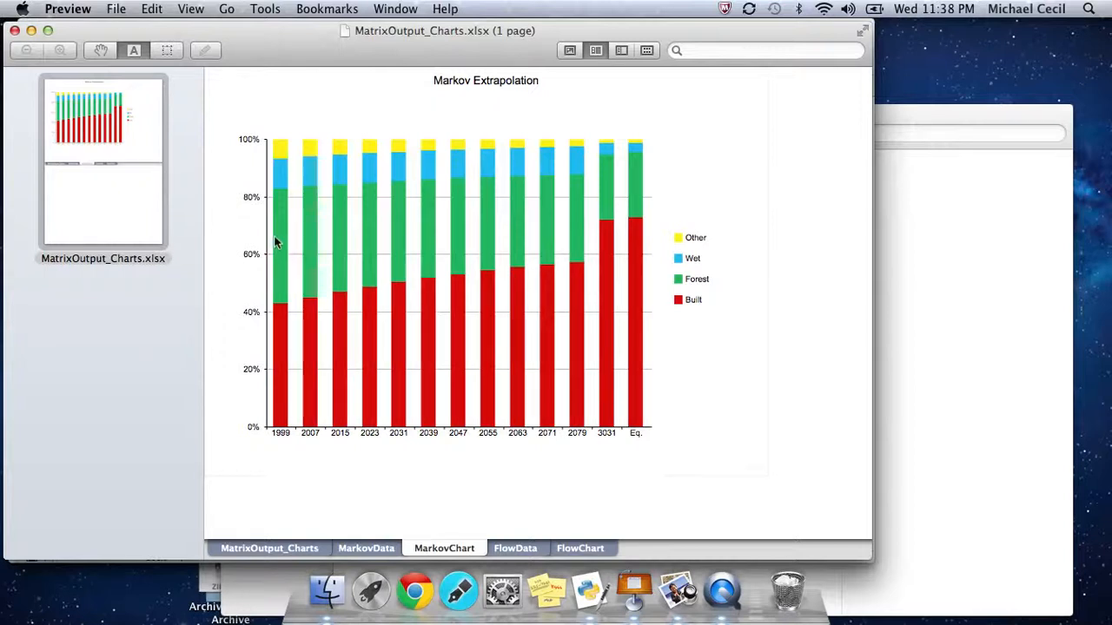
mouse_move(317, 247)
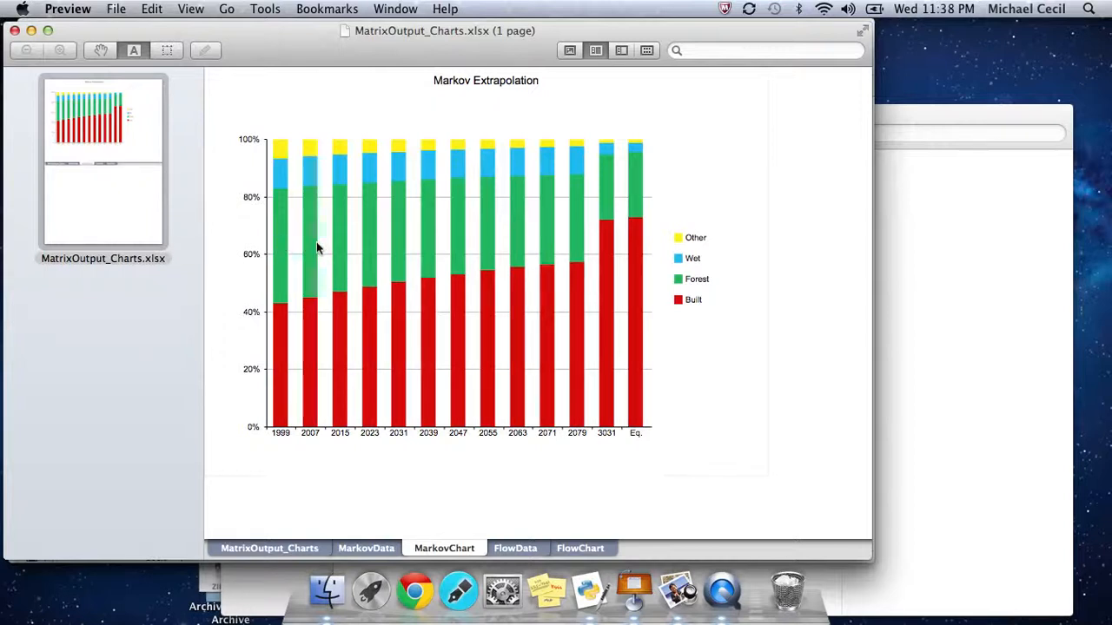
mouse_move(311, 244)
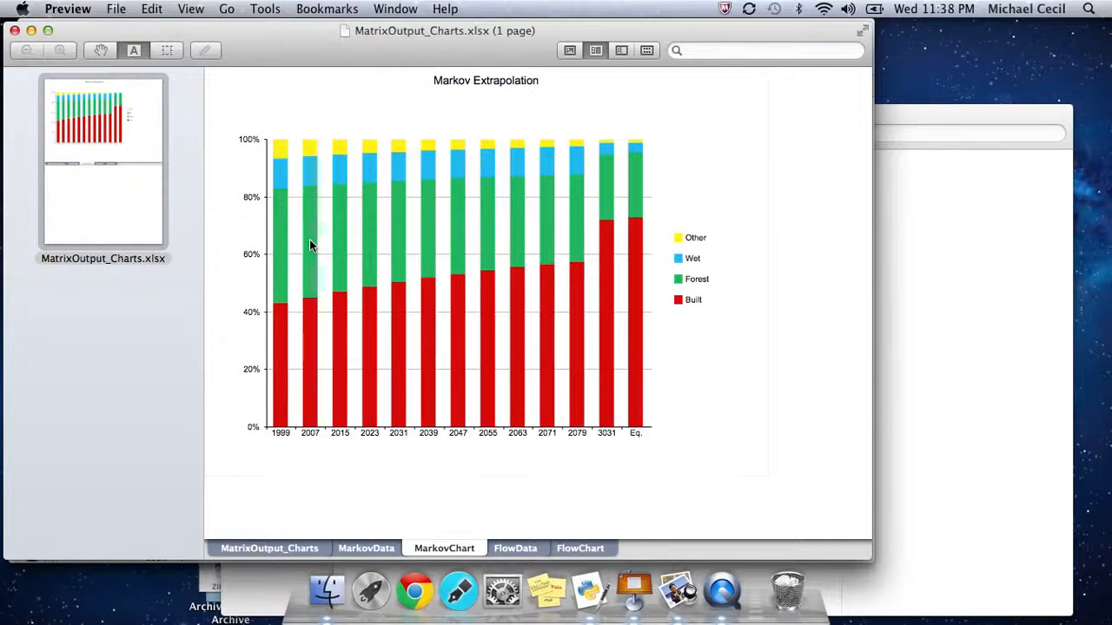
mouse_move(311, 441)
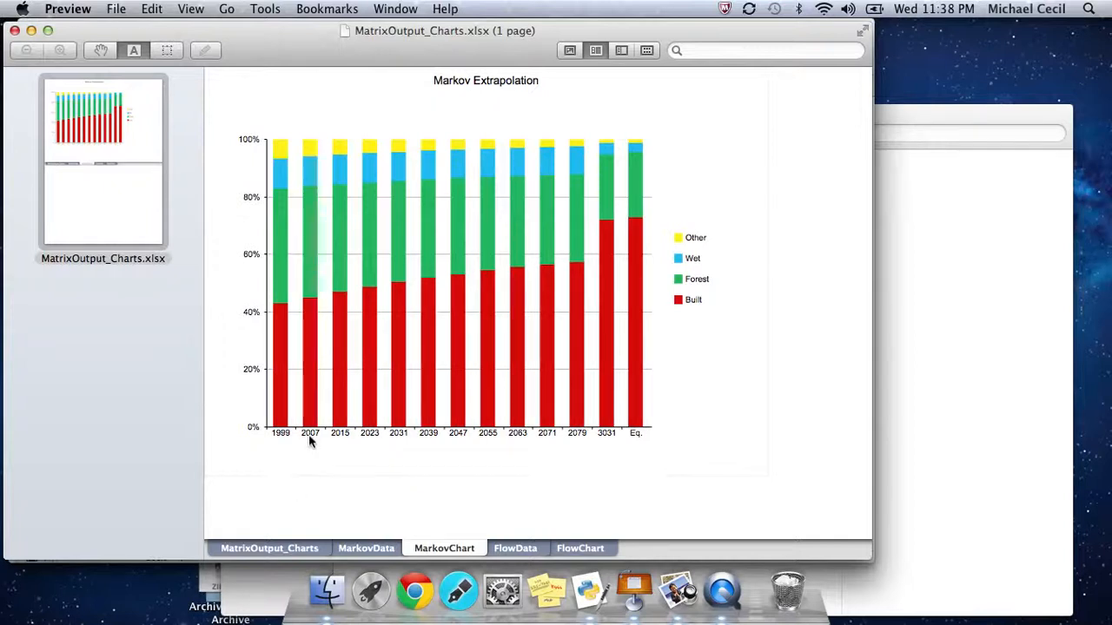
mouse_move(341, 434)
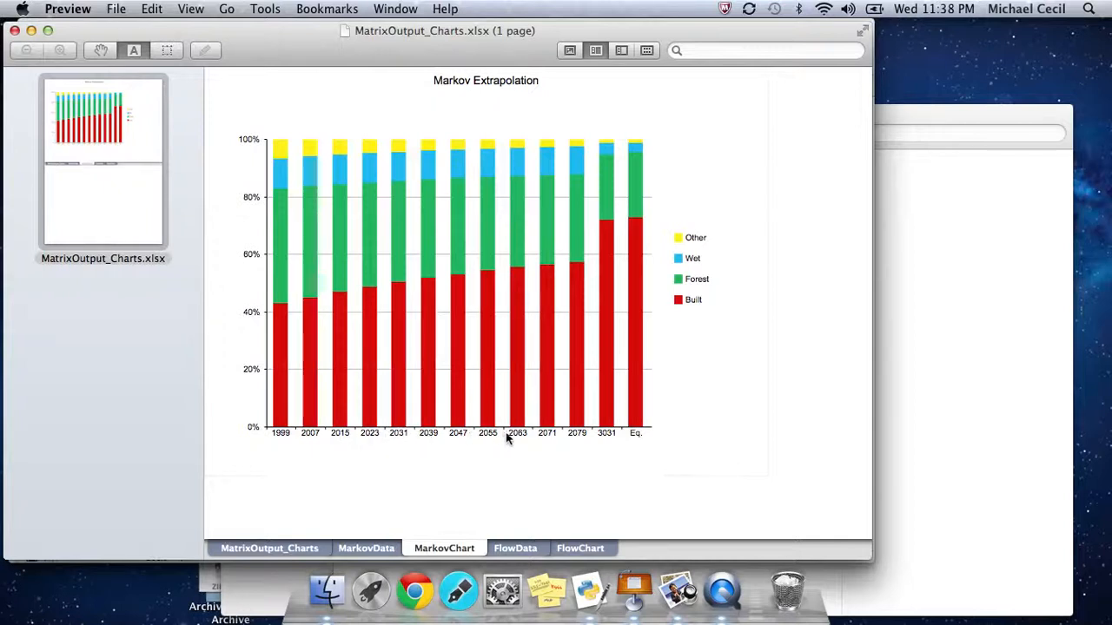
mouse_move(566, 439)
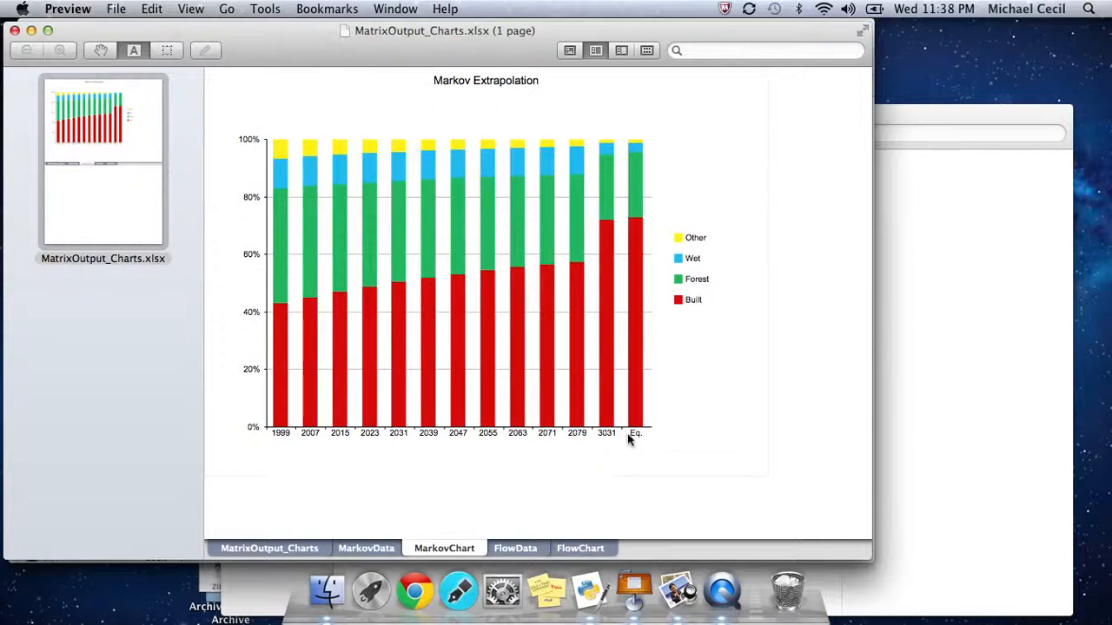
mouse_move(633, 389)
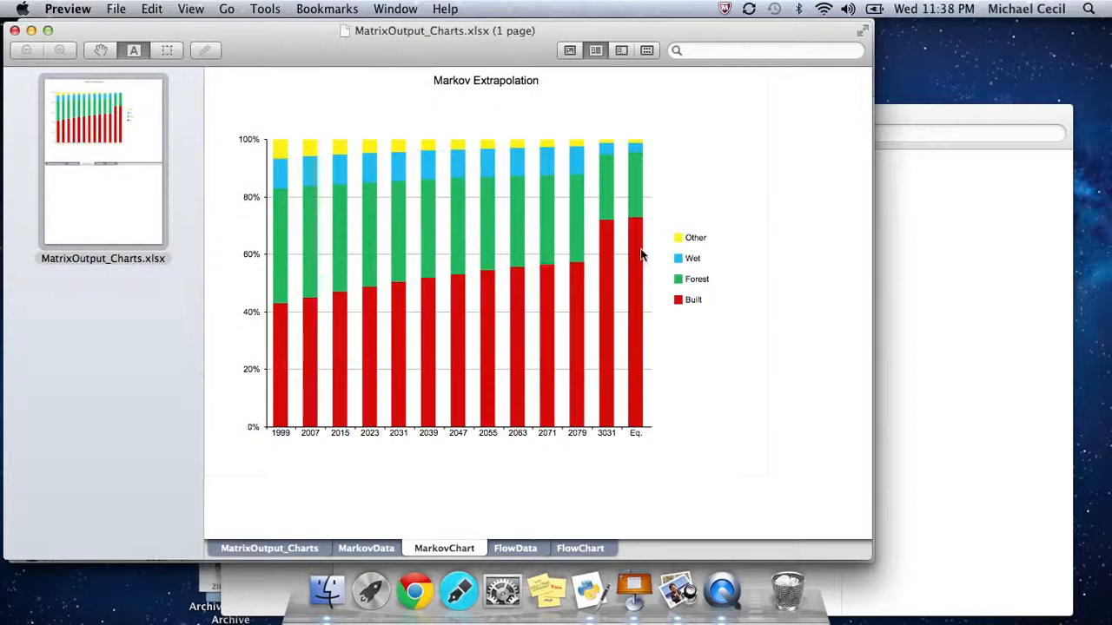
mouse_move(638, 252)
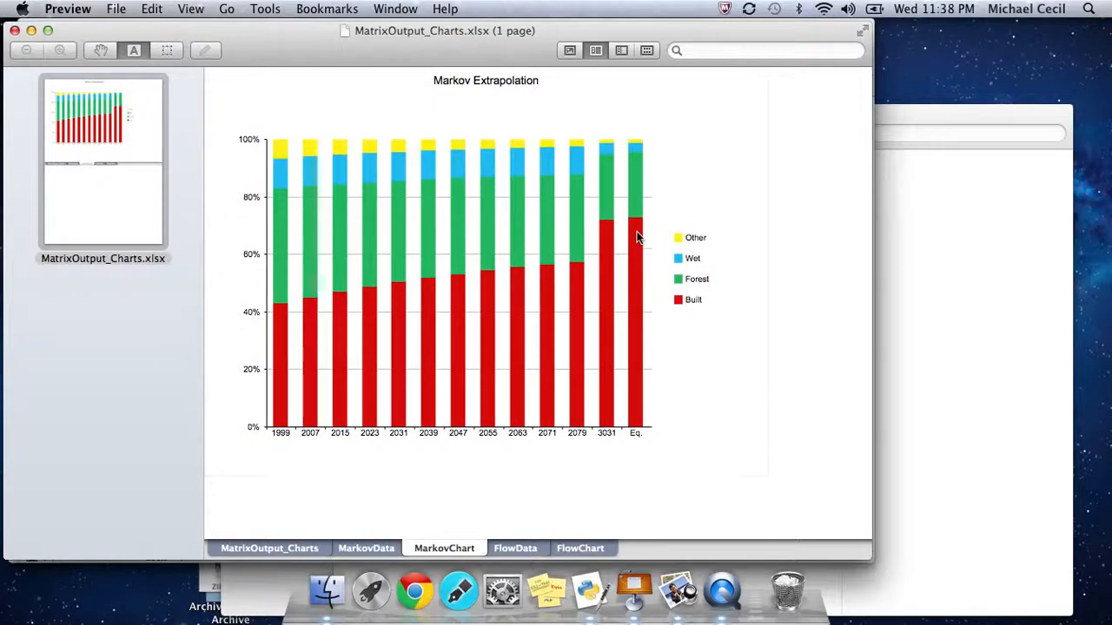
mouse_move(639, 227)
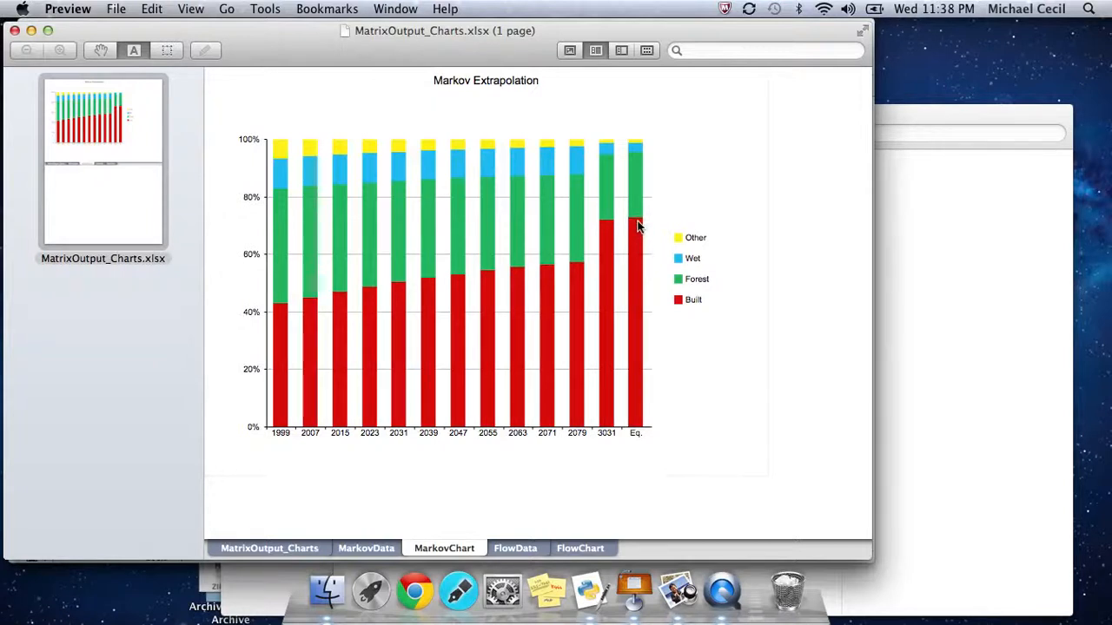
mouse_move(638, 195)
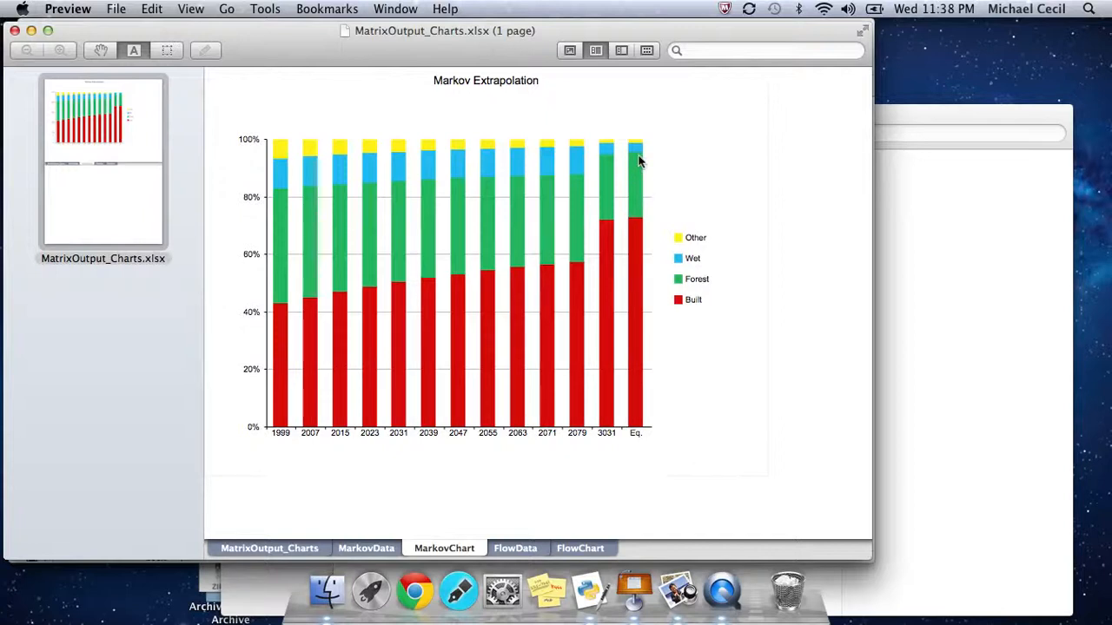
mouse_move(634, 219)
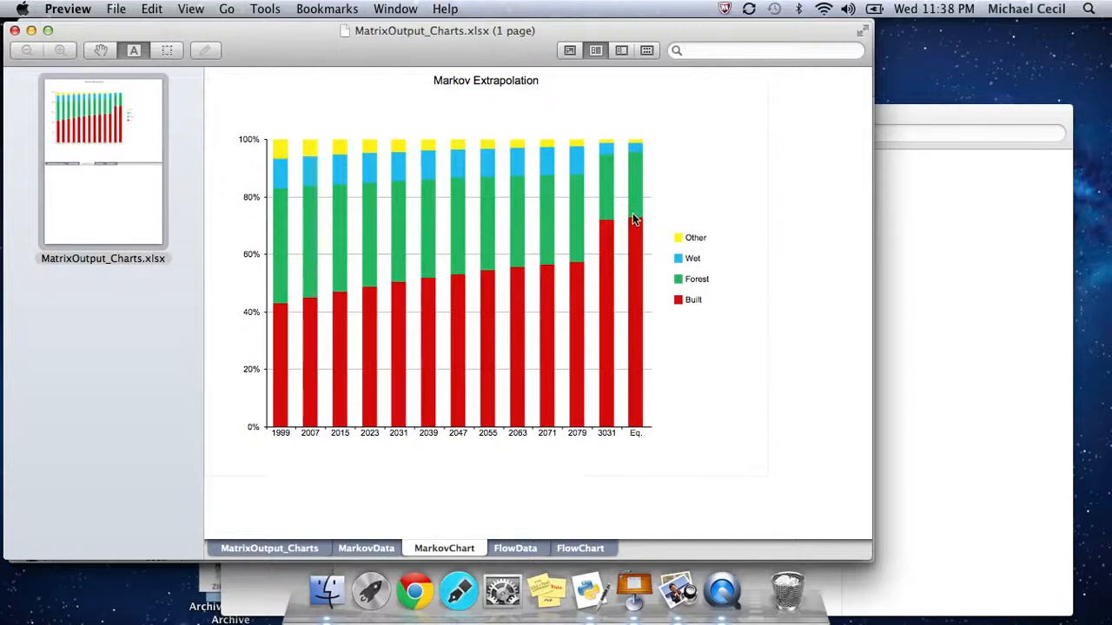
mouse_move(482, 248)
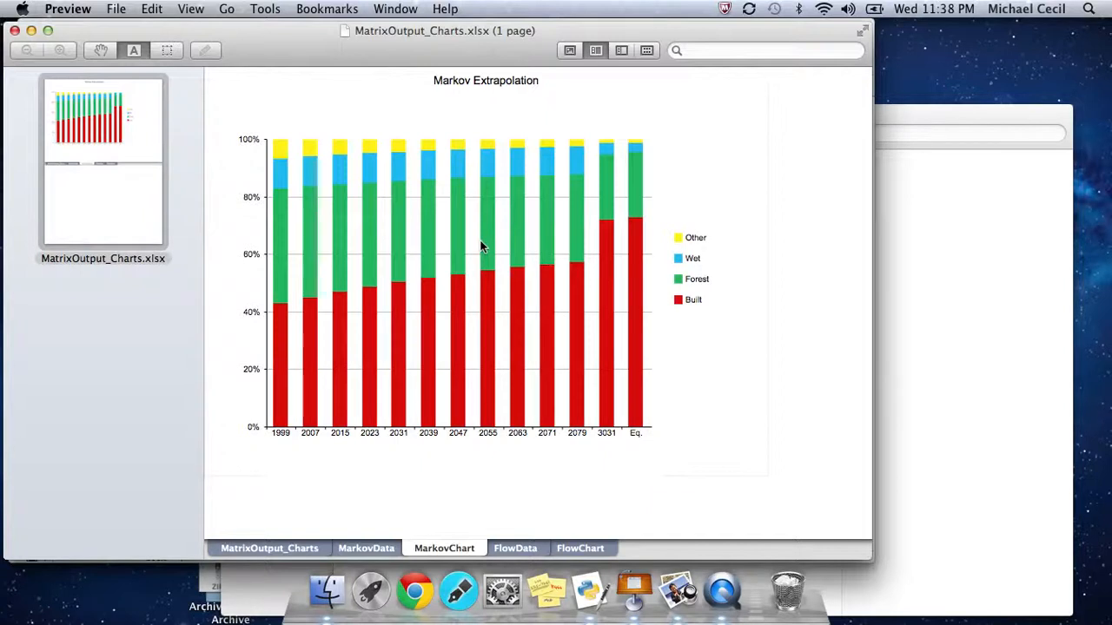
mouse_move(330, 250)
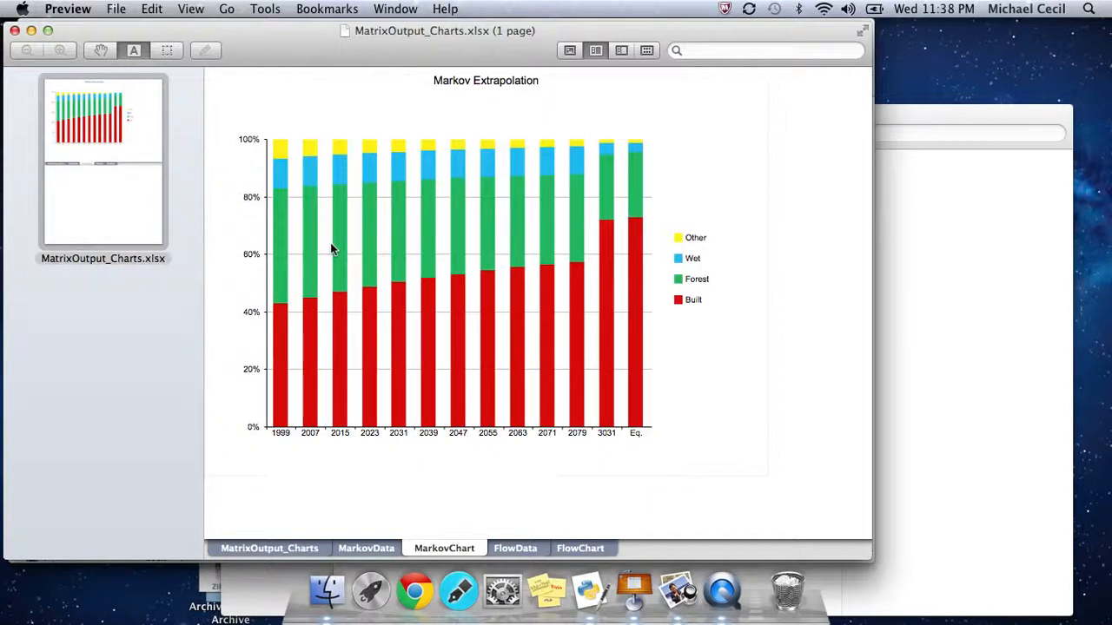
mouse_move(521, 410)
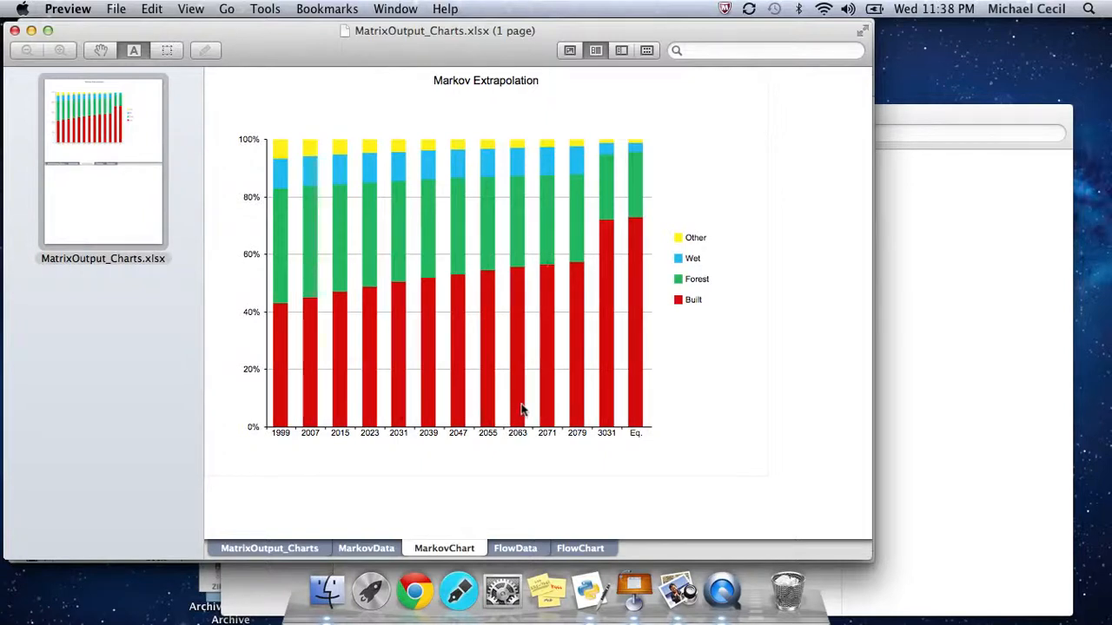
mouse_move(641, 405)
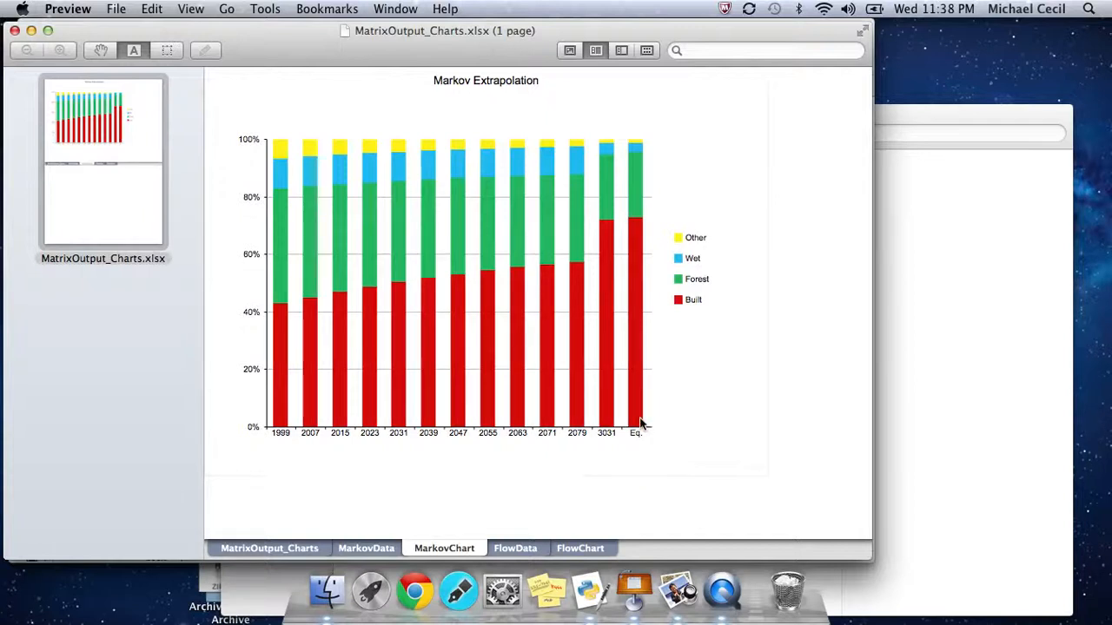
mouse_move(298, 330)
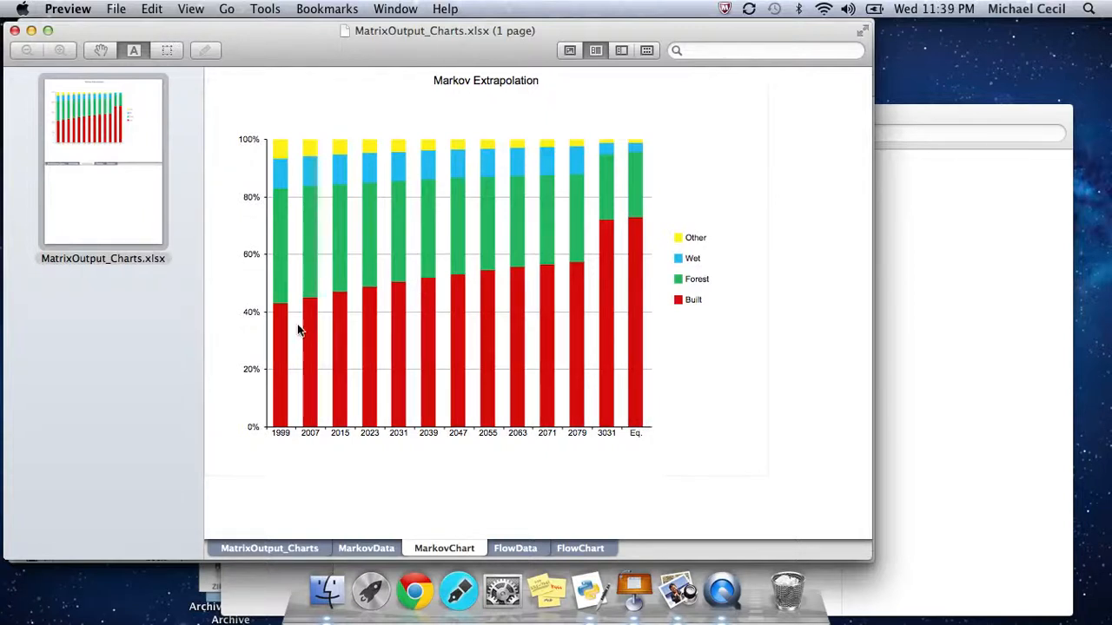
mouse_move(599, 313)
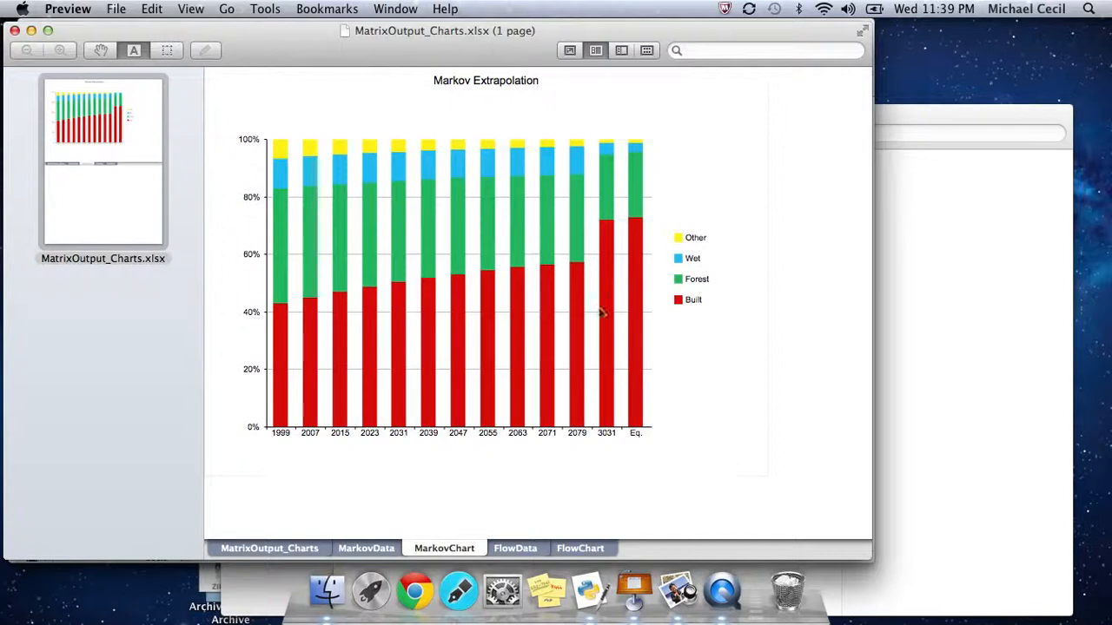
mouse_move(634, 310)
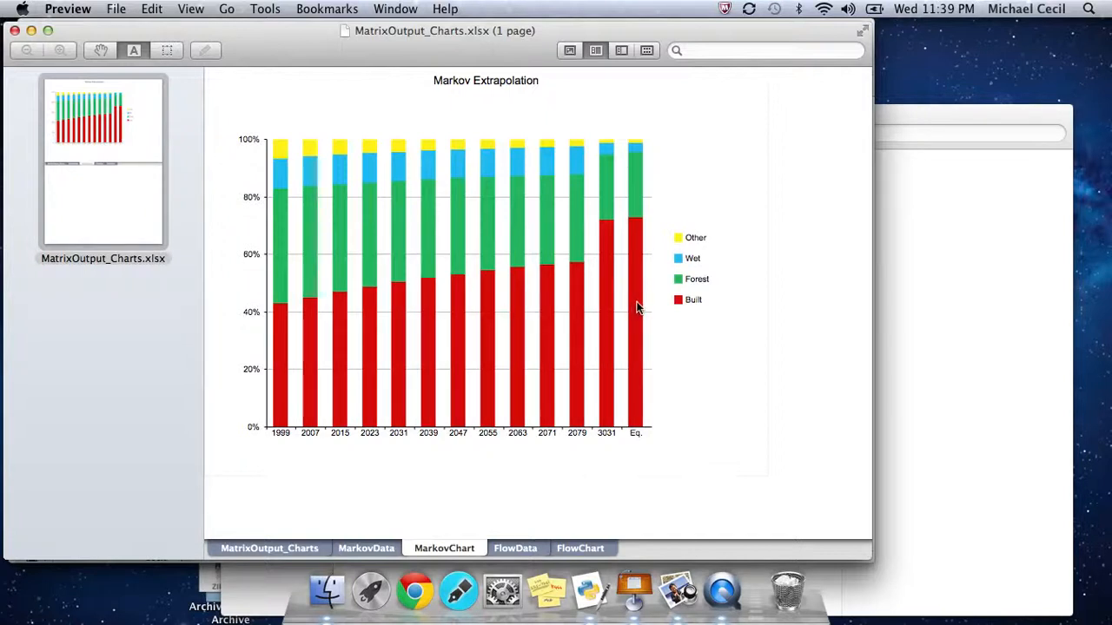
mouse_move(612, 291)
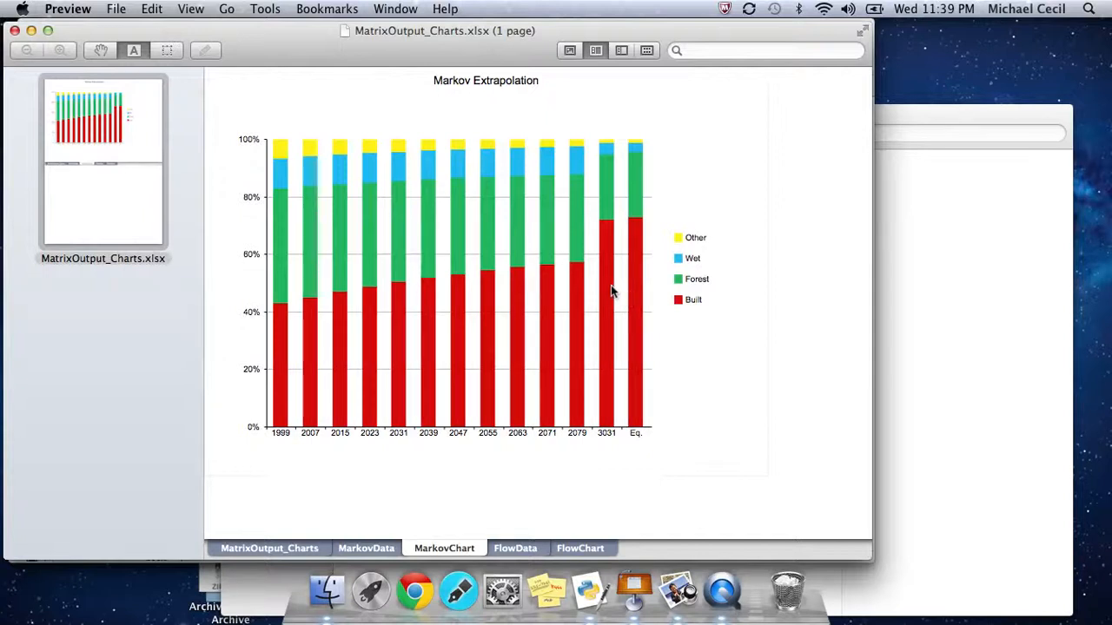
mouse_move(634, 295)
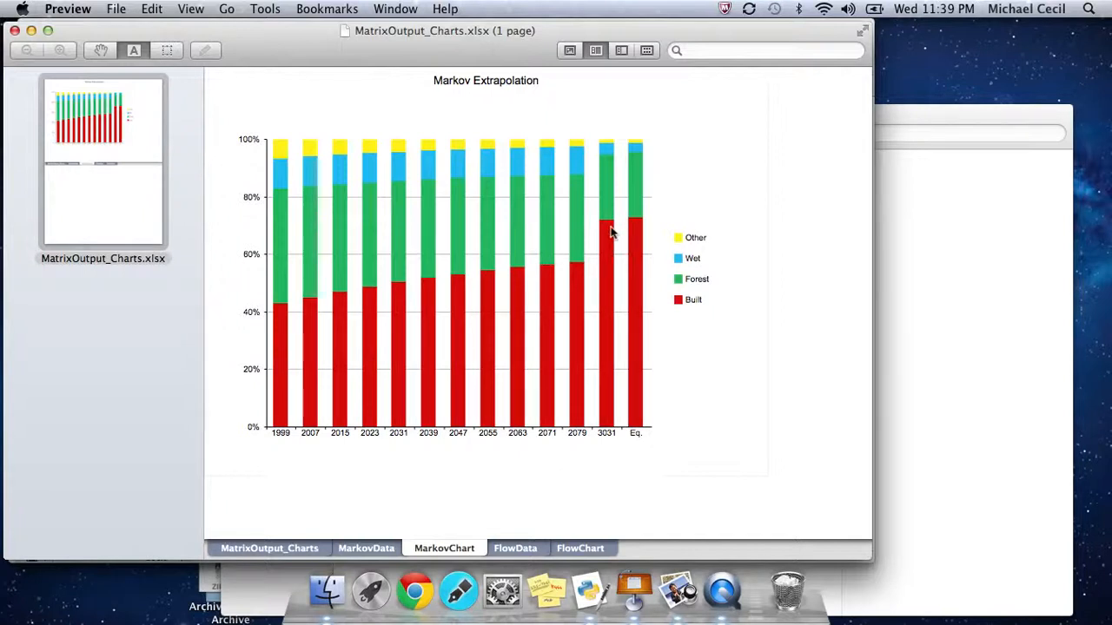
mouse_move(634, 200)
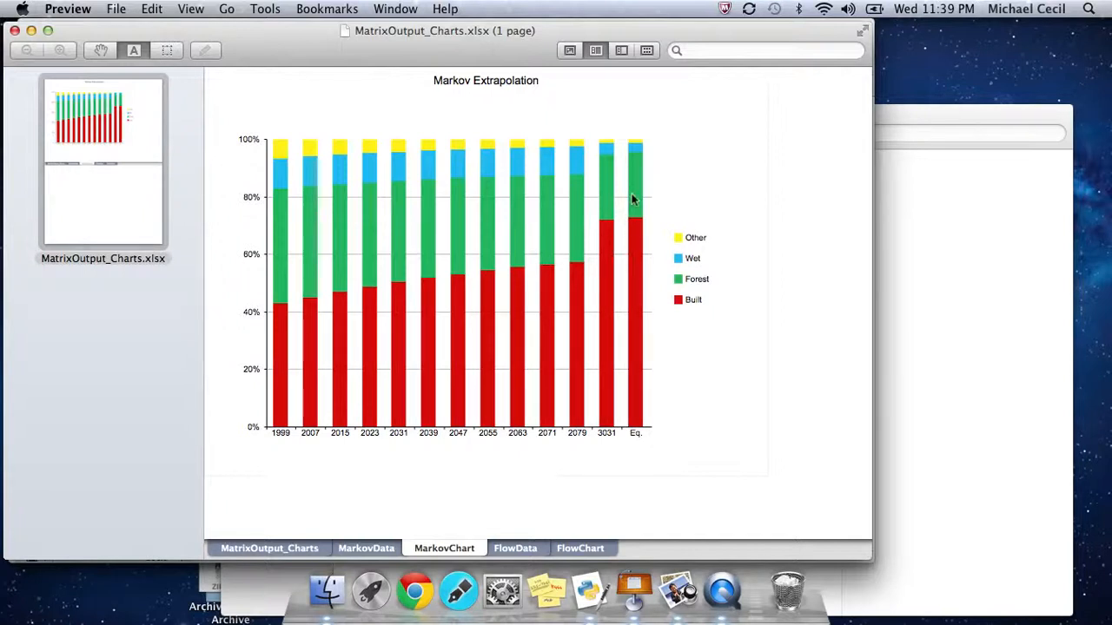
mouse_move(643, 146)
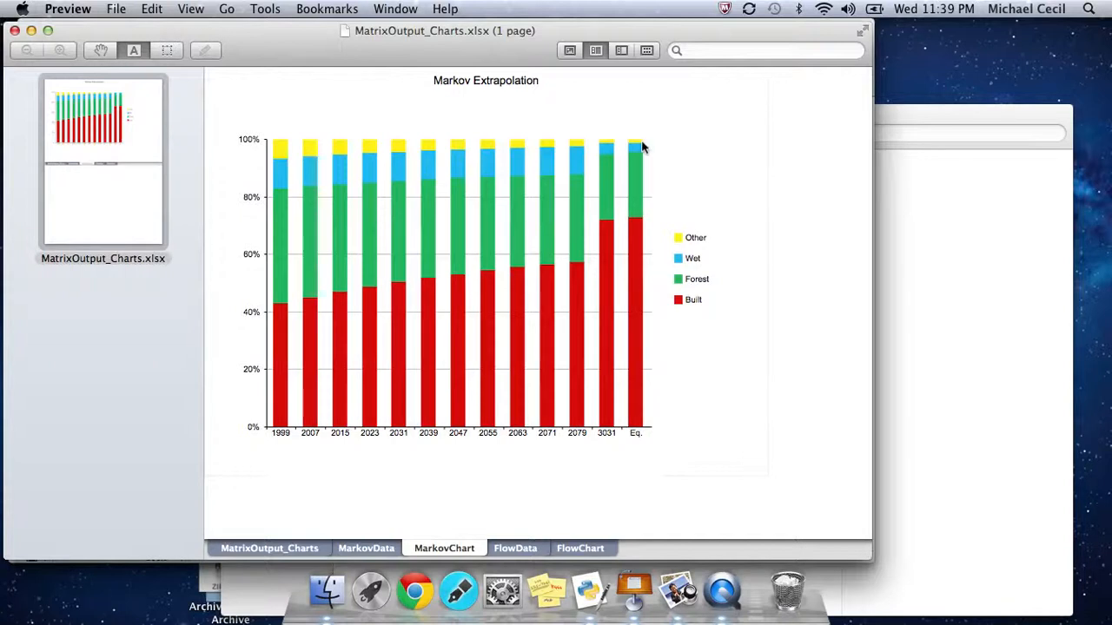
mouse_move(630, 207)
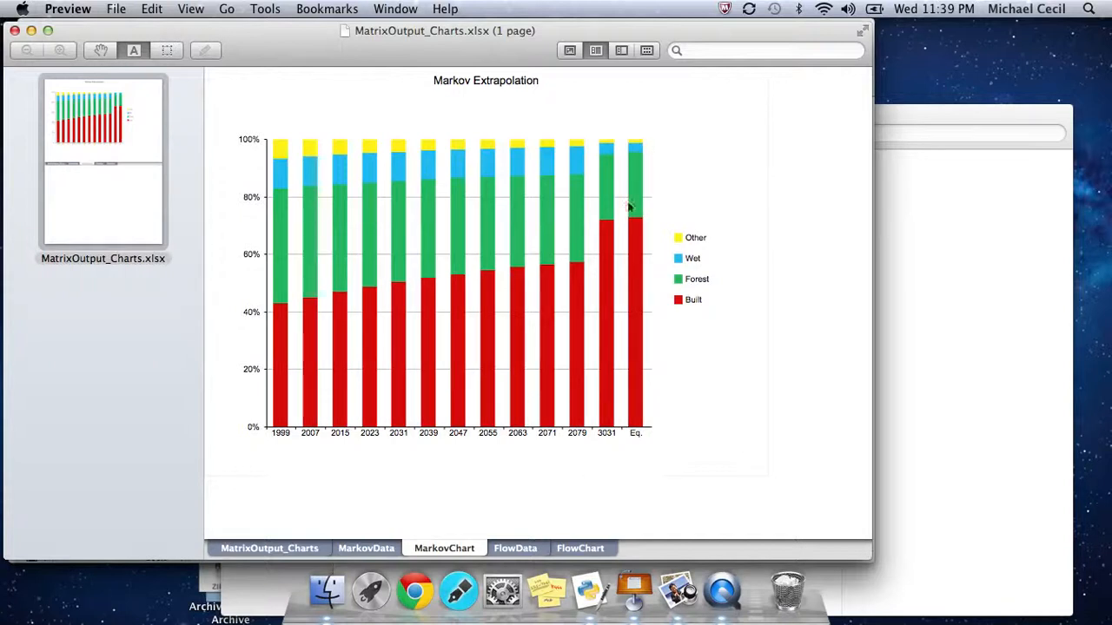
mouse_move(609, 443)
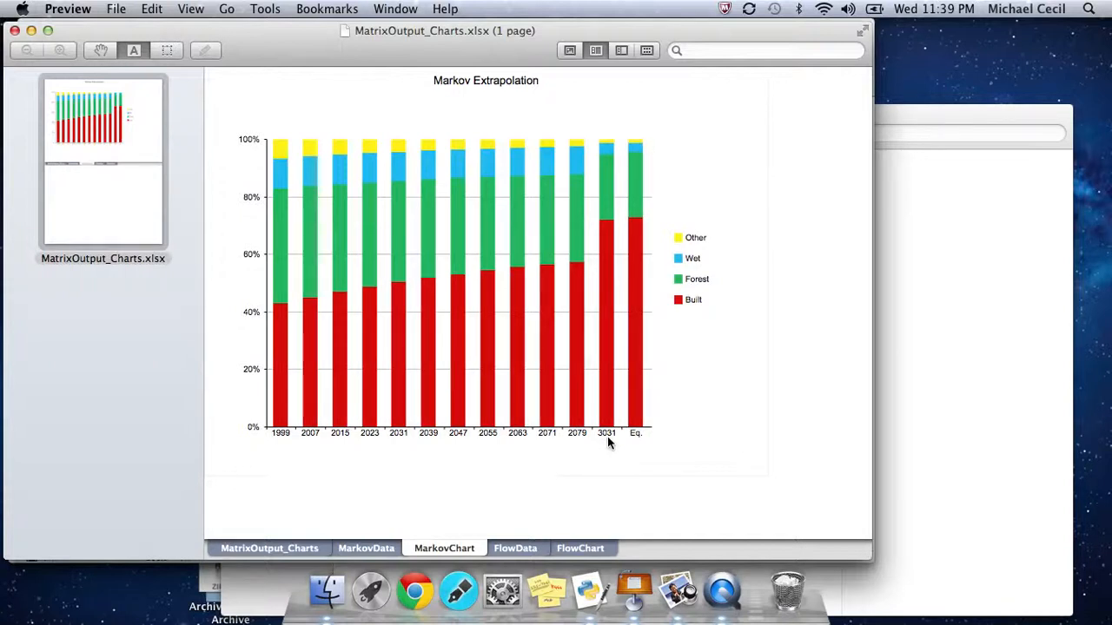
mouse_move(607, 439)
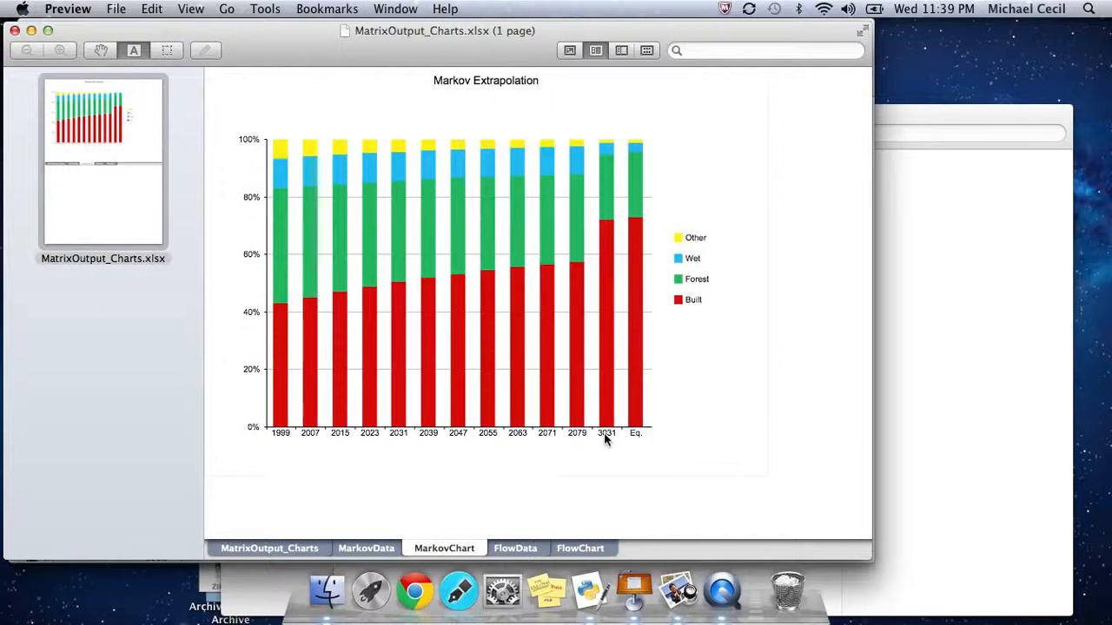
Select the FlowChart sheet tab of MatrixOutput_Charts.xlsx.
click(581, 548)
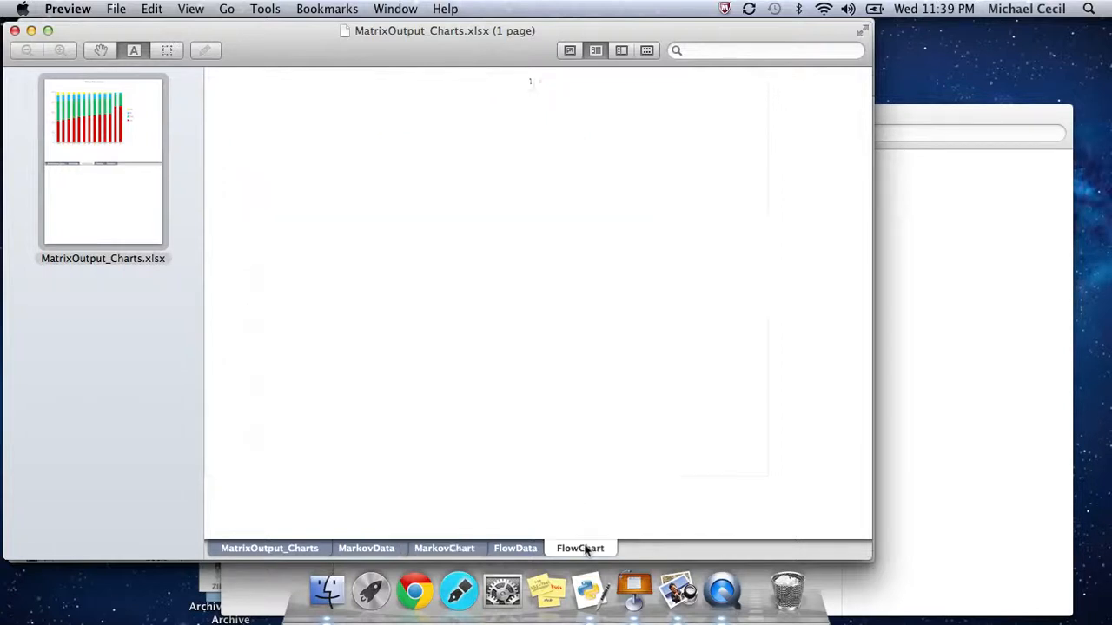
Display the Flow Extrapolation area chart, then bring Finder to the front.
click(579, 548)
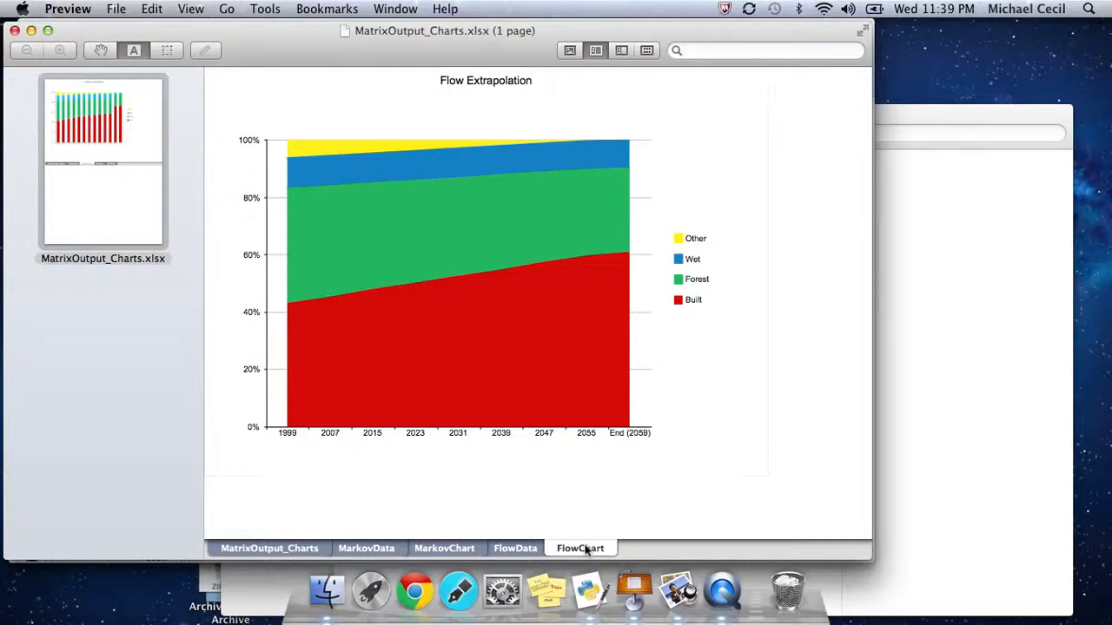
mouse_move(489, 463)
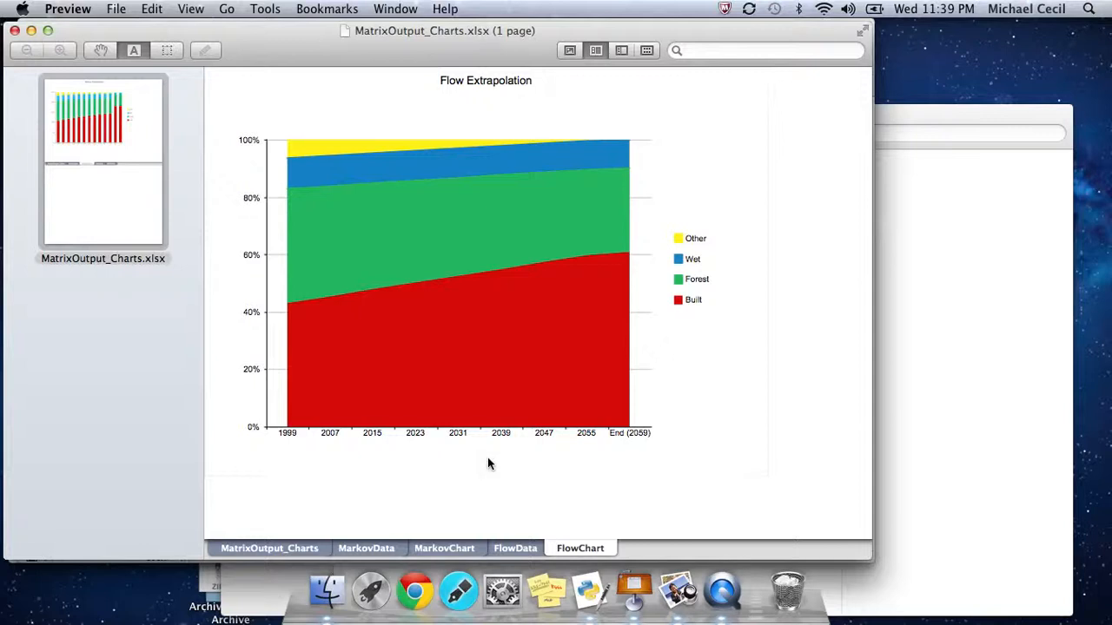
mouse_move(338, 302)
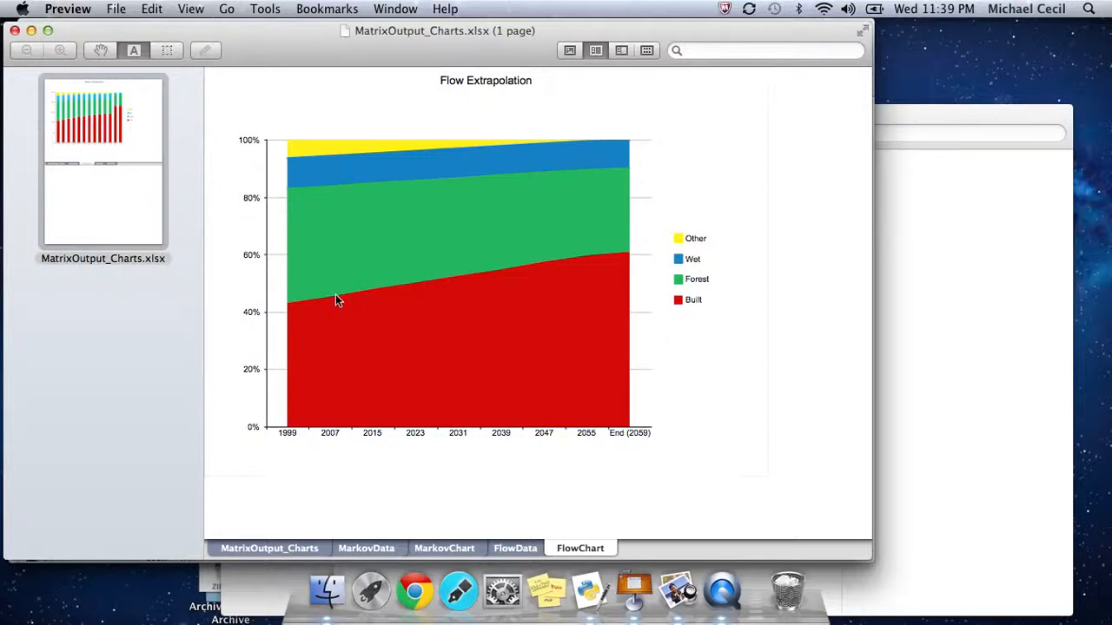
mouse_move(563, 269)
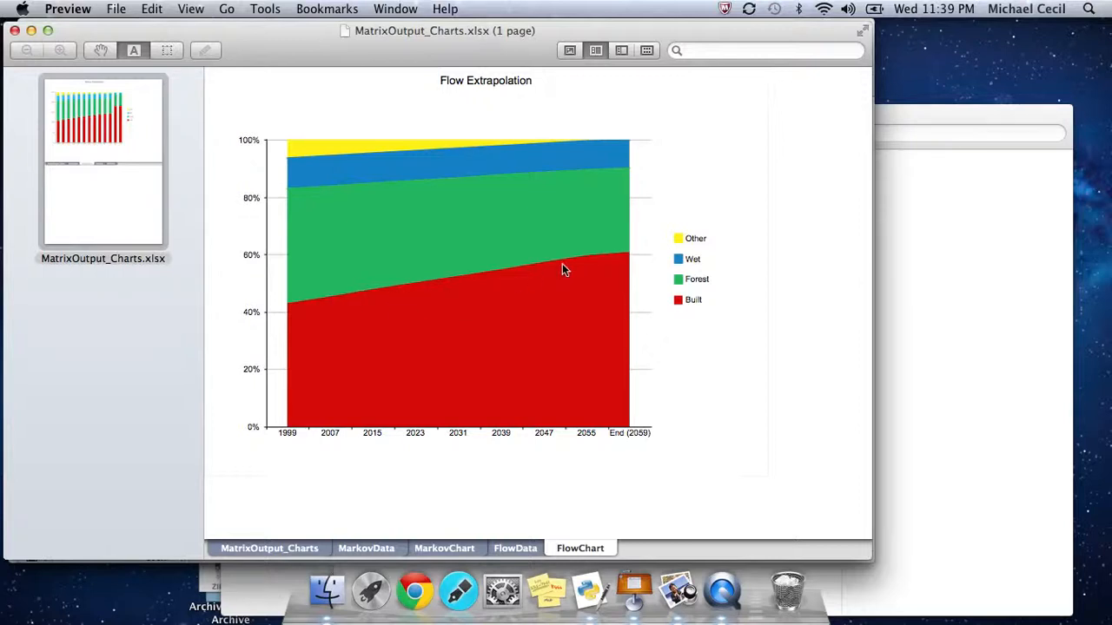
mouse_move(310, 316)
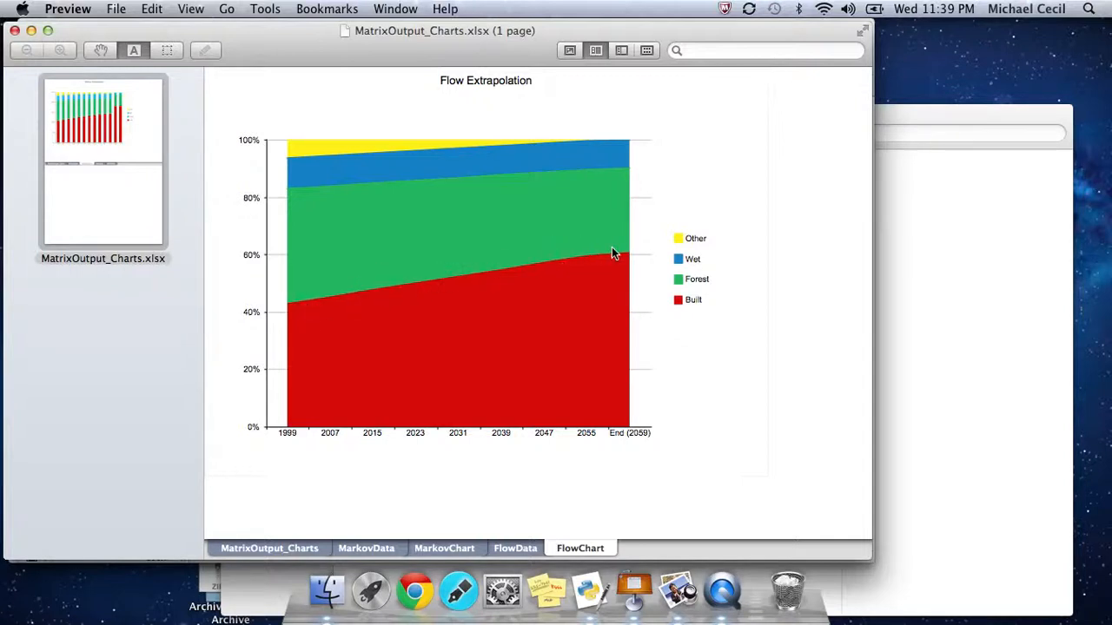
mouse_move(587, 171)
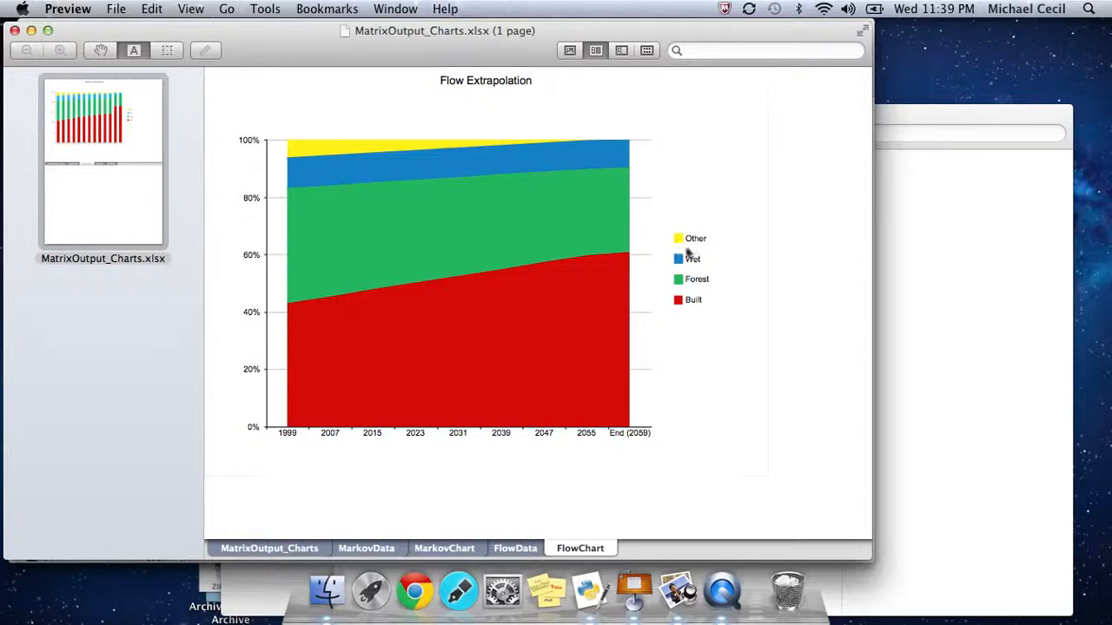
mouse_move(632, 438)
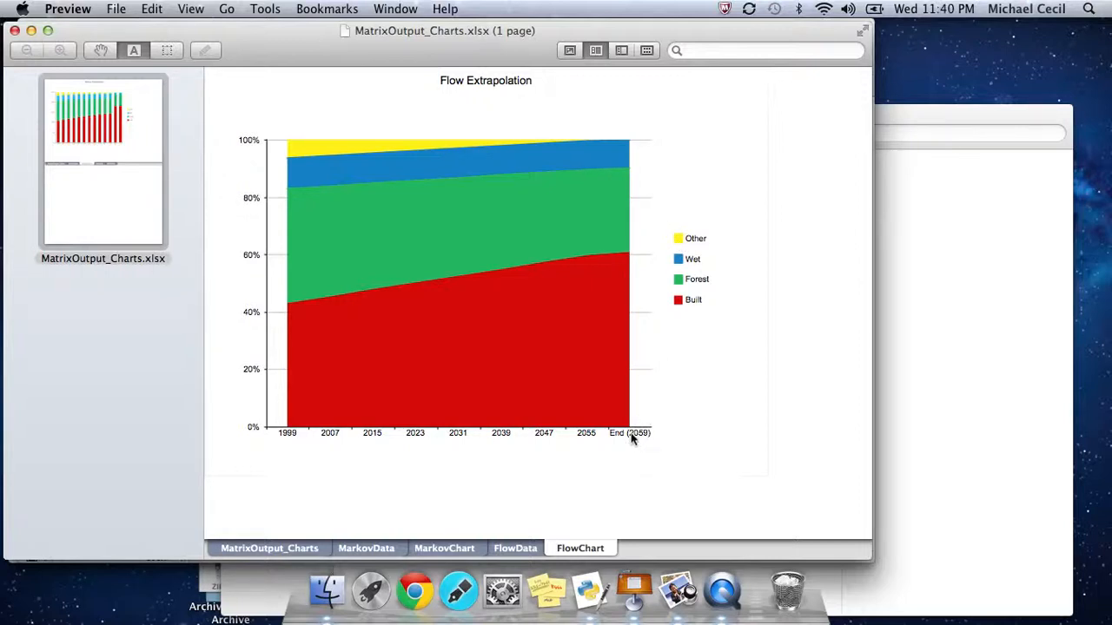
mouse_move(610, 358)
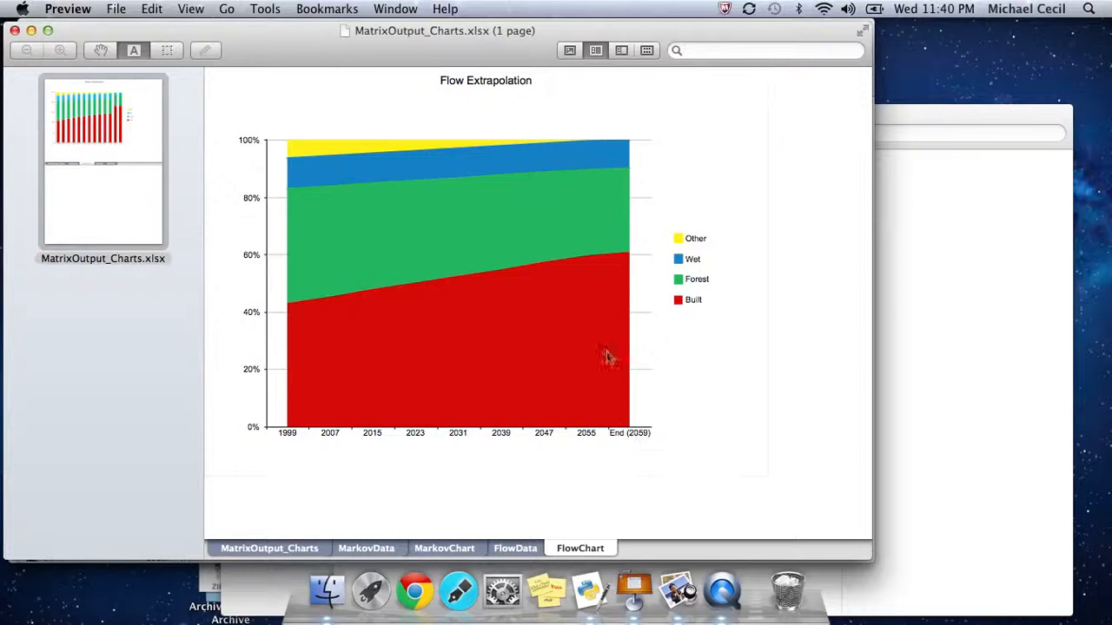
mouse_move(634, 254)
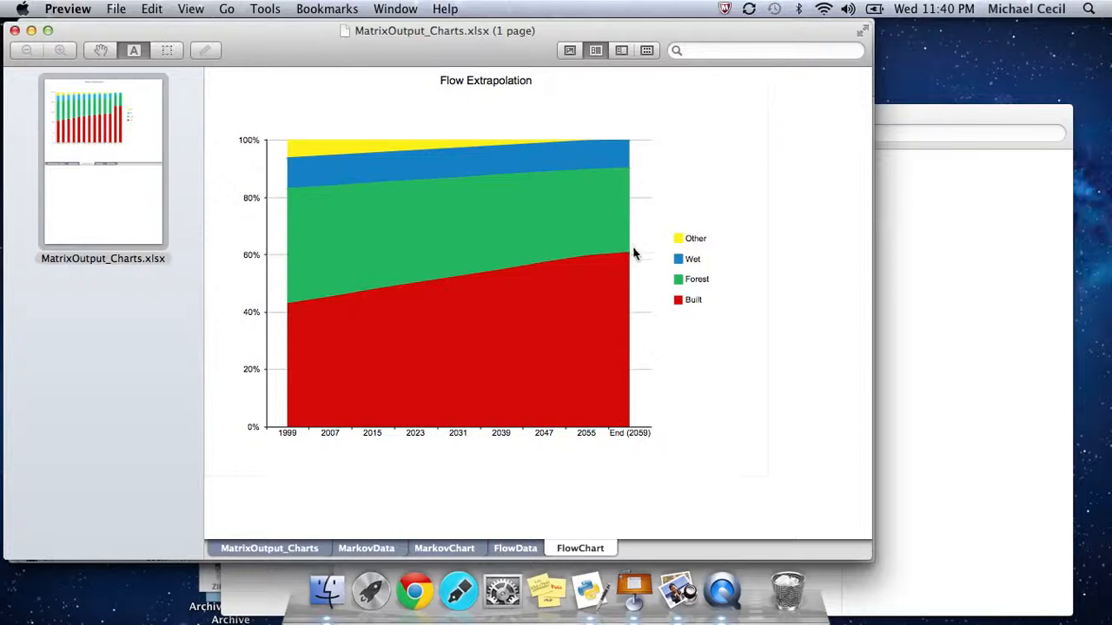
mouse_move(634, 263)
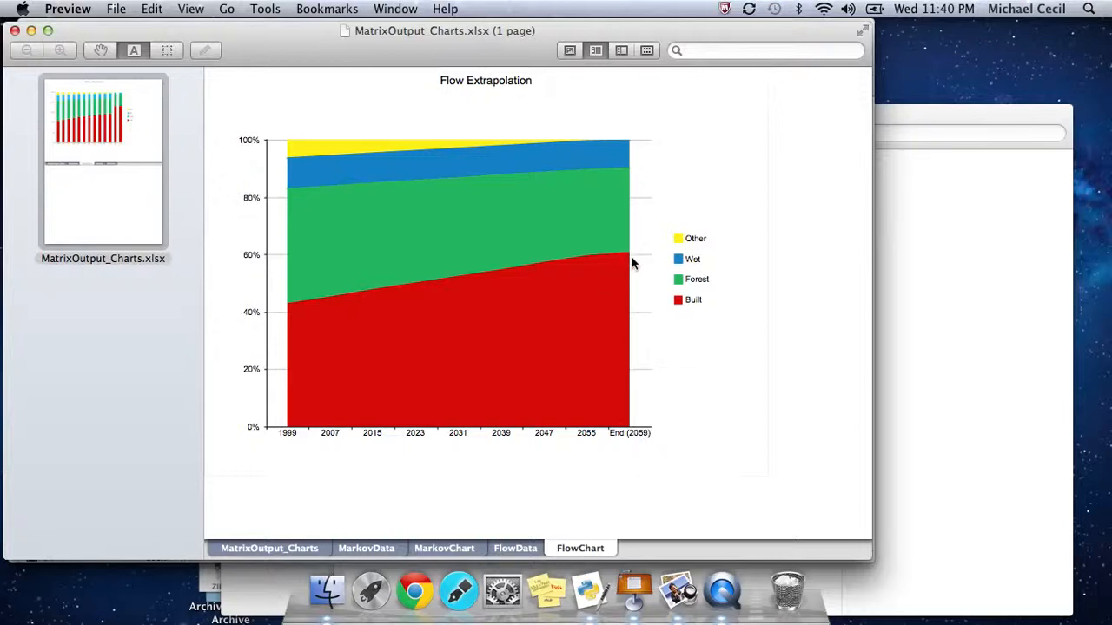
mouse_move(630, 259)
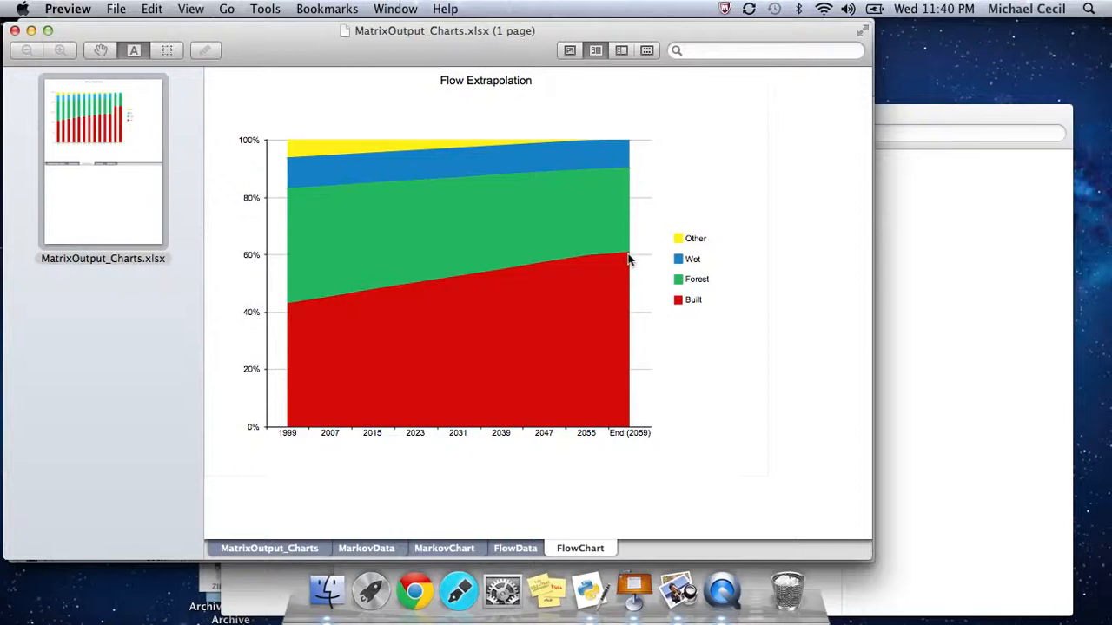
mouse_move(617, 182)
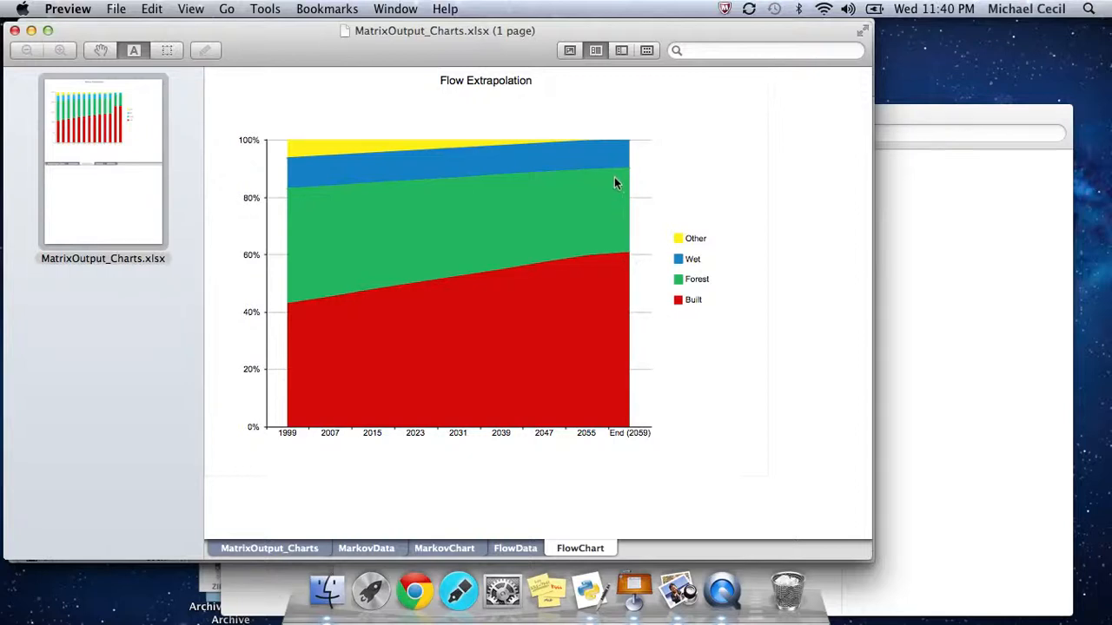
mouse_move(613, 170)
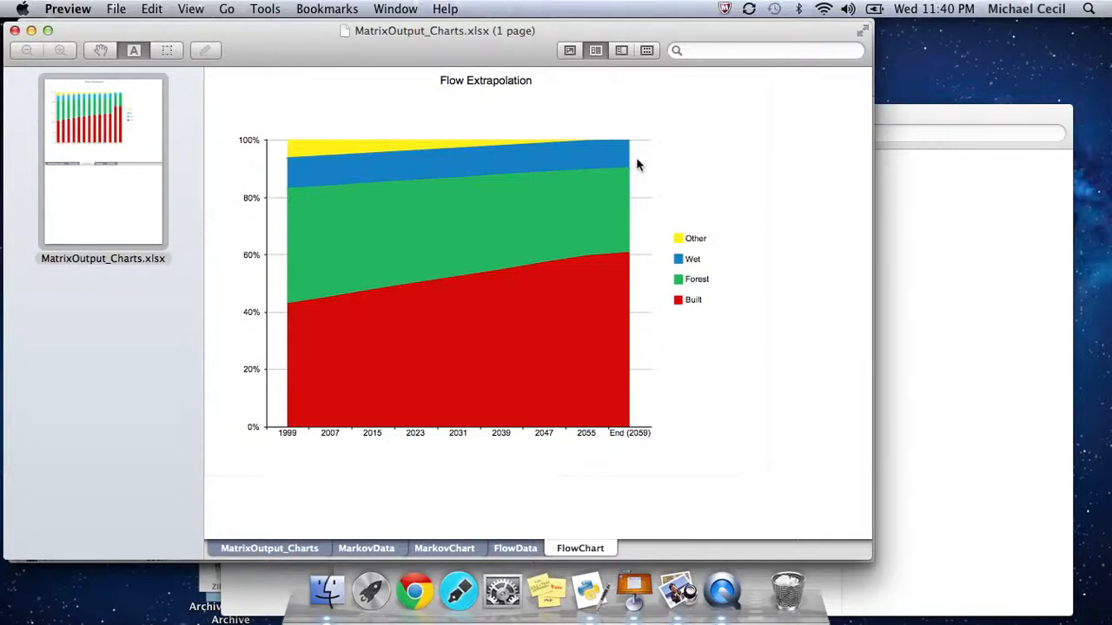
mouse_move(693, 243)
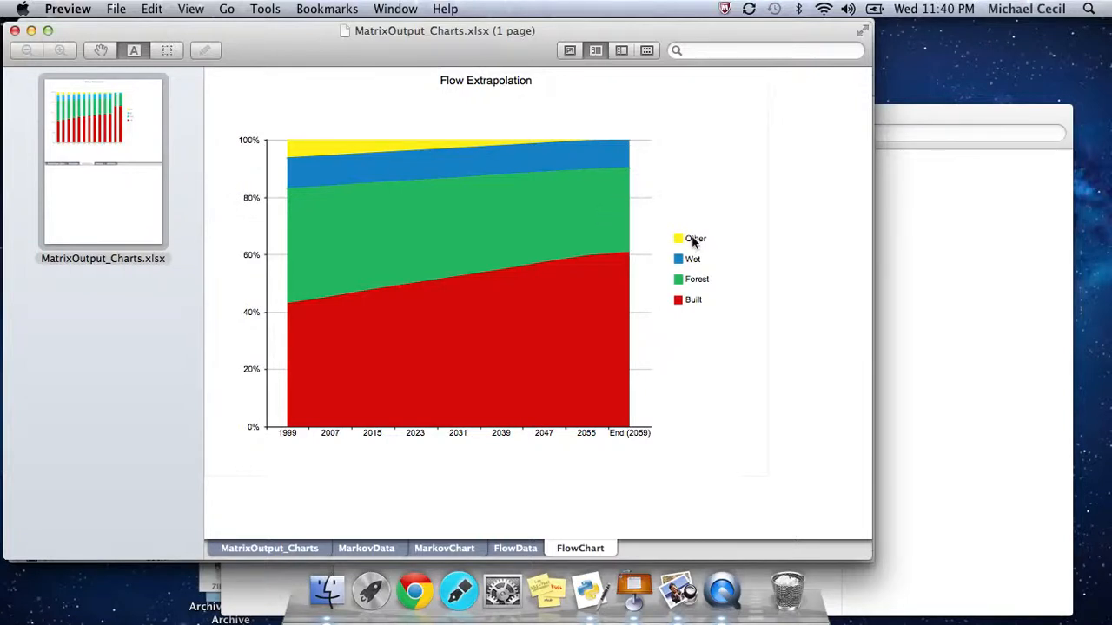
mouse_move(679, 244)
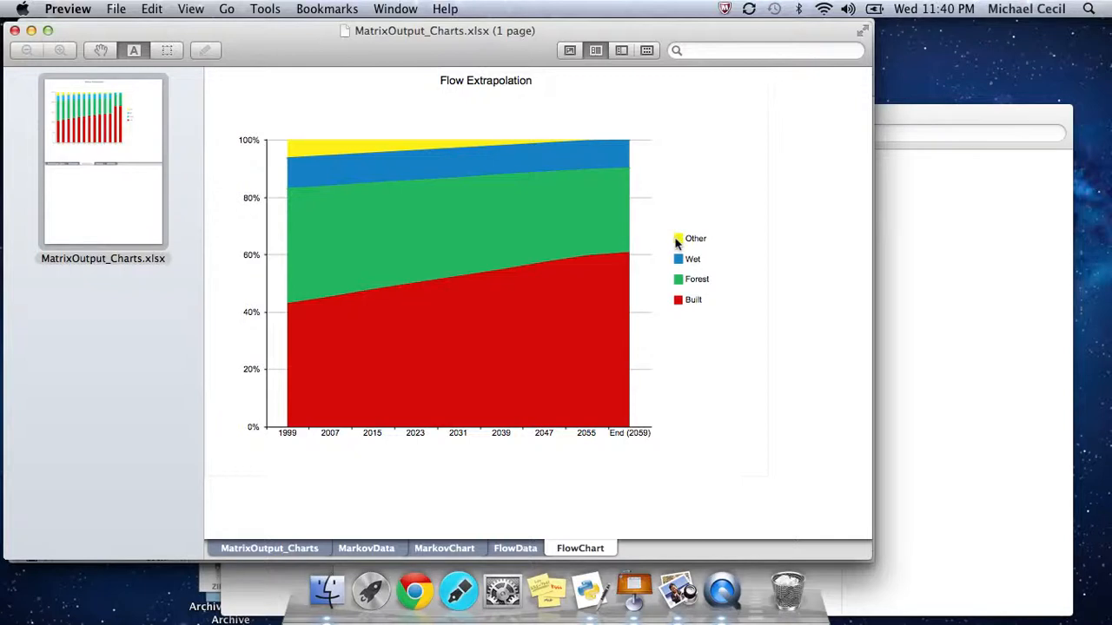
mouse_move(626, 278)
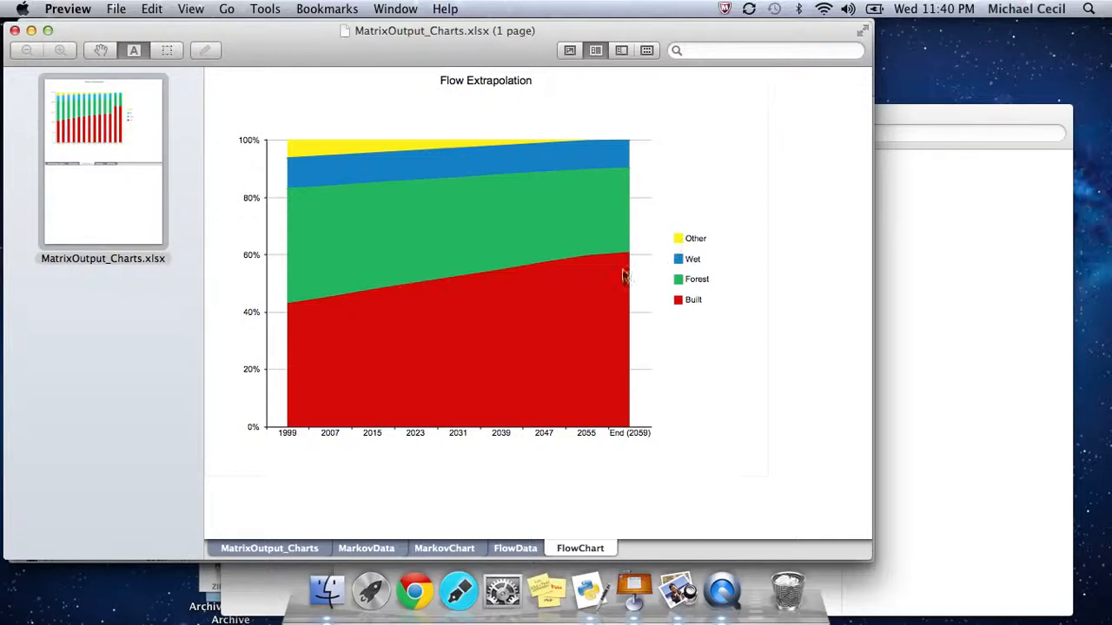
mouse_move(487, 179)
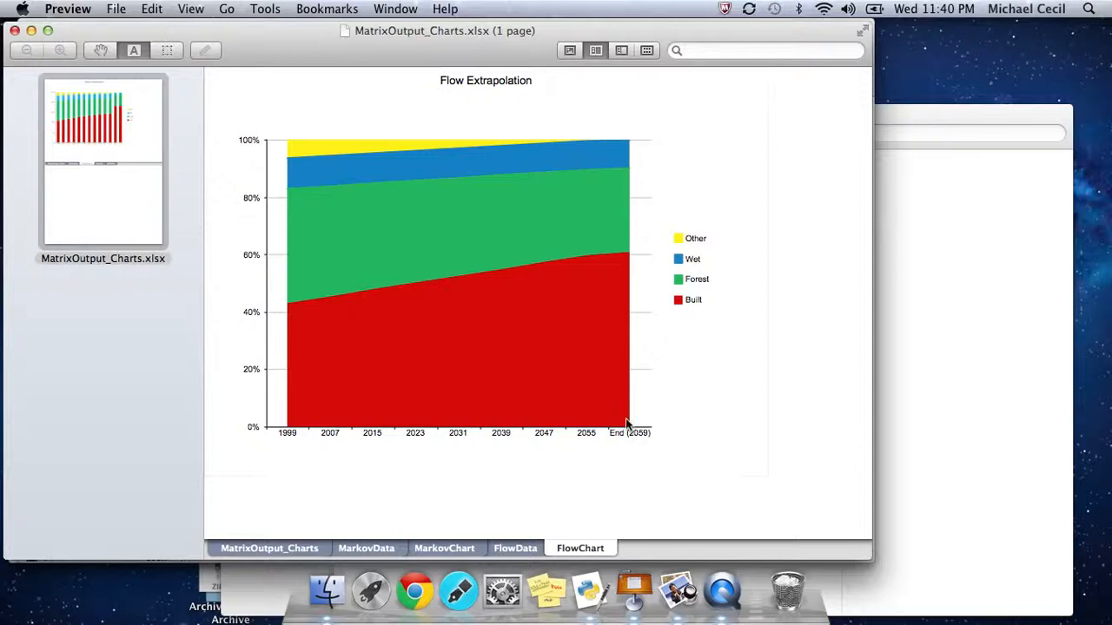
mouse_move(623, 143)
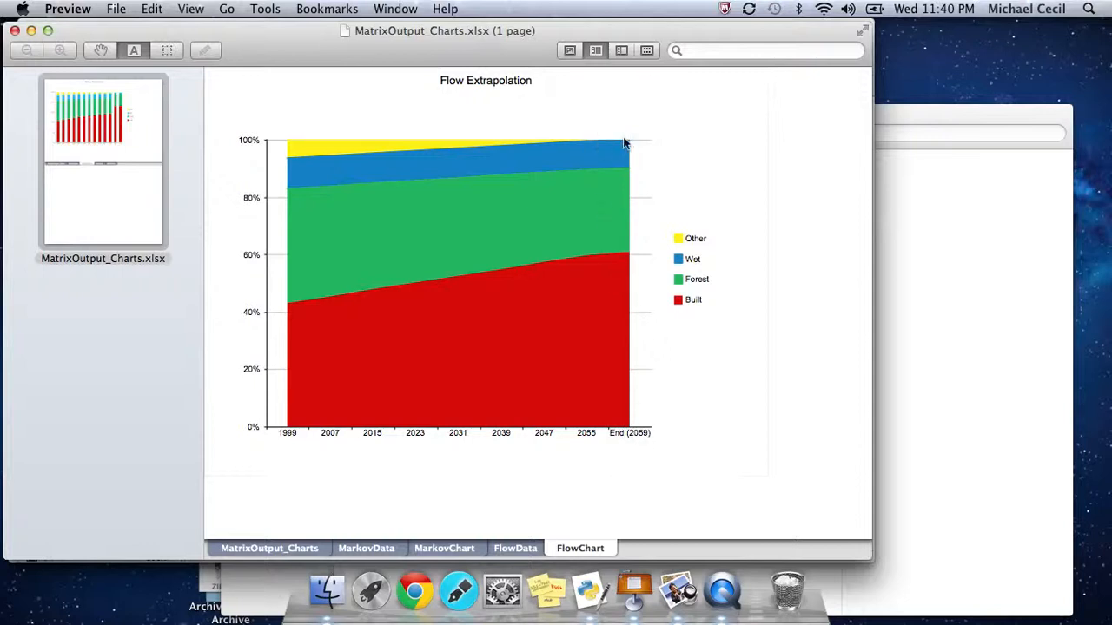
mouse_move(631, 290)
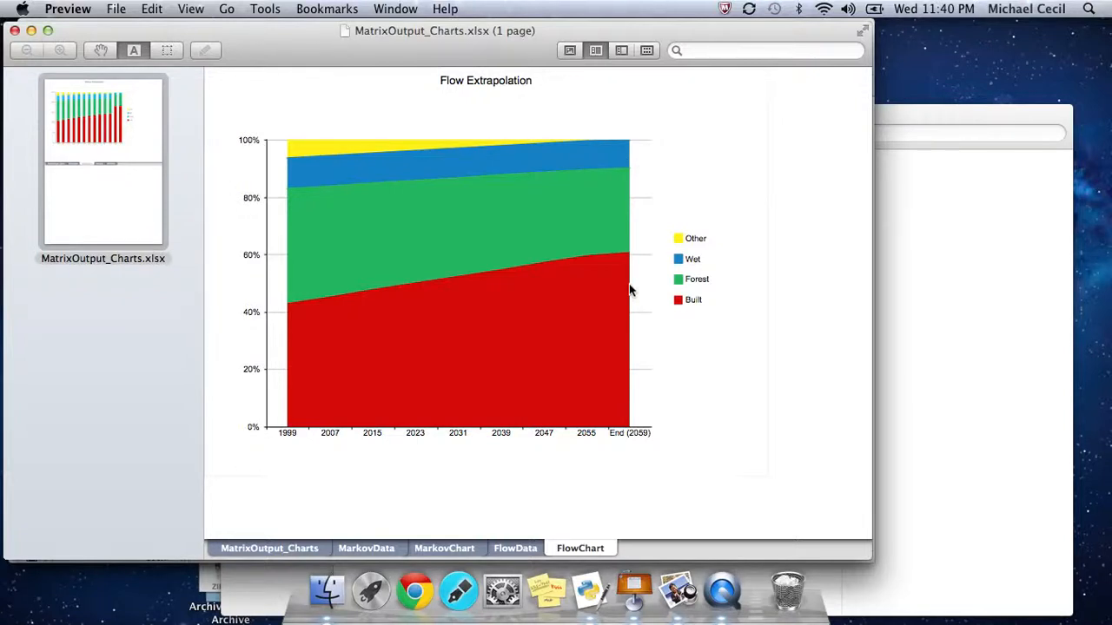
mouse_move(326, 591)
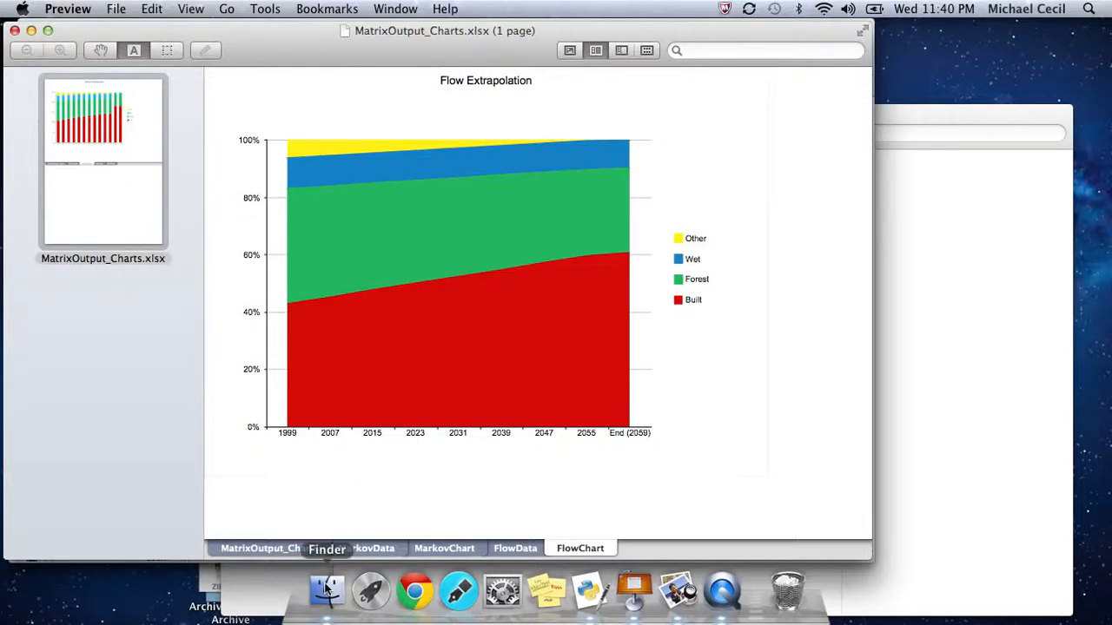
click(327, 592)
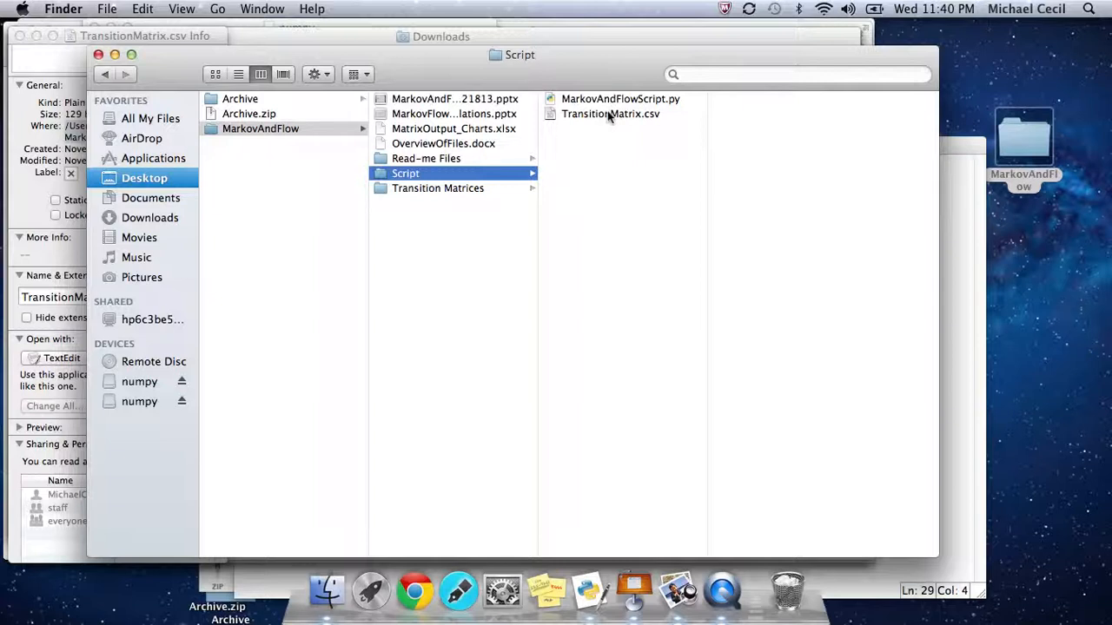
Select TransitionMatrix.csv in the Script folder to show its 129-byte file preview.
click(611, 114)
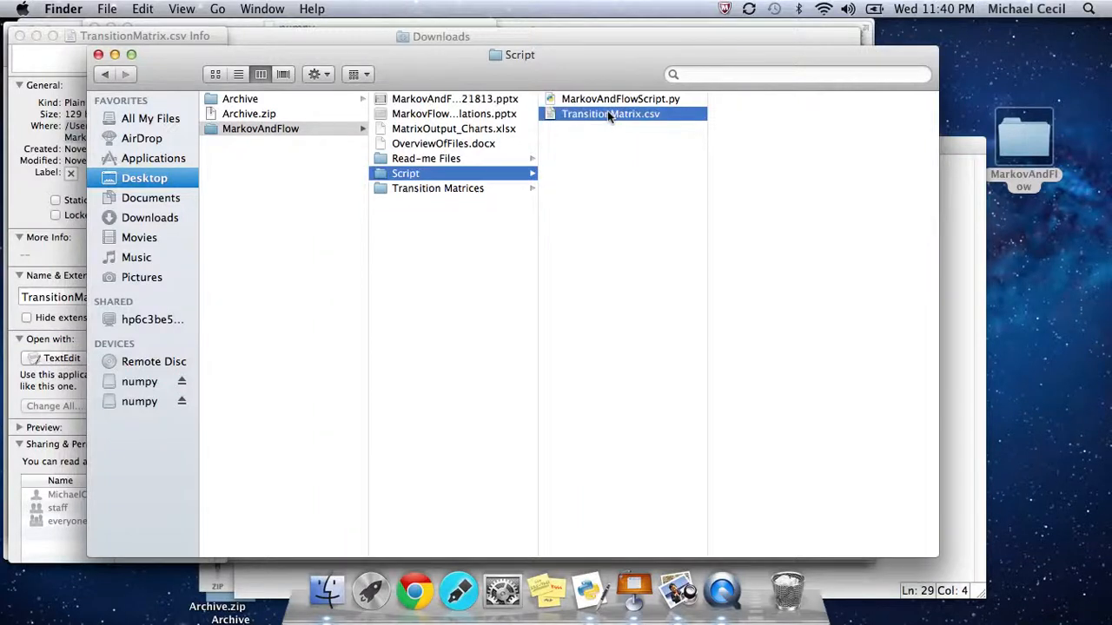
click(611, 114)
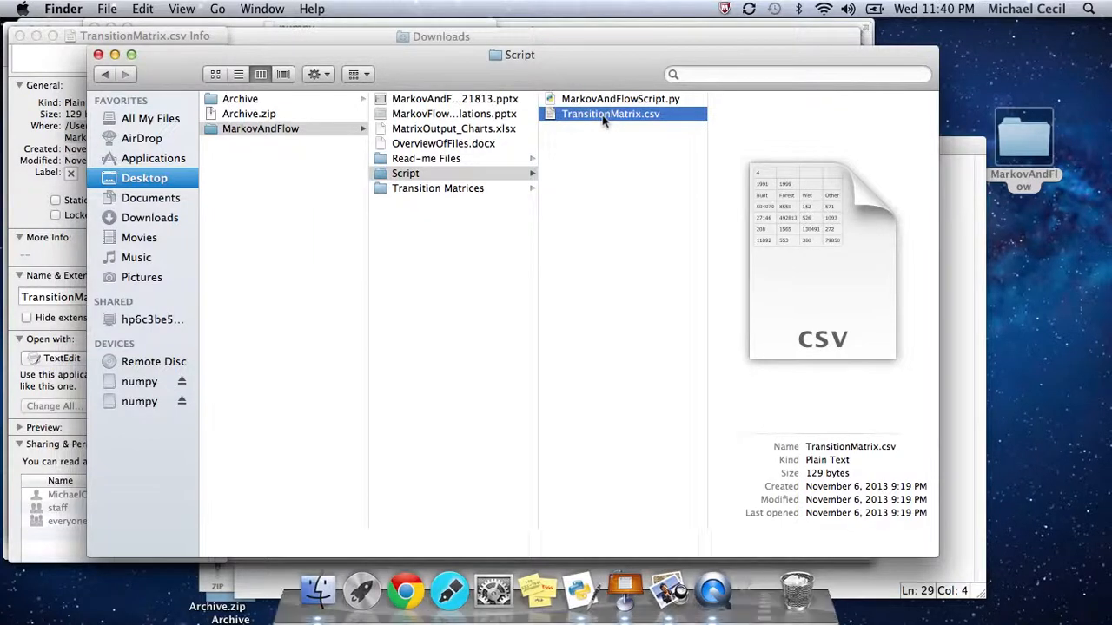
double_click(610, 114)
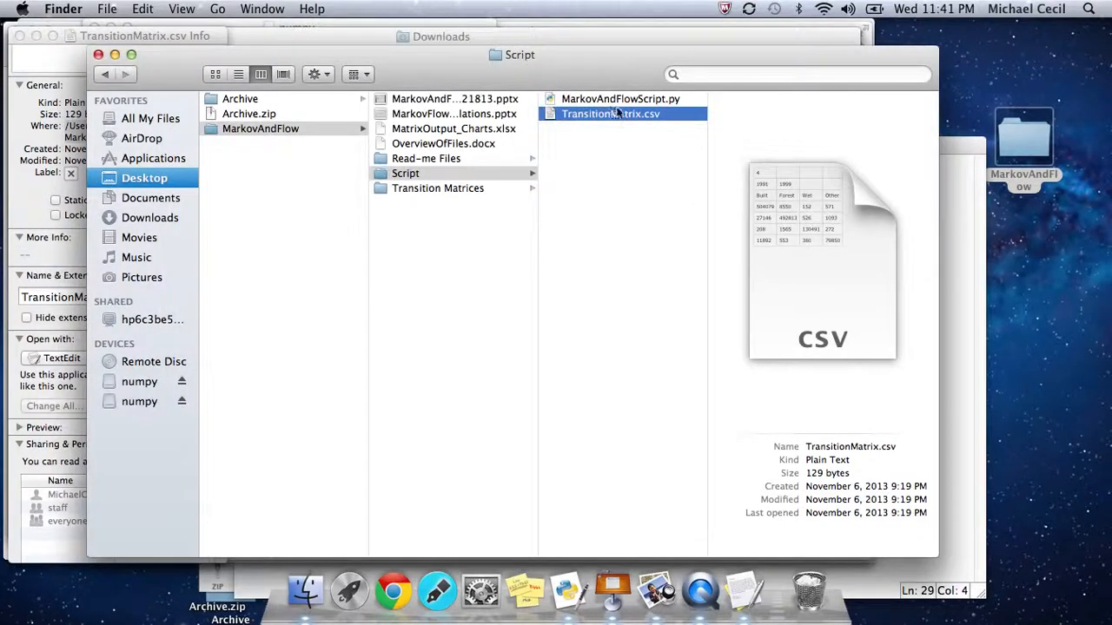
Open MarkovAndFlowScript.py from the Script folder in IDLE's editor.
click(619, 98)
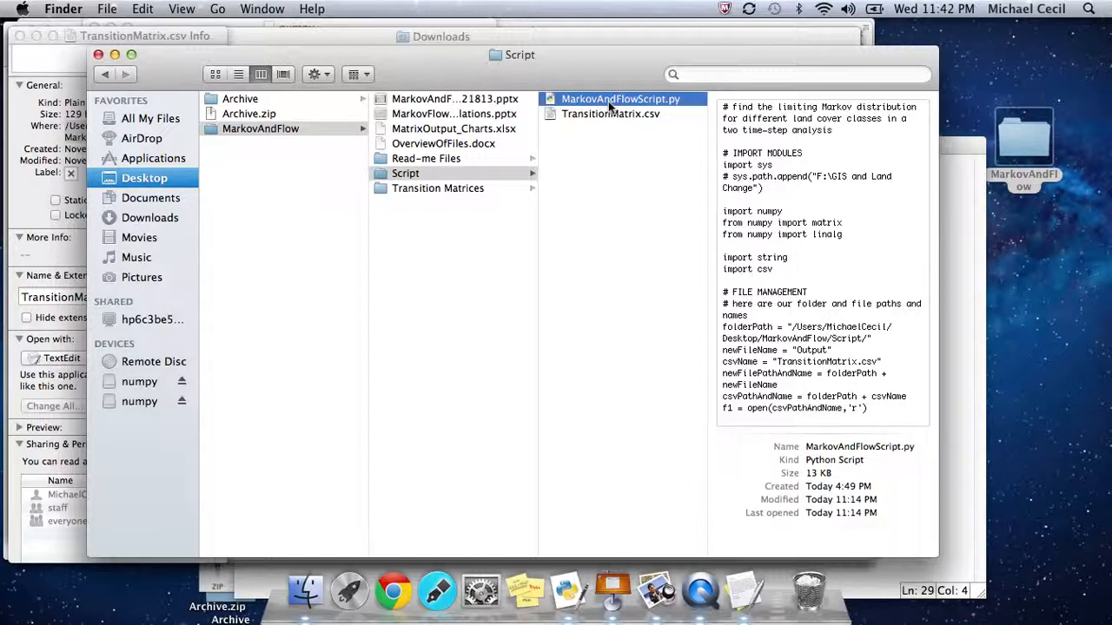
mouse_move(567, 591)
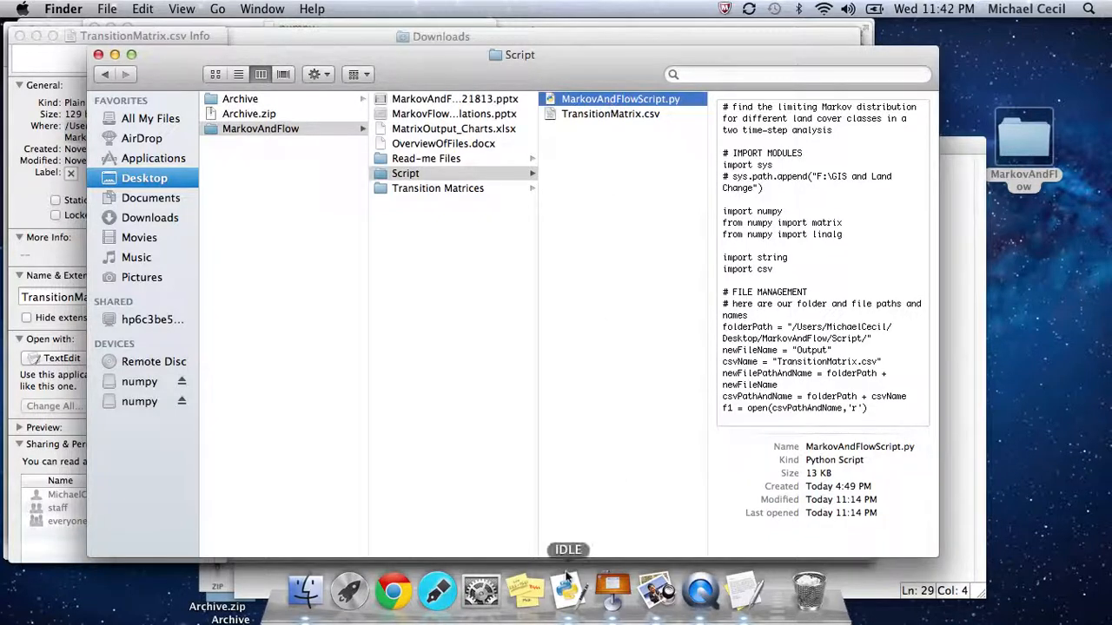
double_click(619, 99)
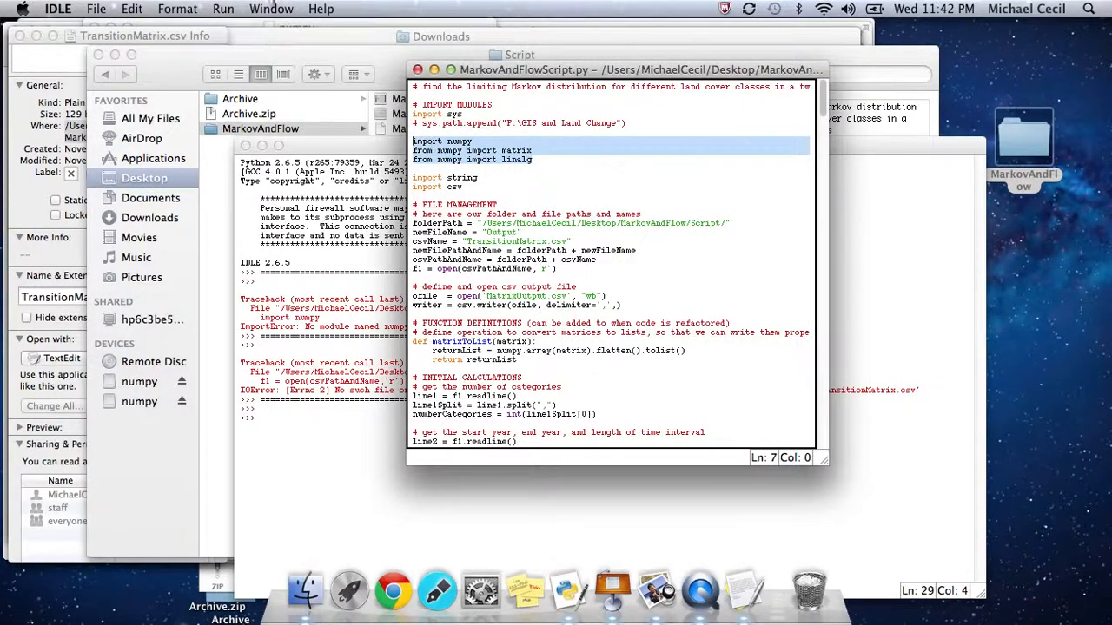
Run MarkovAndFlowScript.py with Run Module and check the Python shell output.
click(223, 9)
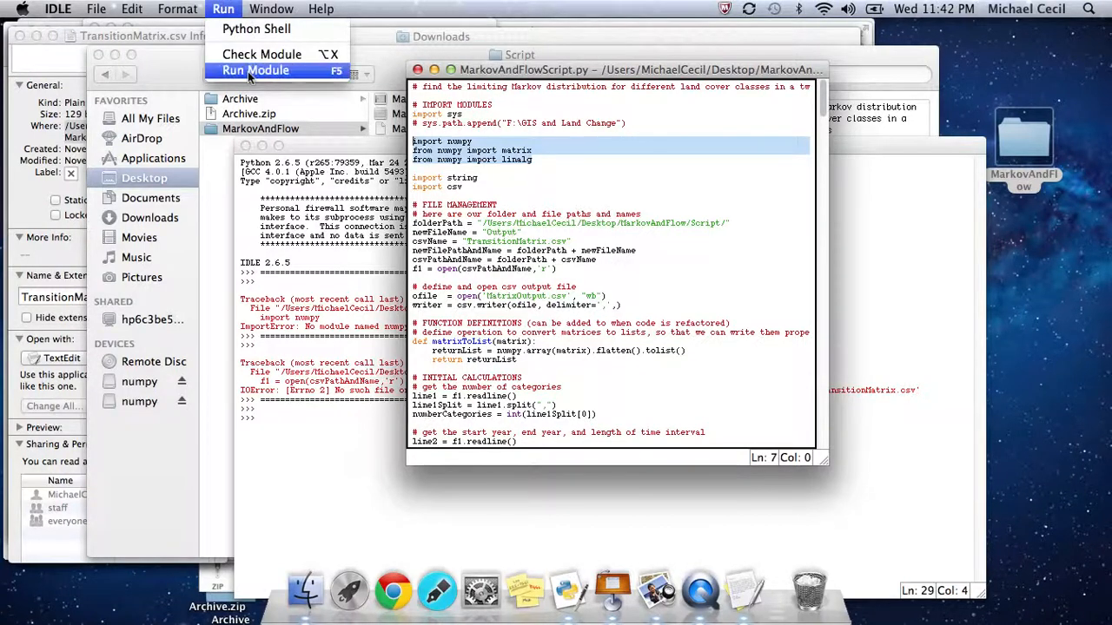
click(255, 70)
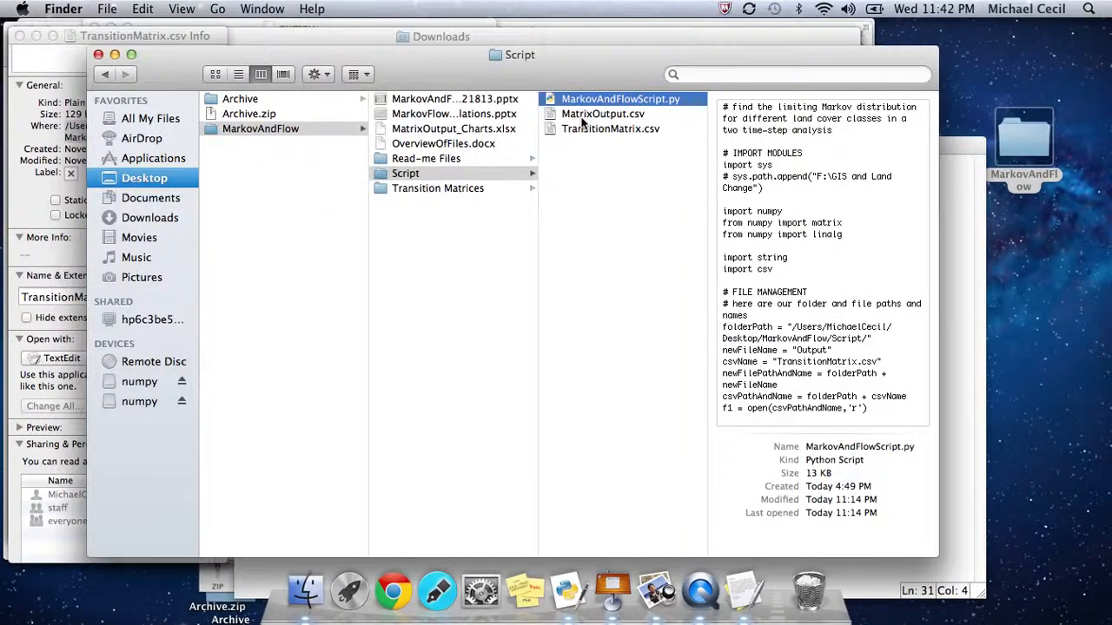
click(602, 114)
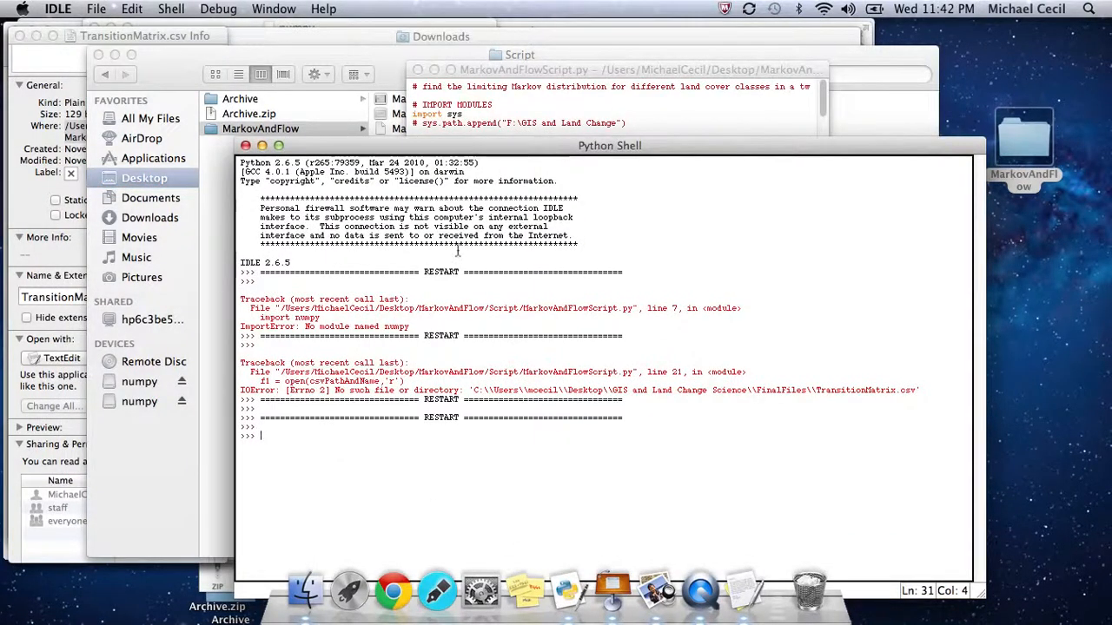
mouse_move(556, 62)
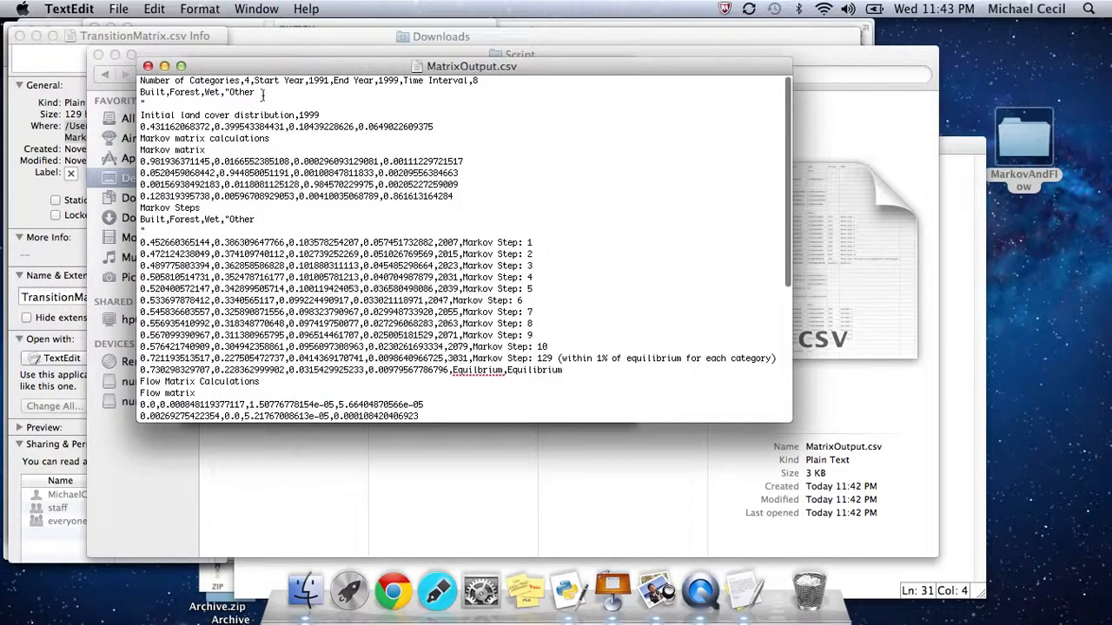
Highlight the Markov matrix rows and the final Markov step and Equilibrium rows.
drag(142, 80, 255, 92)
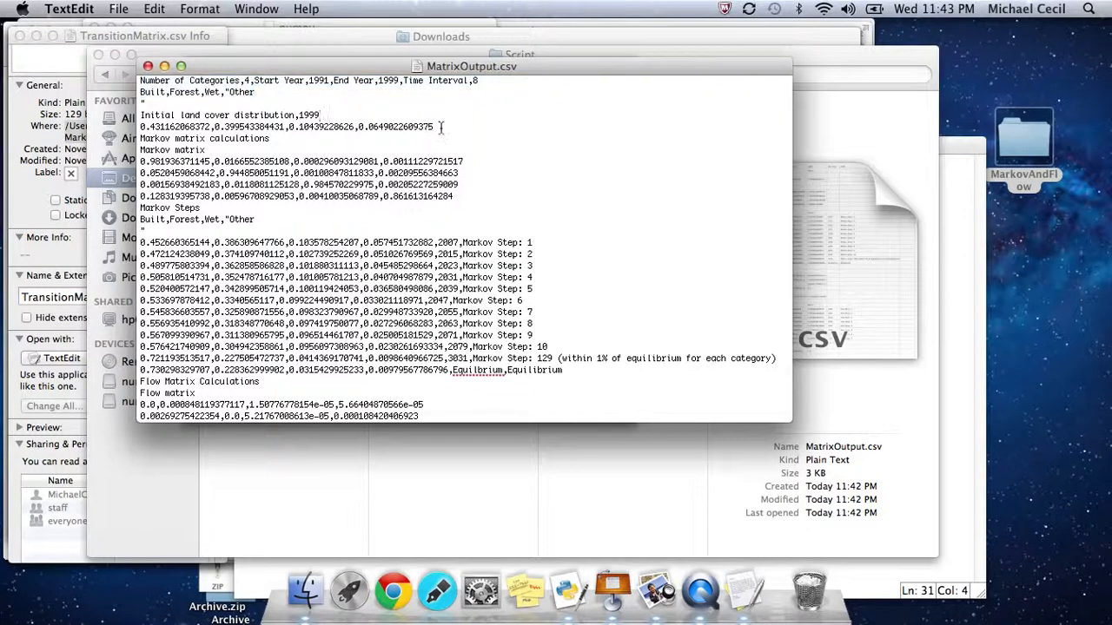
drag(140, 115, 443, 127)
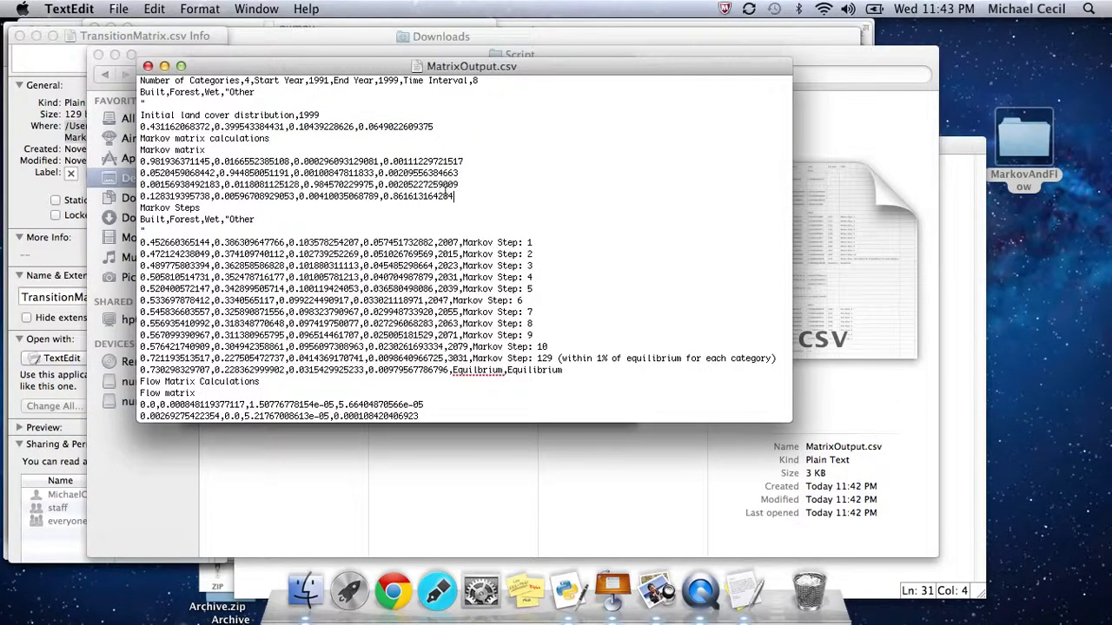
drag(141, 162, 454, 196)
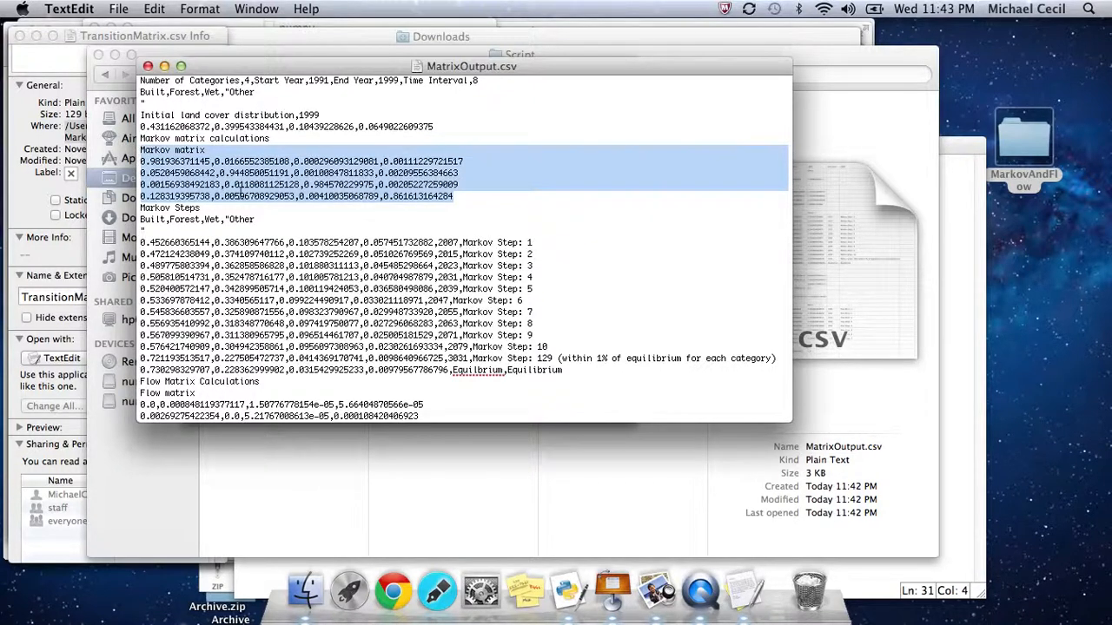
scroll(down, 3)
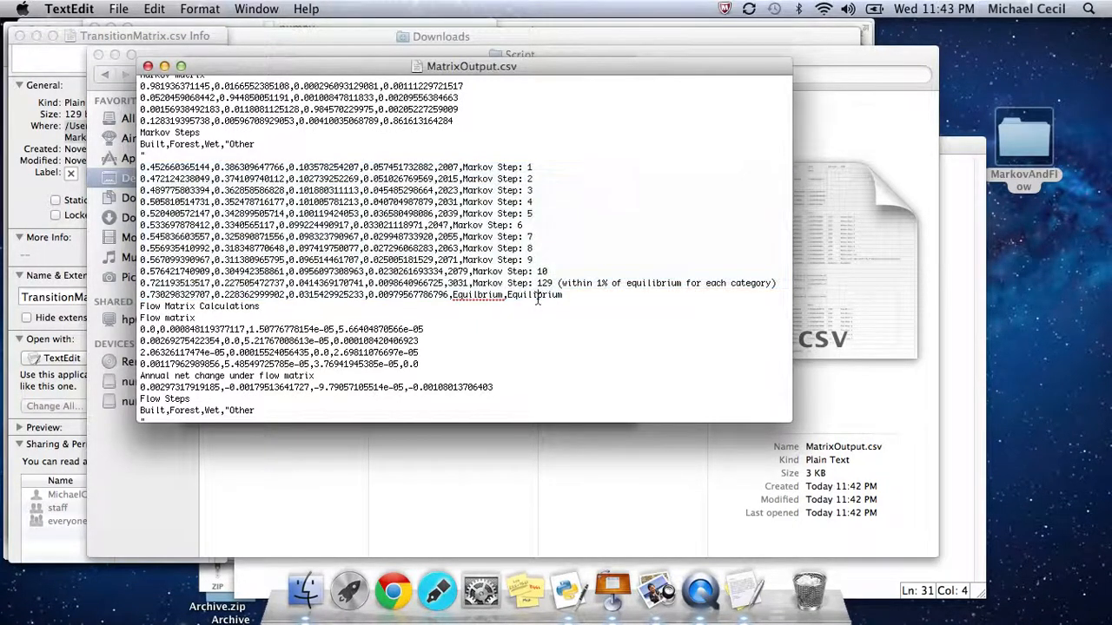
triple_click(347, 295)
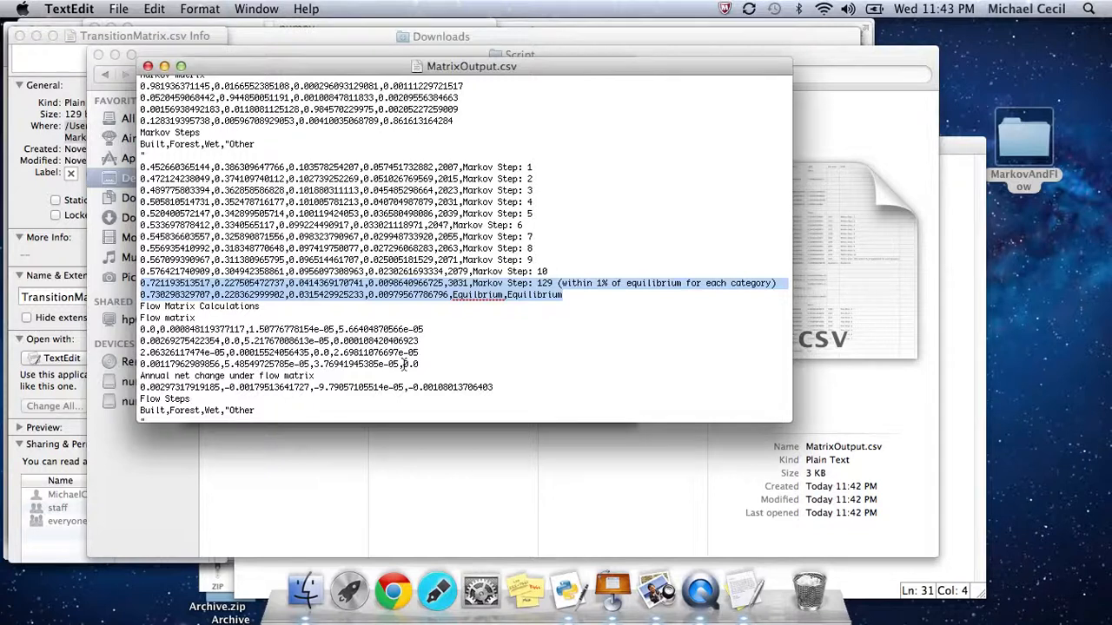
Highlight the flow matrix rows and scroll to the final flow proportions and year 2059.087.
scroll(down, 3)
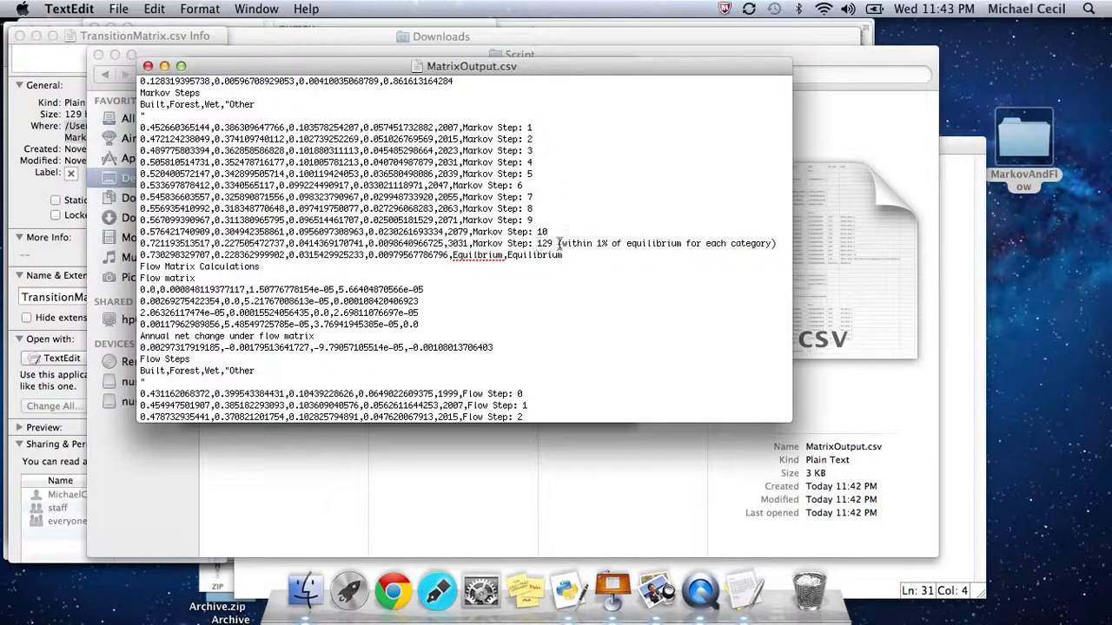
scroll(down, 3)
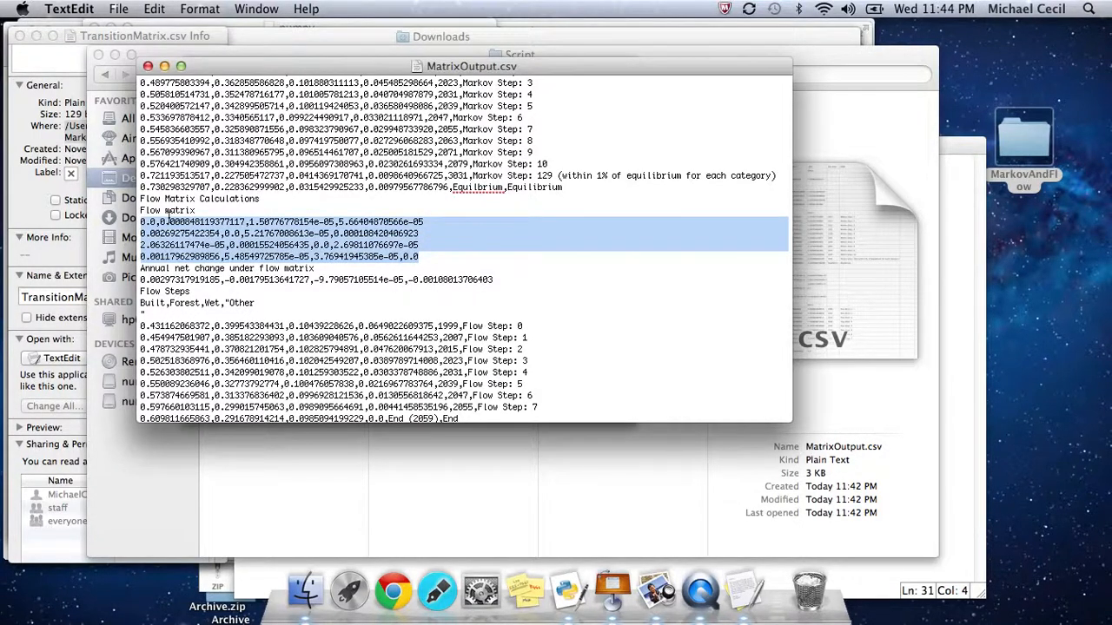
click(495, 279)
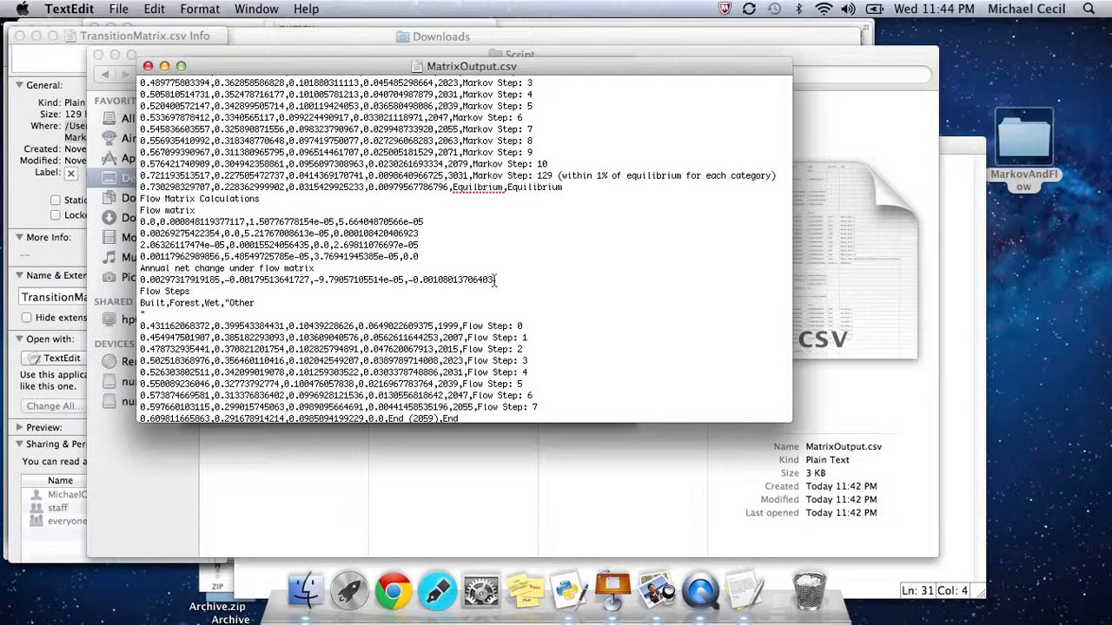
drag(141, 268, 495, 280)
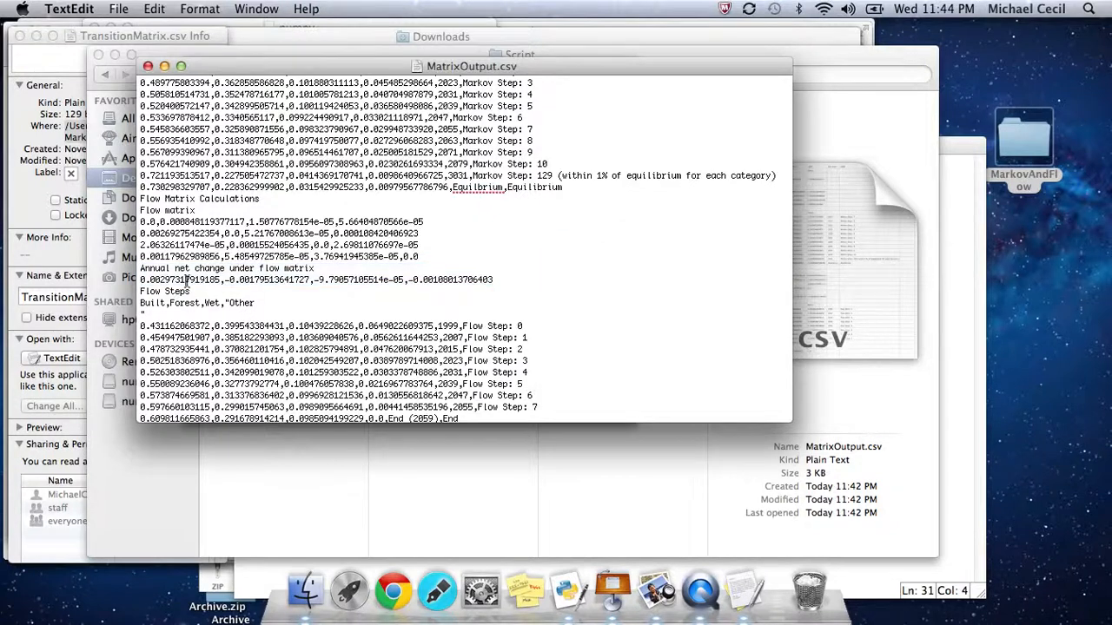
mouse_move(438, 293)
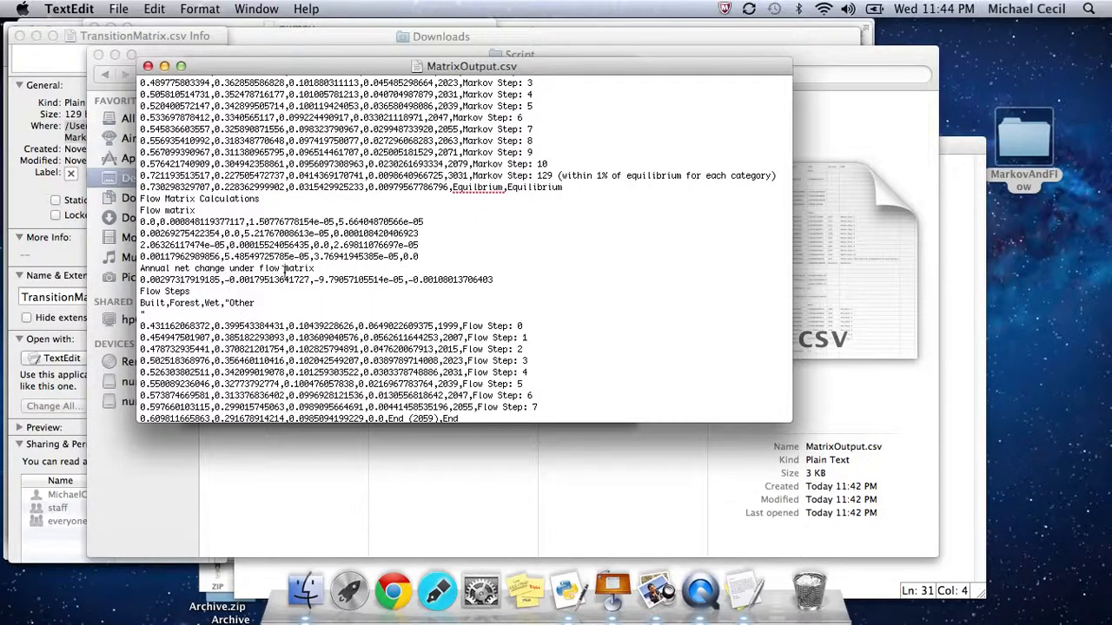
mouse_move(464, 278)
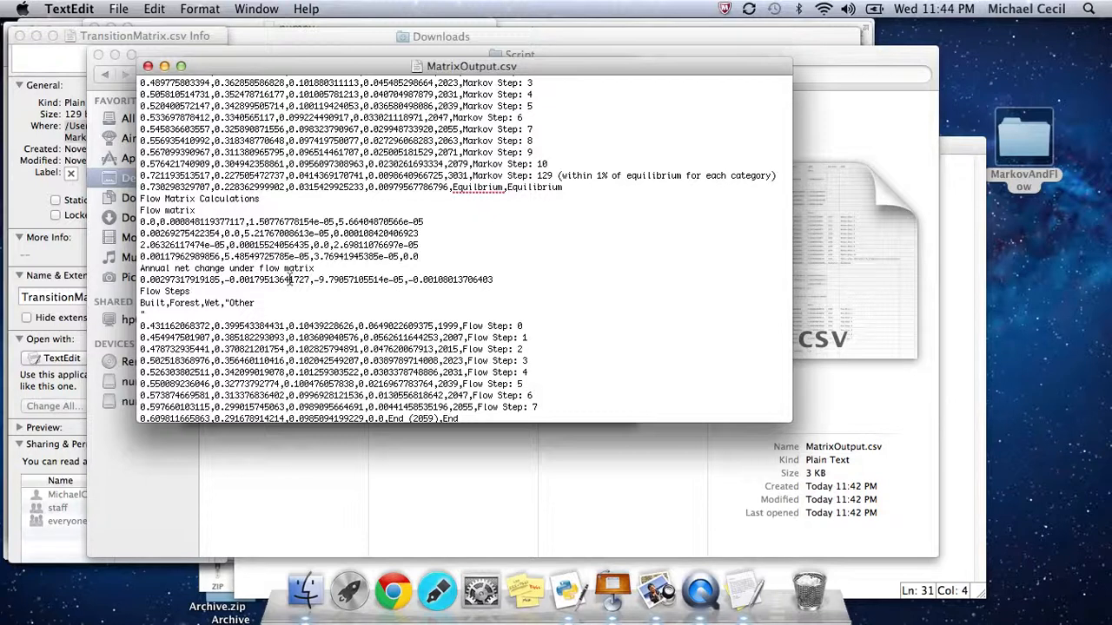
mouse_move(289, 277)
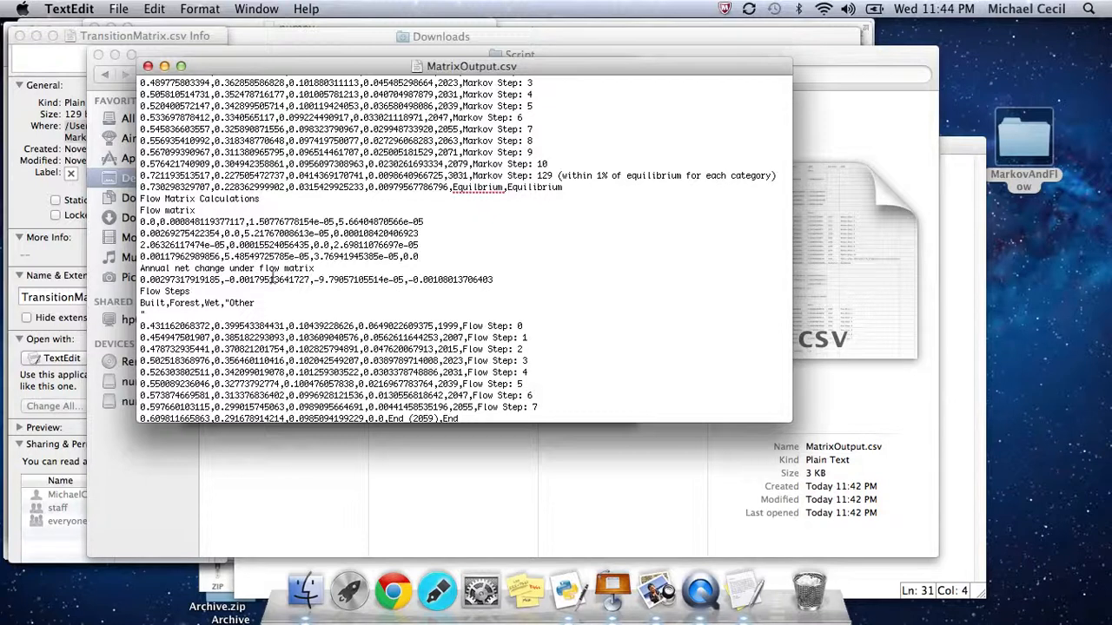
scroll(down, 3)
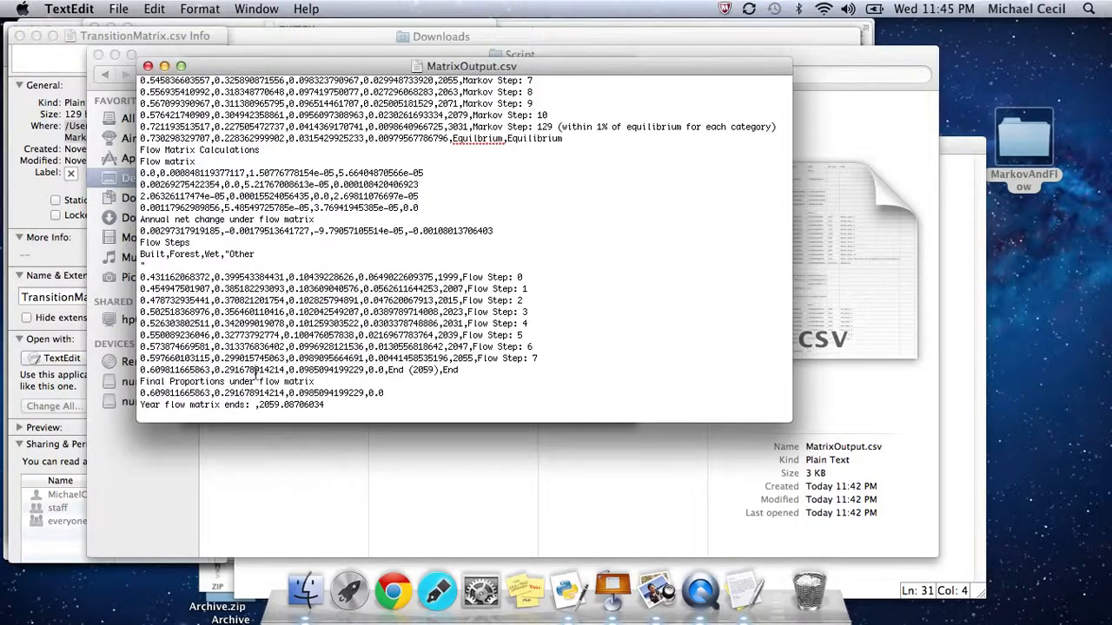
mouse_move(326, 369)
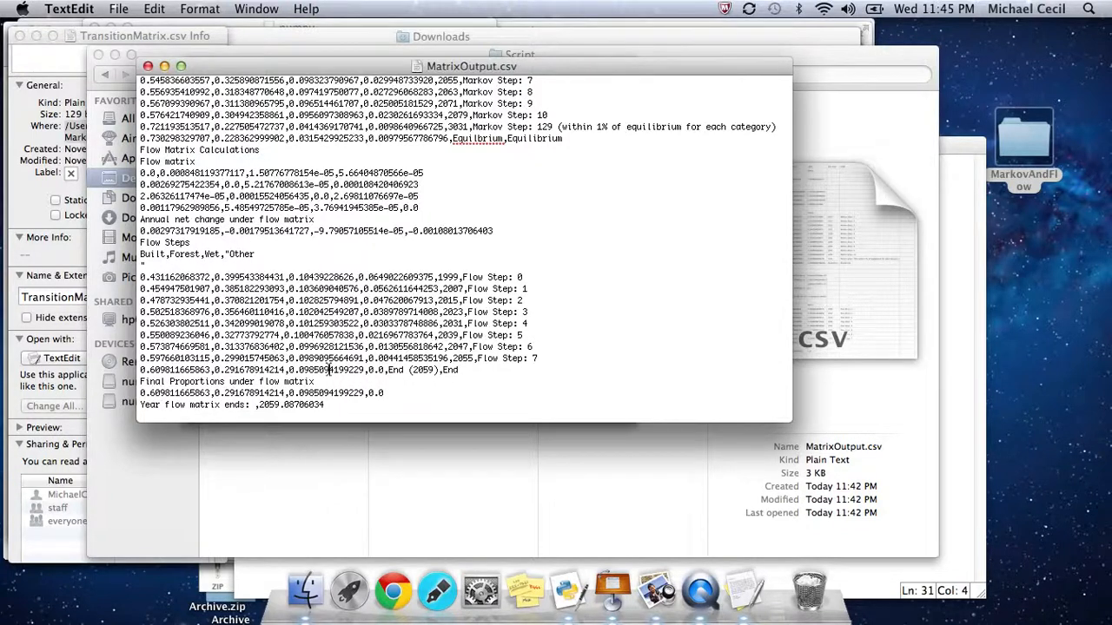
mouse_move(383, 371)
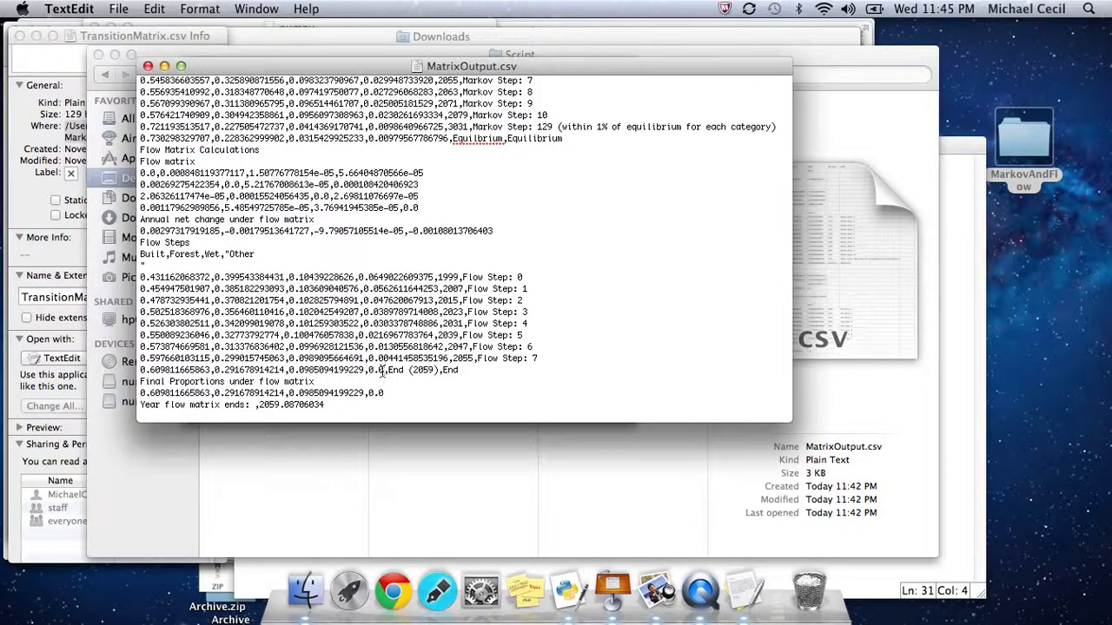
scroll(down, 3)
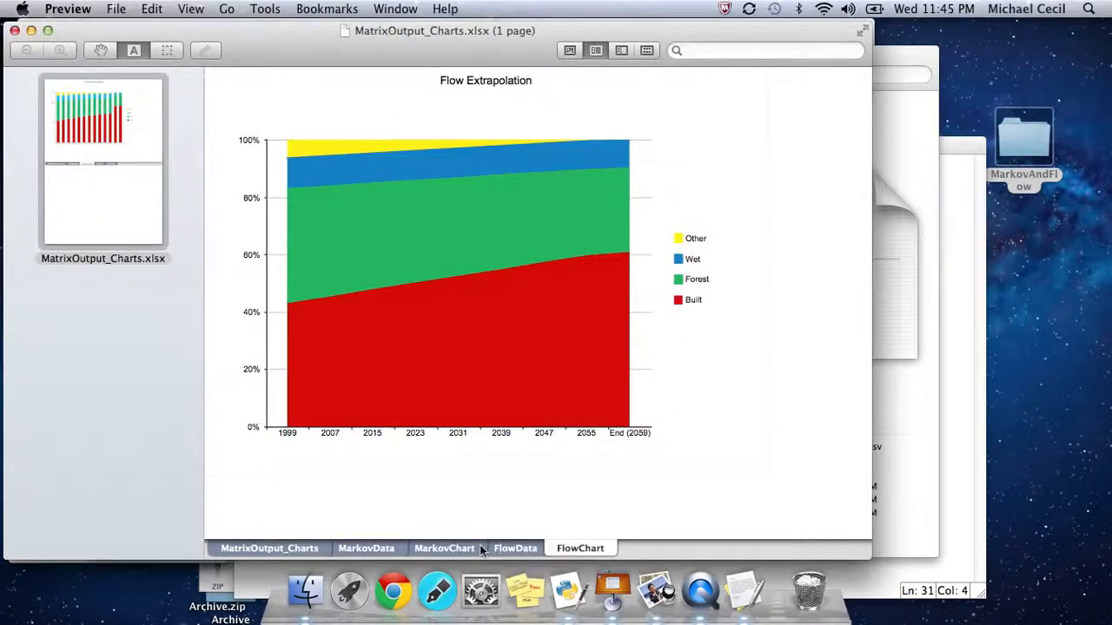
Select the MarkovChart sheet tab to show the Markov Extrapolation stacked bar chart.
click(444, 548)
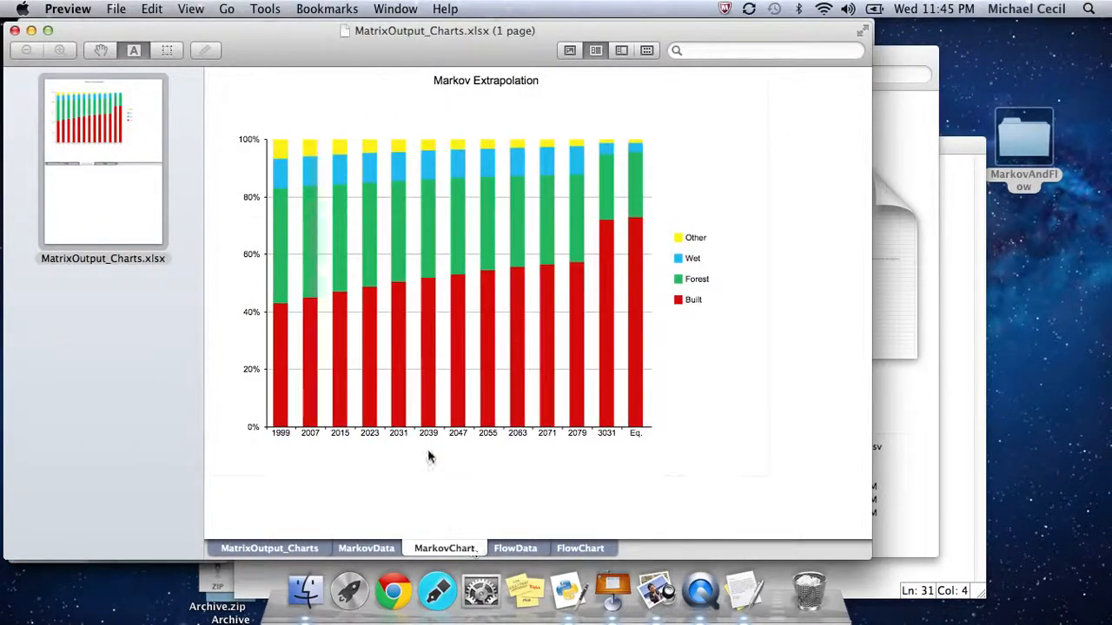
mouse_move(338, 391)
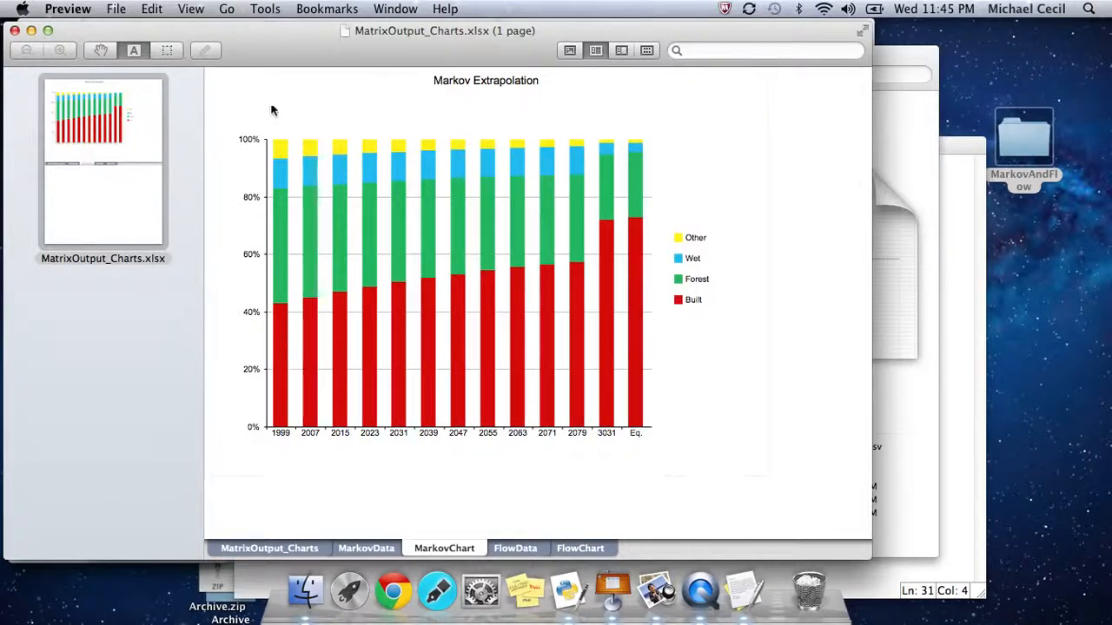
mouse_move(506, 294)
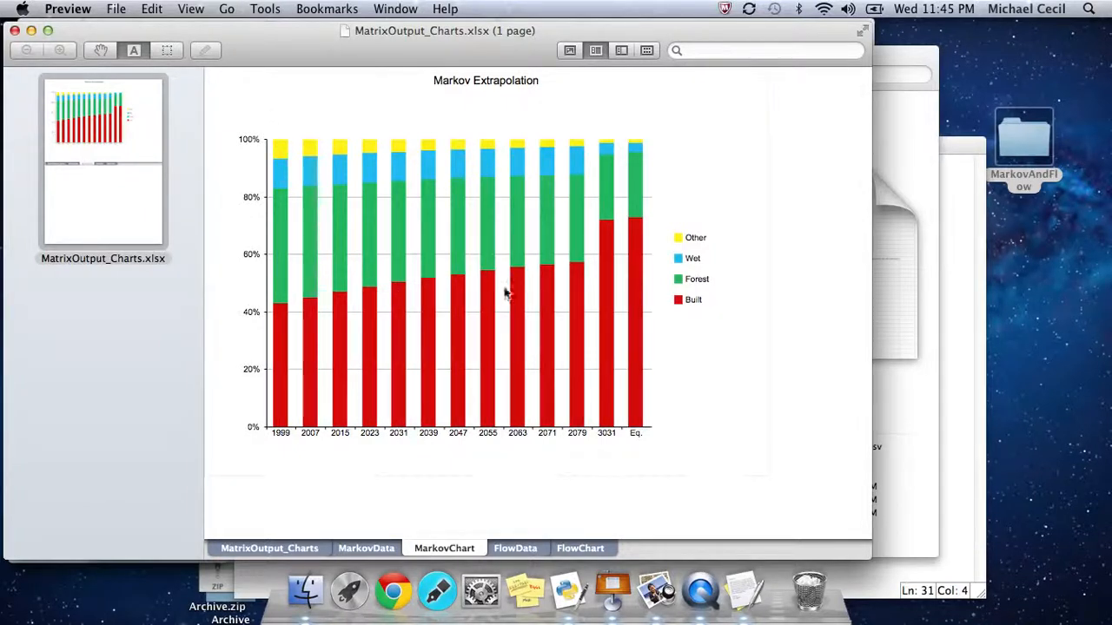
mouse_move(632, 193)
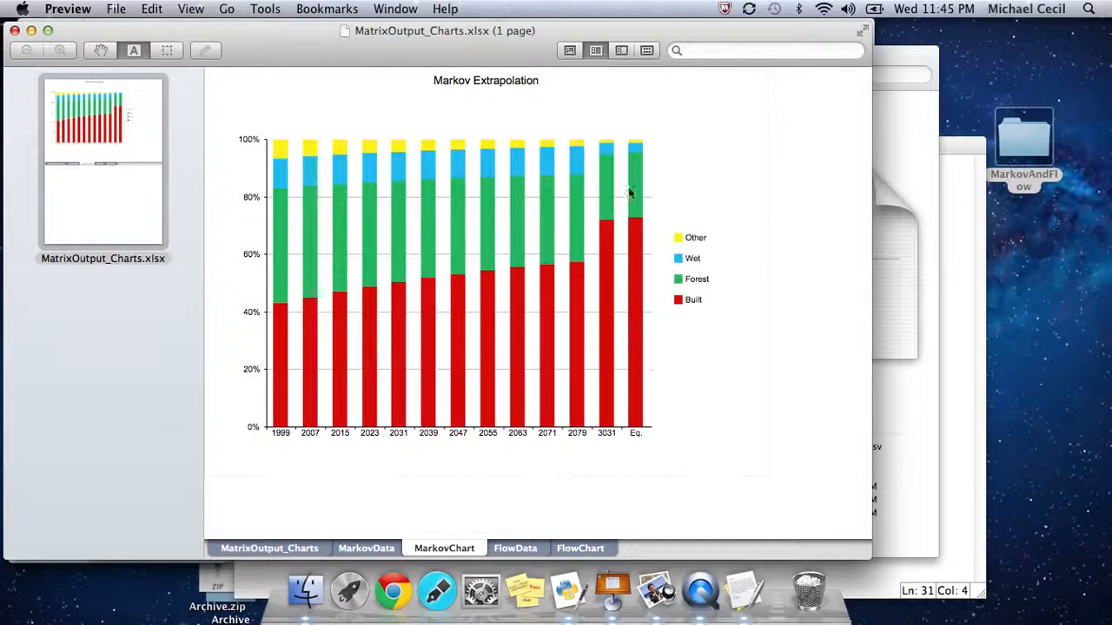
mouse_move(610, 342)
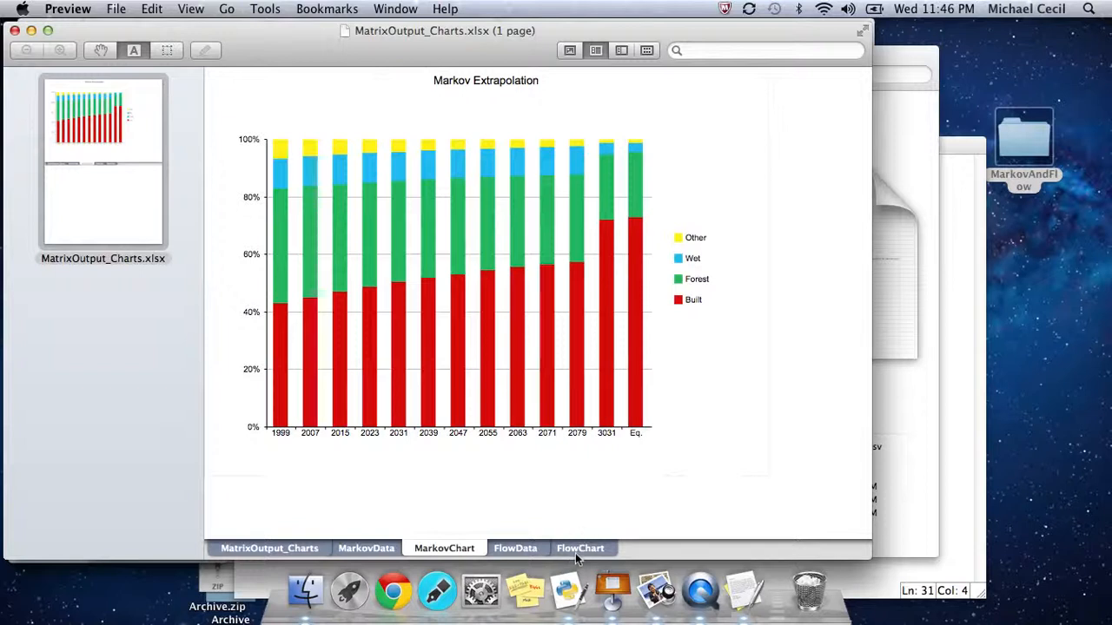
Switch to the FlowChart sheet showing the Flow Extrapolation area chart through 2059.
click(581, 548)
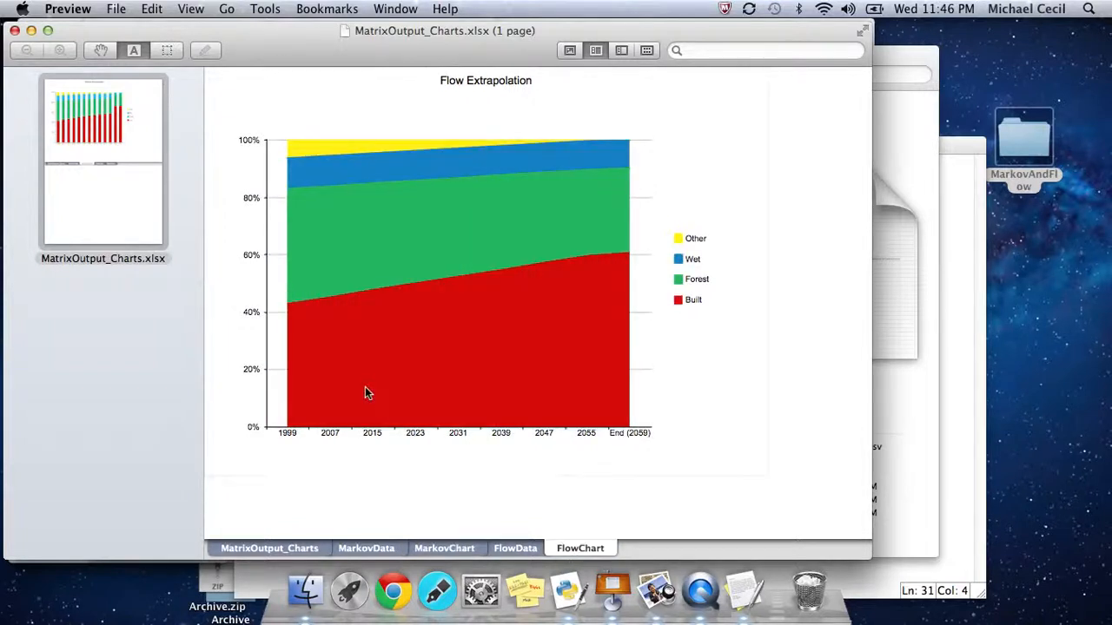
mouse_move(441, 198)
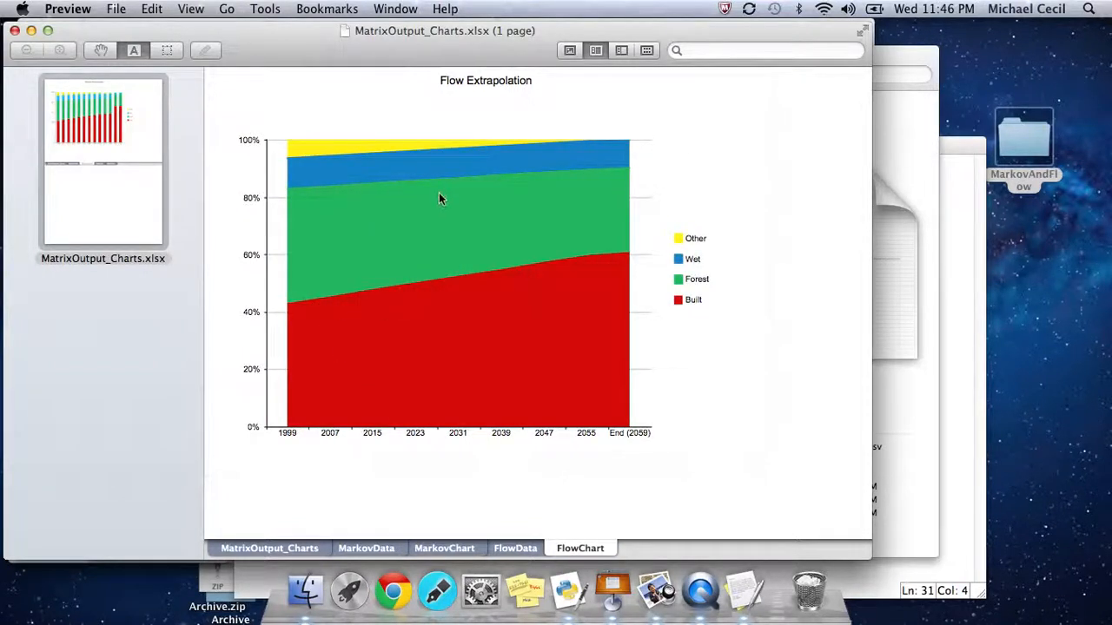
mouse_move(434, 286)
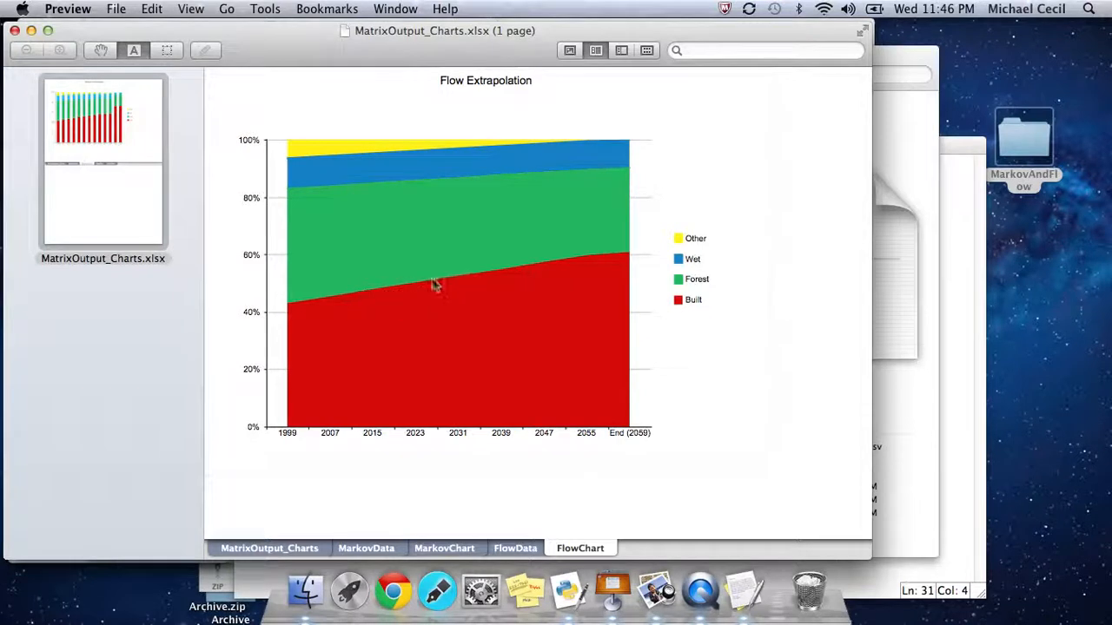
mouse_move(401, 176)
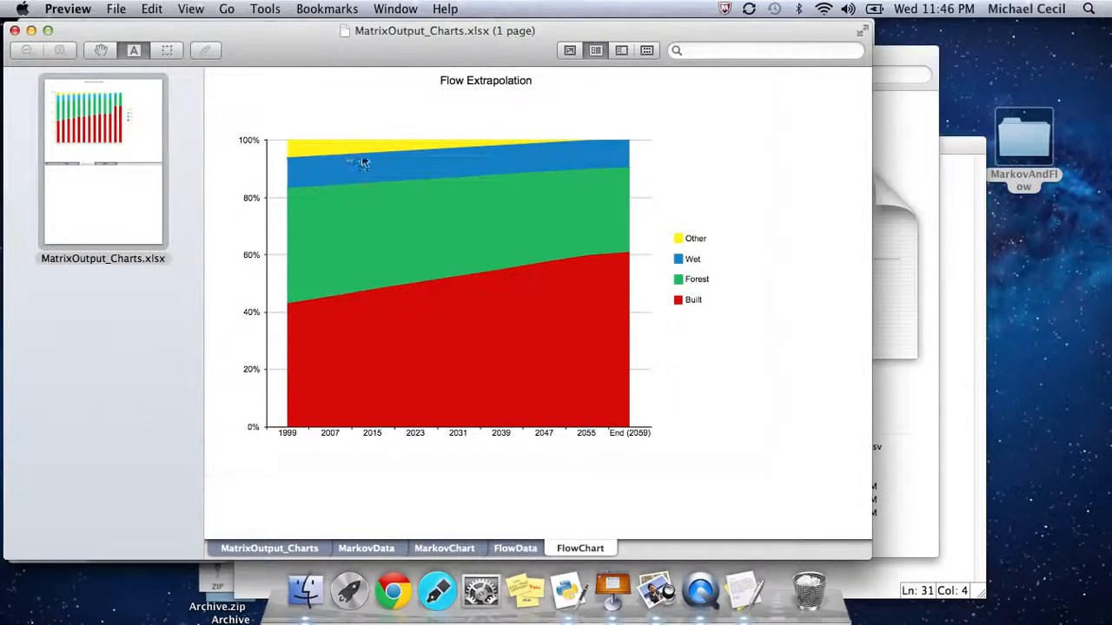
mouse_move(413, 262)
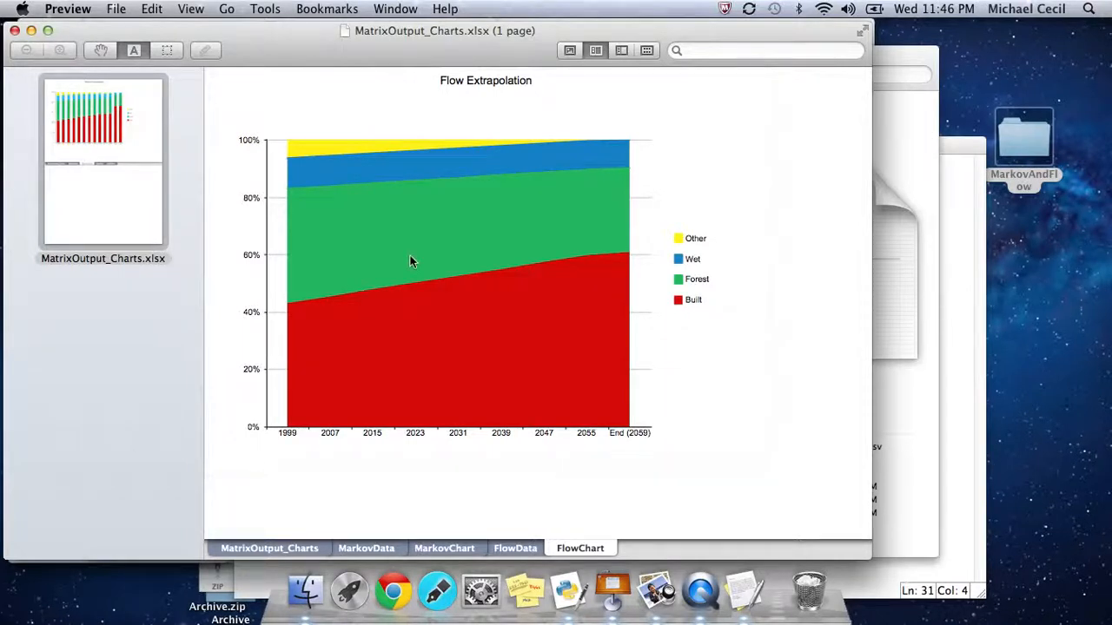
mouse_move(294, 293)
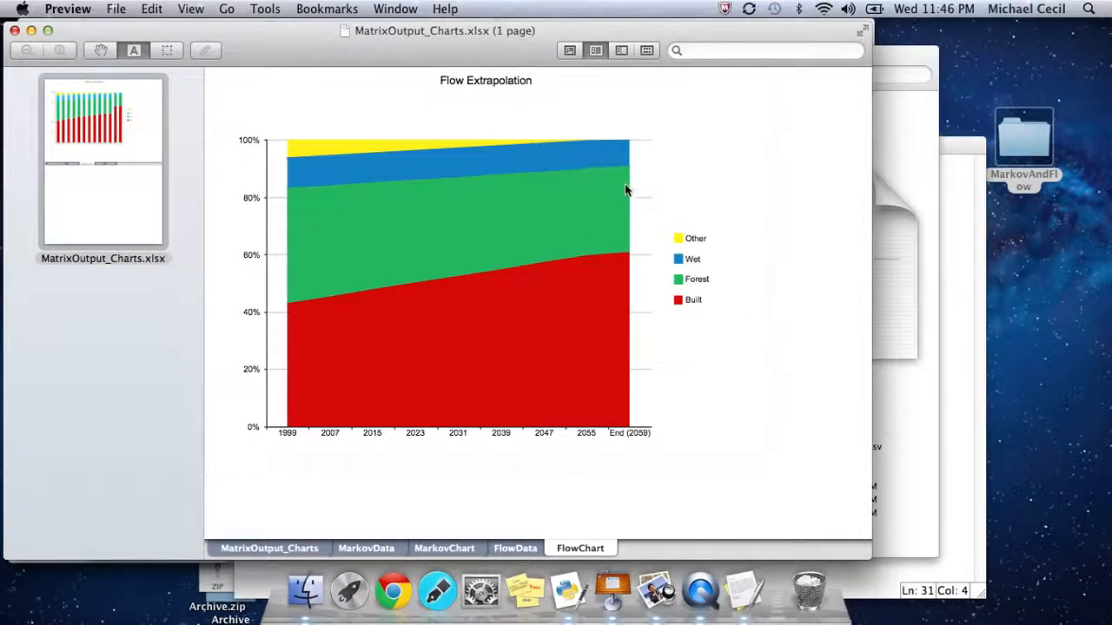
mouse_move(623, 244)
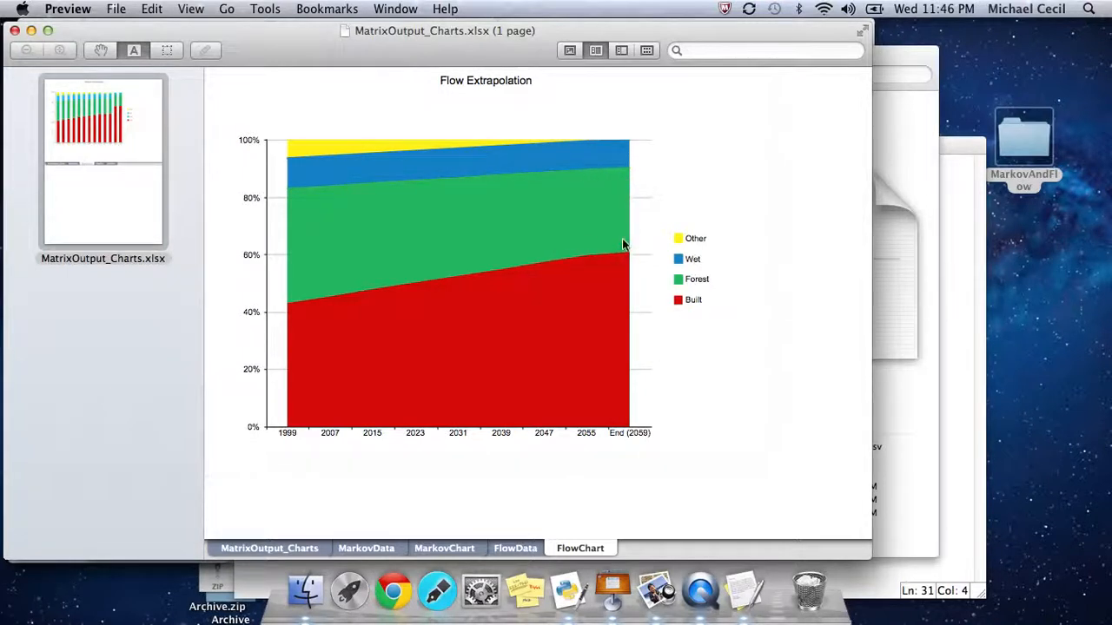
mouse_move(622, 391)
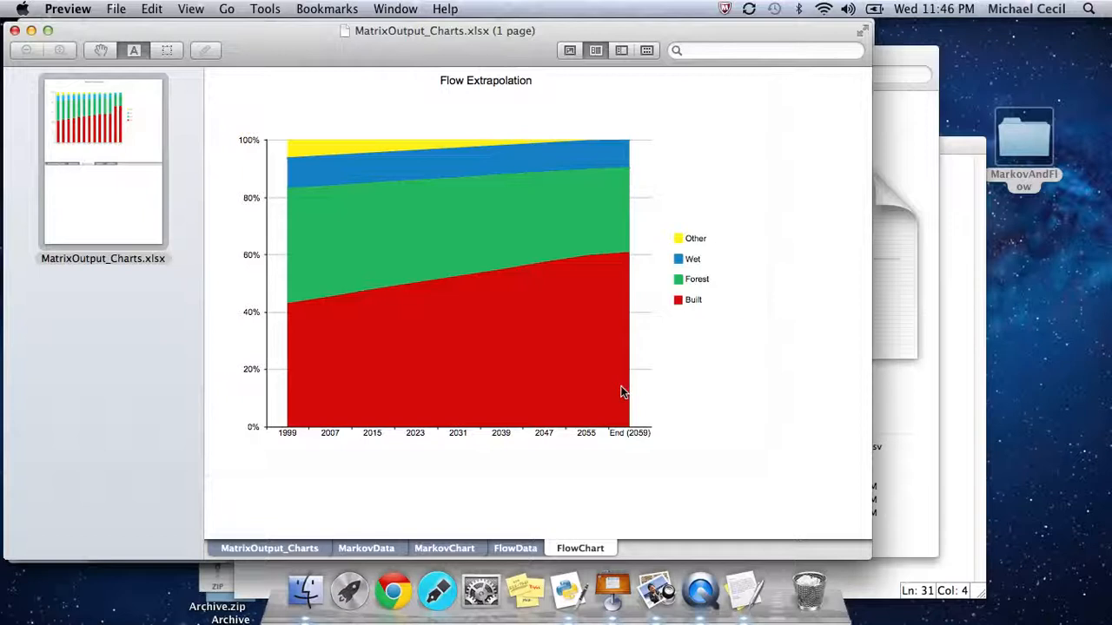
mouse_move(634, 429)
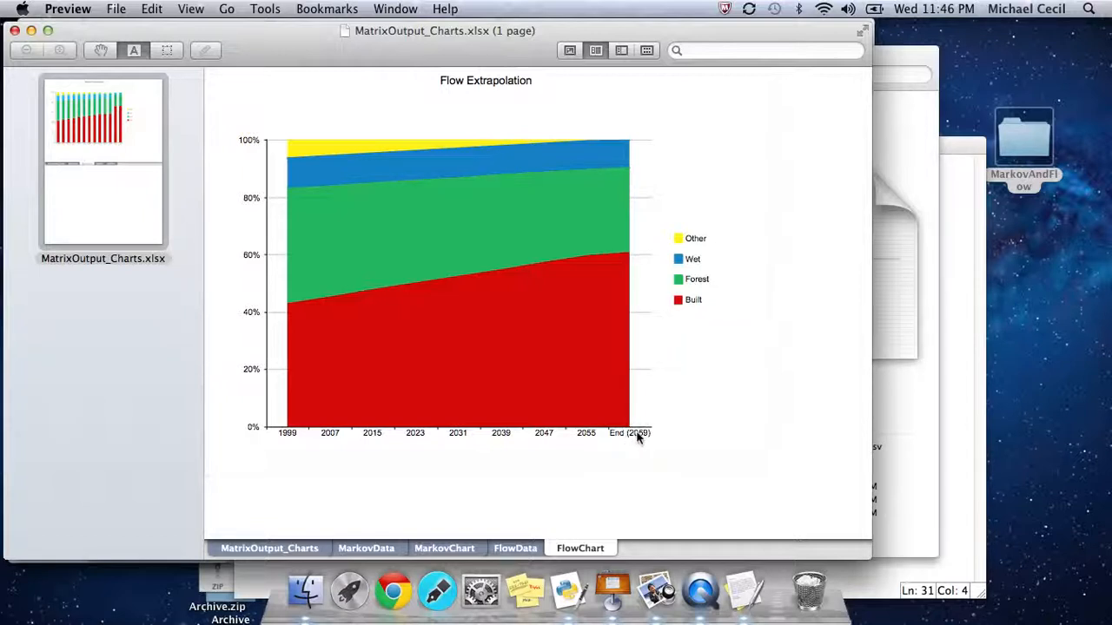
mouse_move(623, 209)
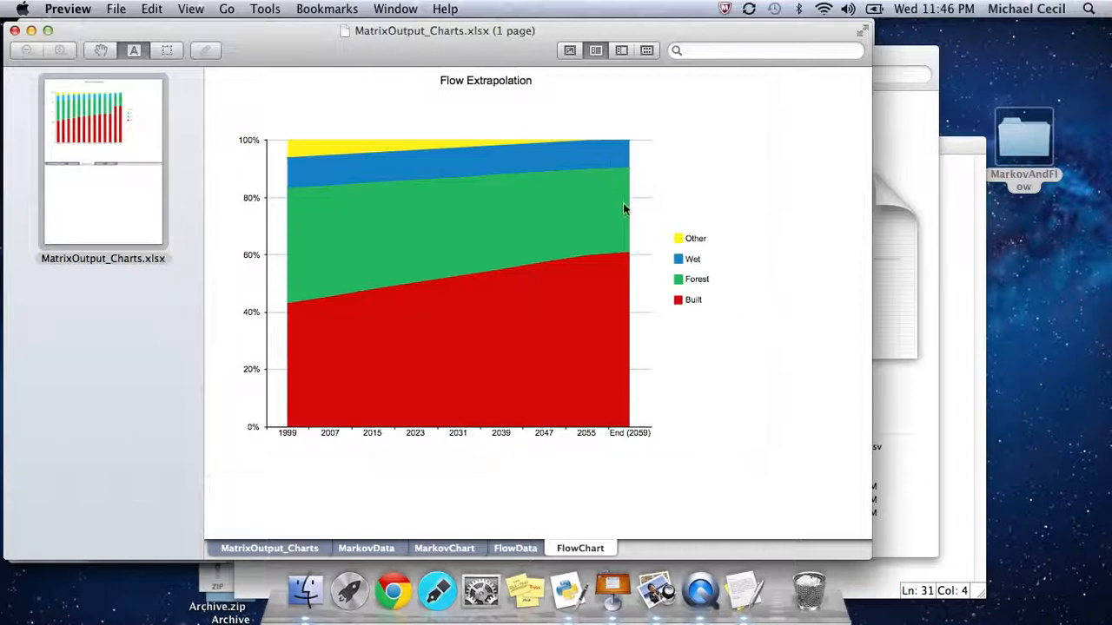
mouse_move(580, 295)
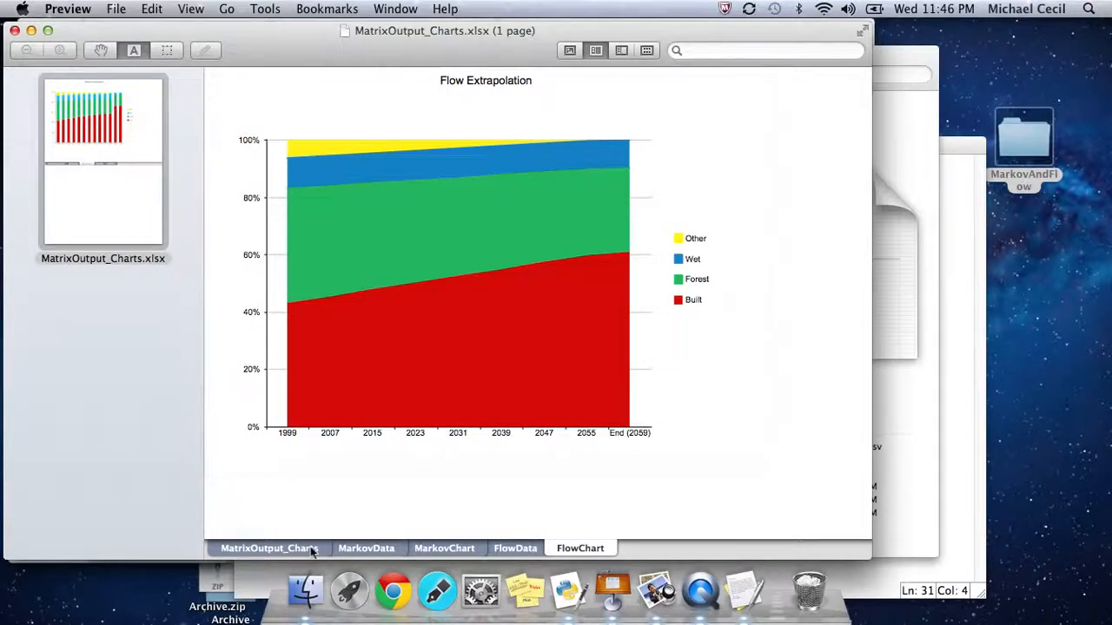
mouse_move(613, 591)
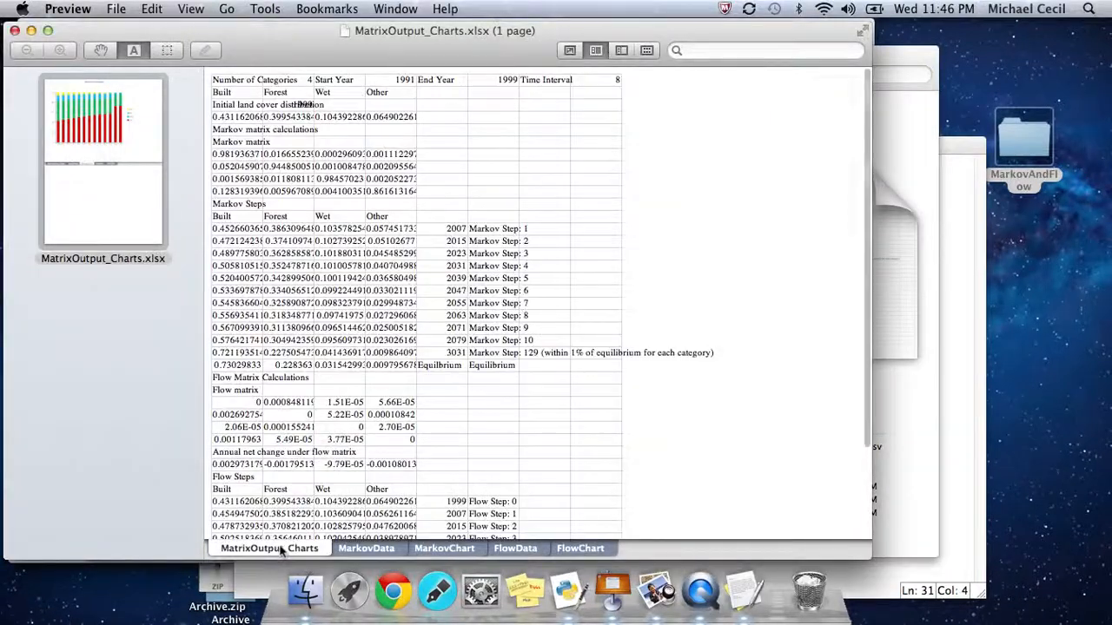
Scroll down through the Markov and flow matrix calculations on MatrixOutput_Charts.
scroll(down, 3)
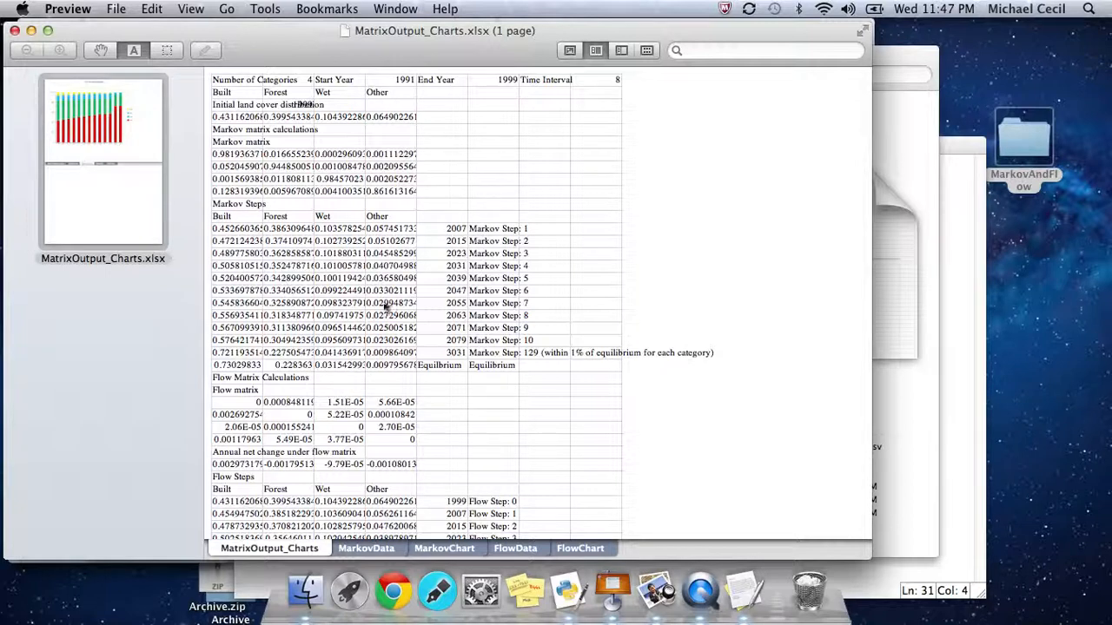
scroll(down, 3)
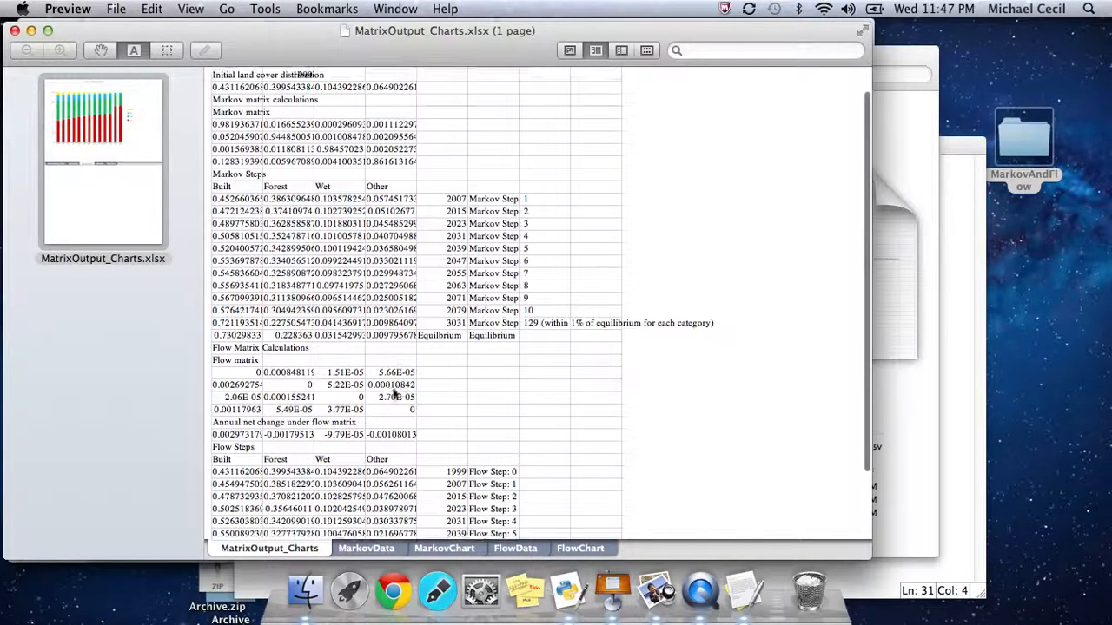
scroll(down, 3)
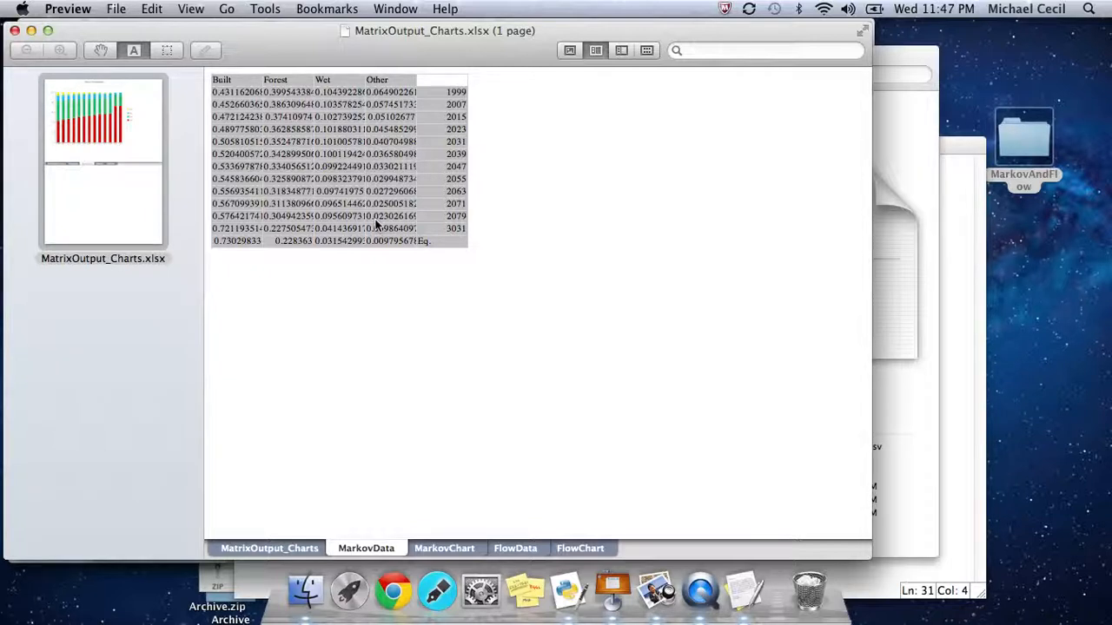
mouse_move(436, 535)
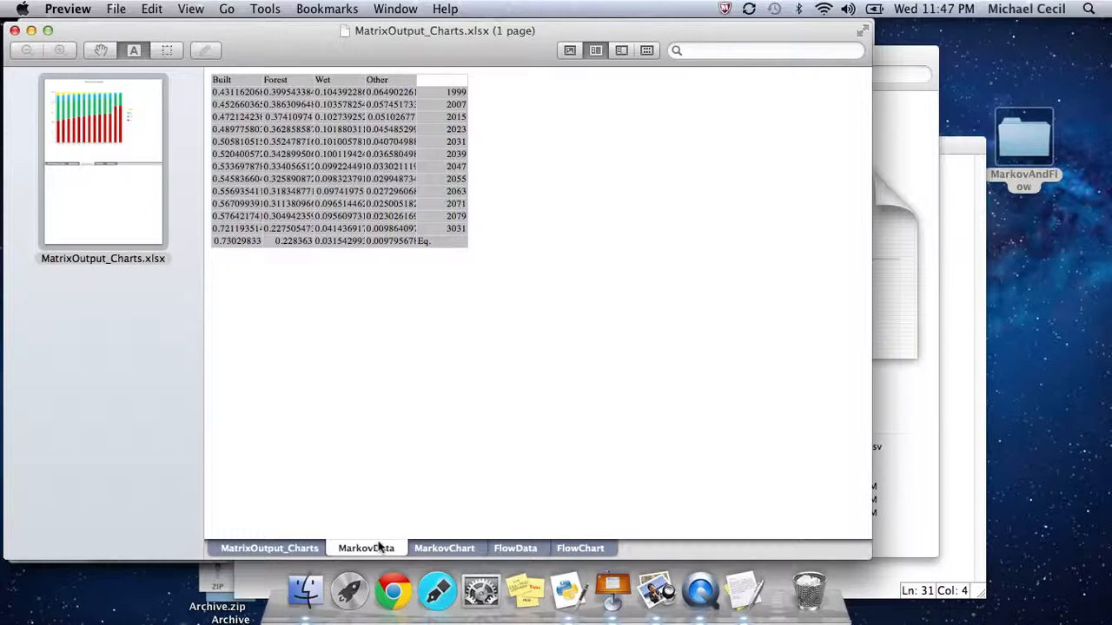
mouse_move(480, 591)
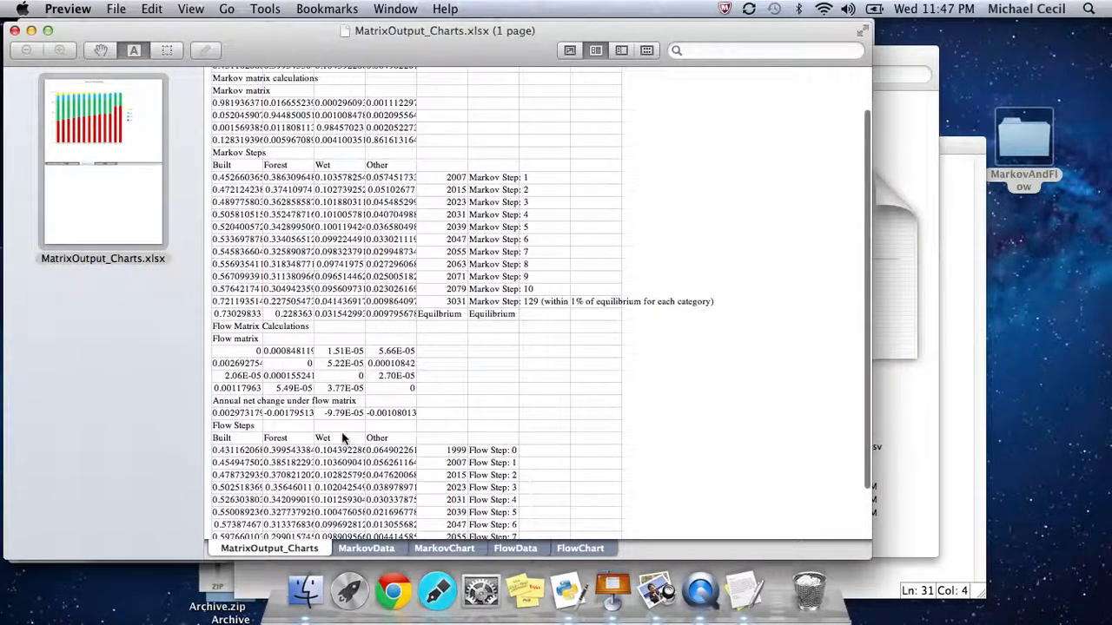
View the FlowData proportions table, then return to the Flow Extrapolation chart.
scroll(down, 3)
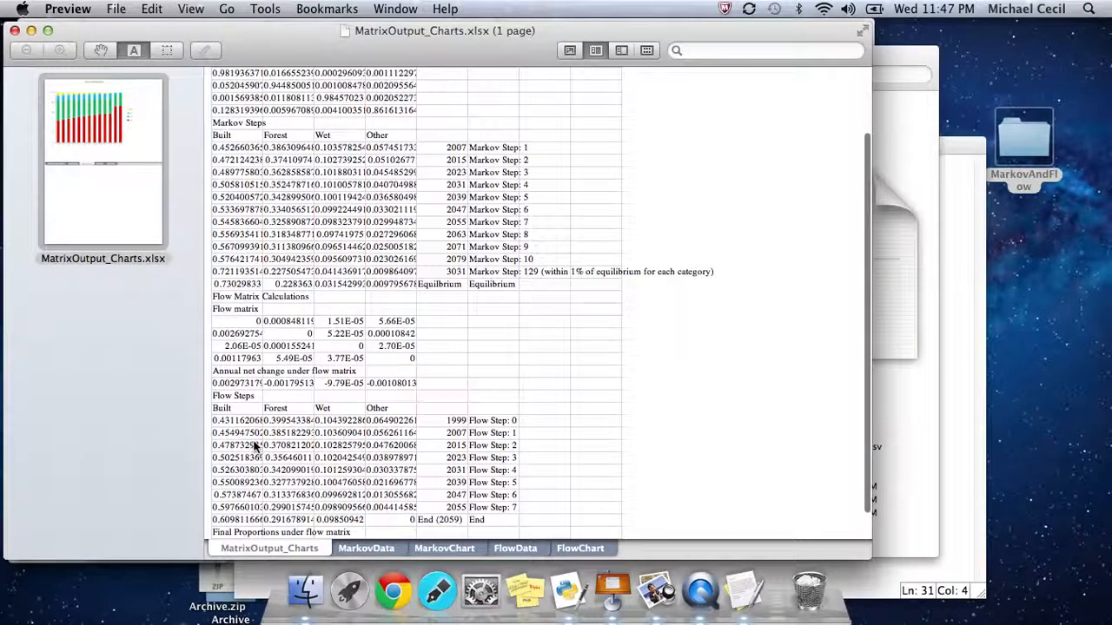
click(515, 548)
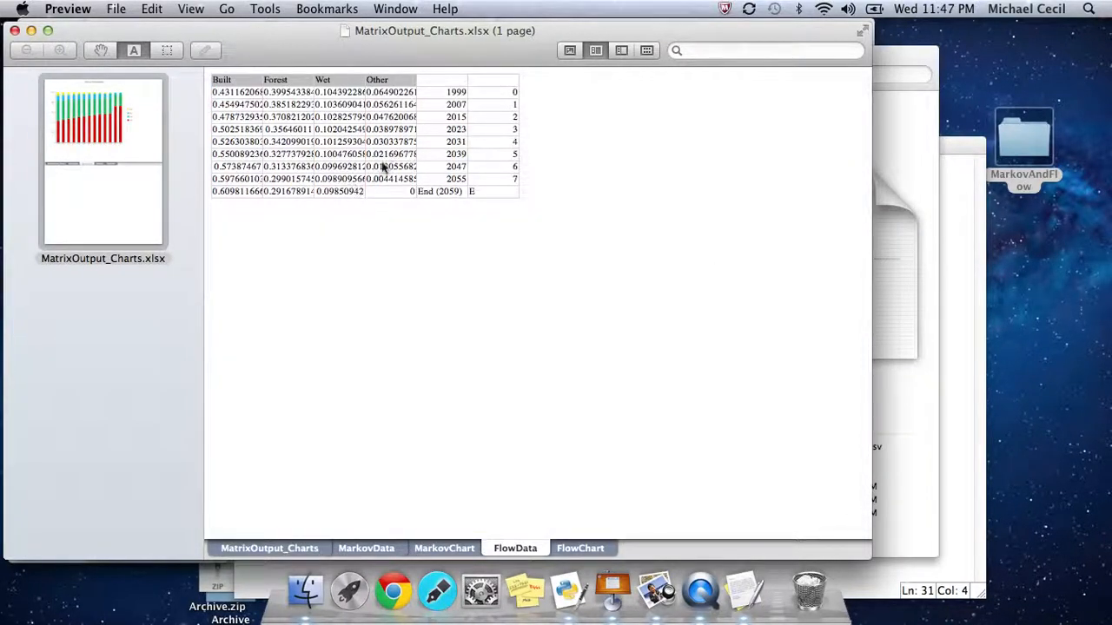
mouse_move(499, 311)
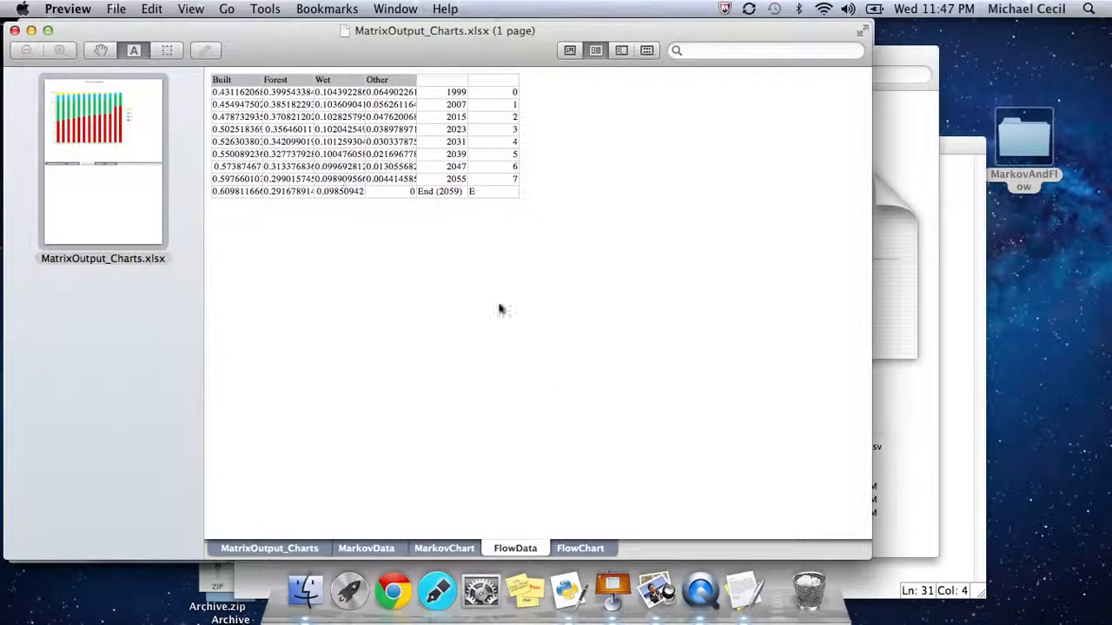
click(580, 548)
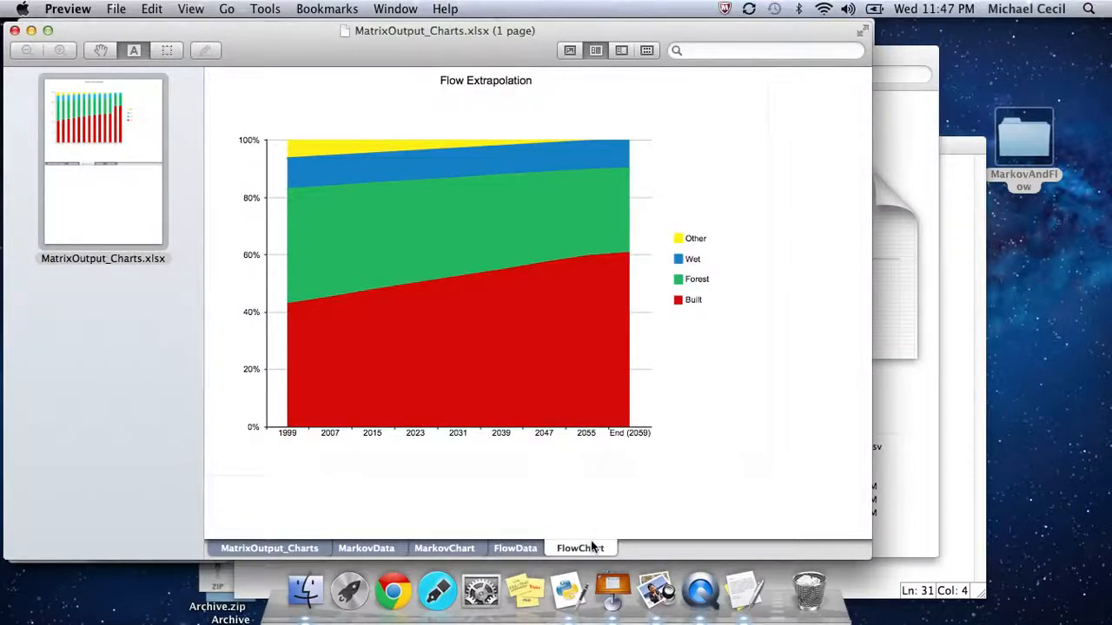
mouse_move(608, 471)
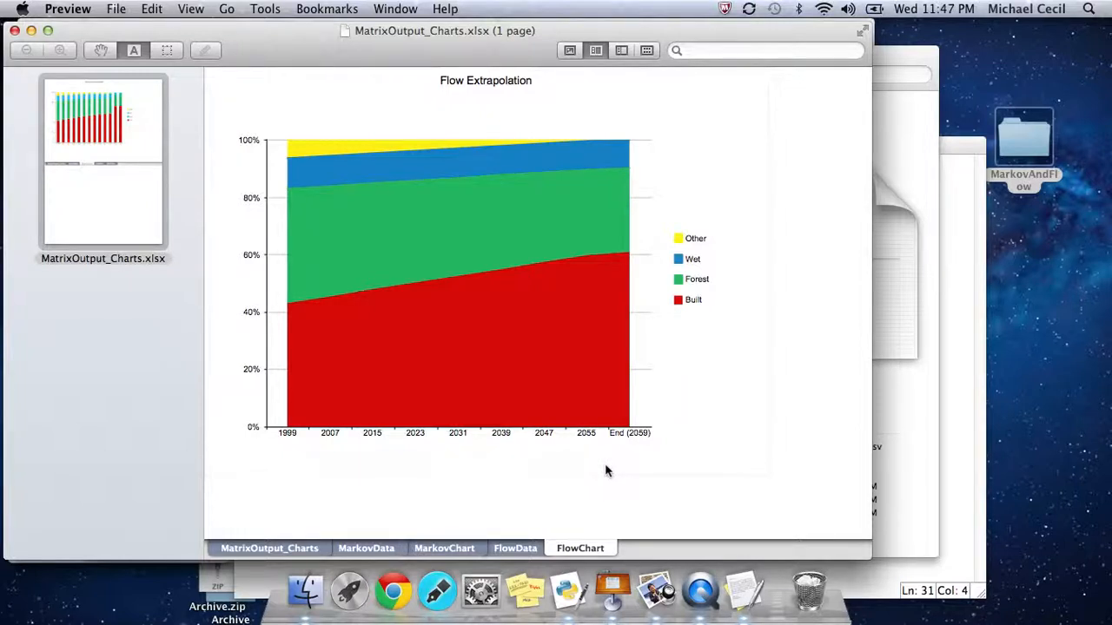
mouse_move(560, 518)
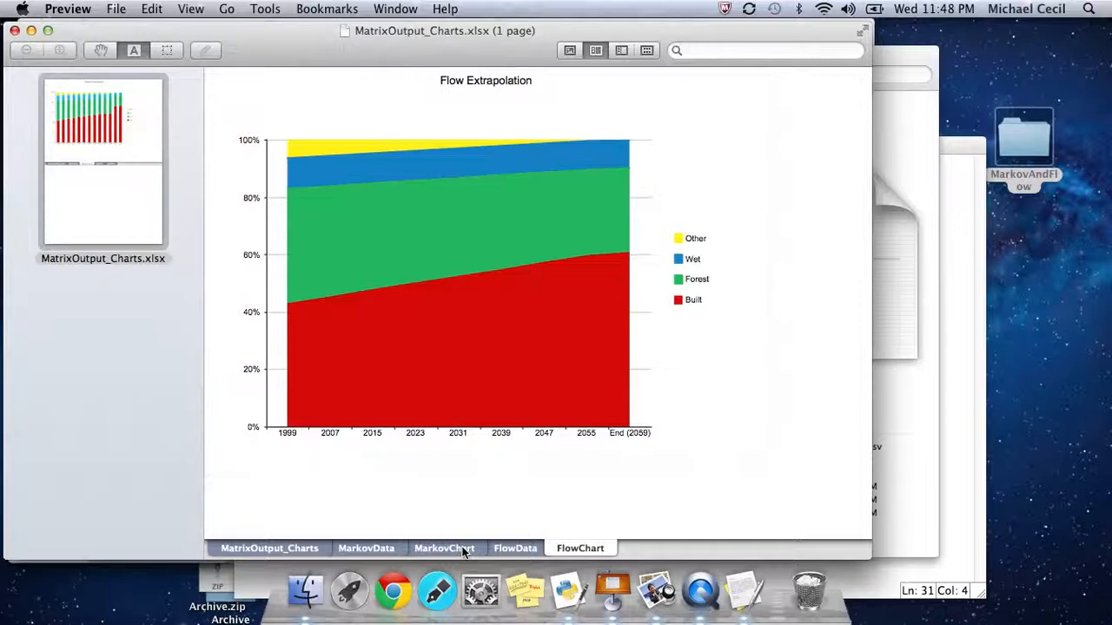
mouse_move(721, 331)
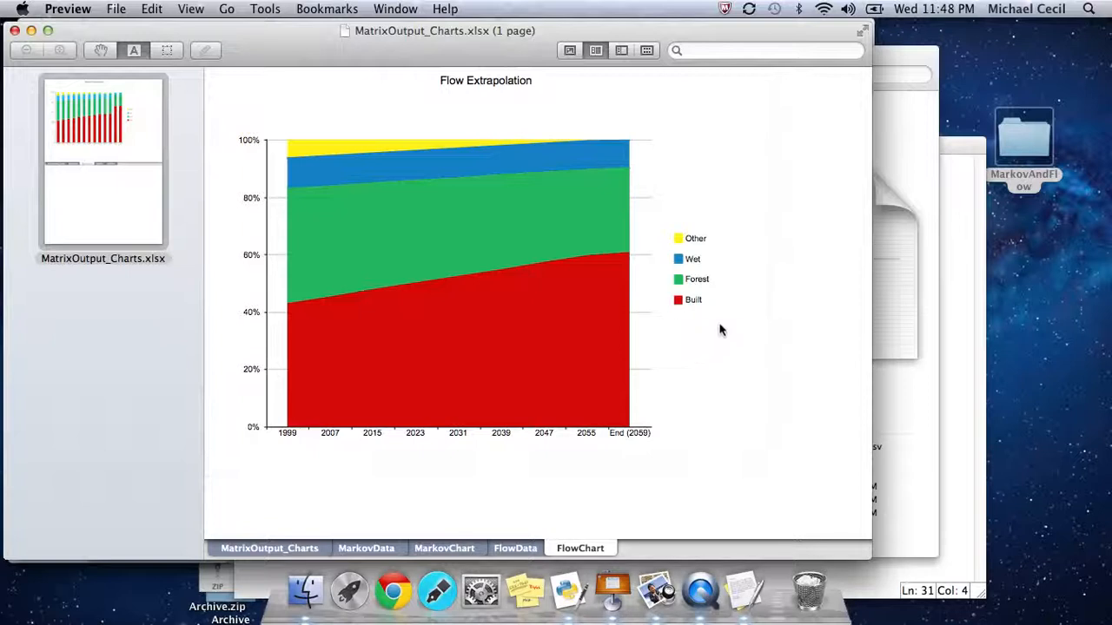
mouse_move(990, 122)
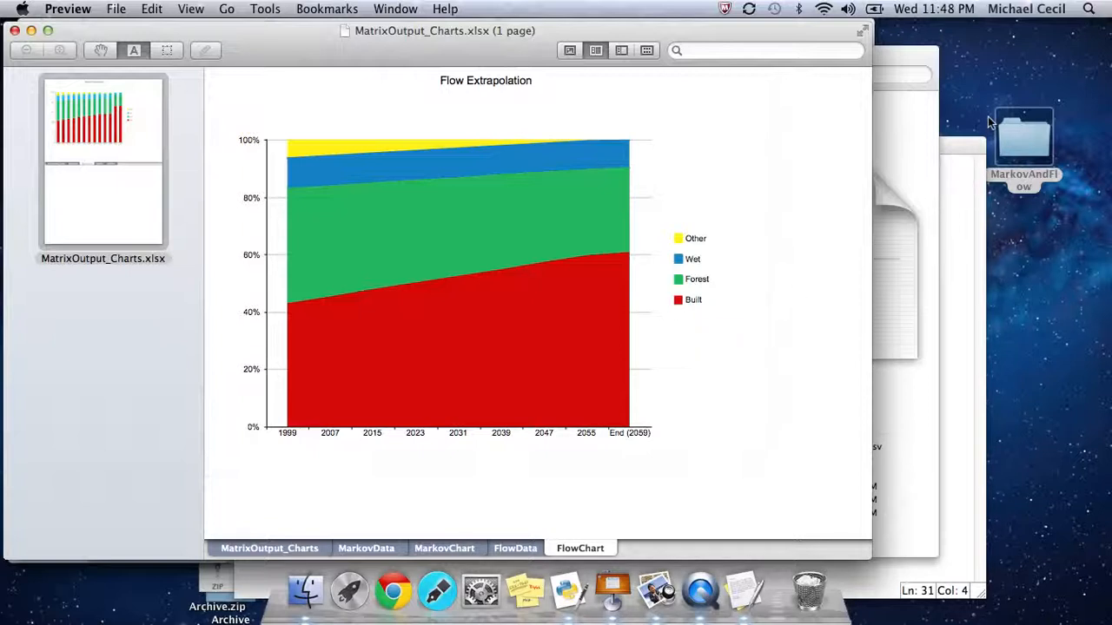